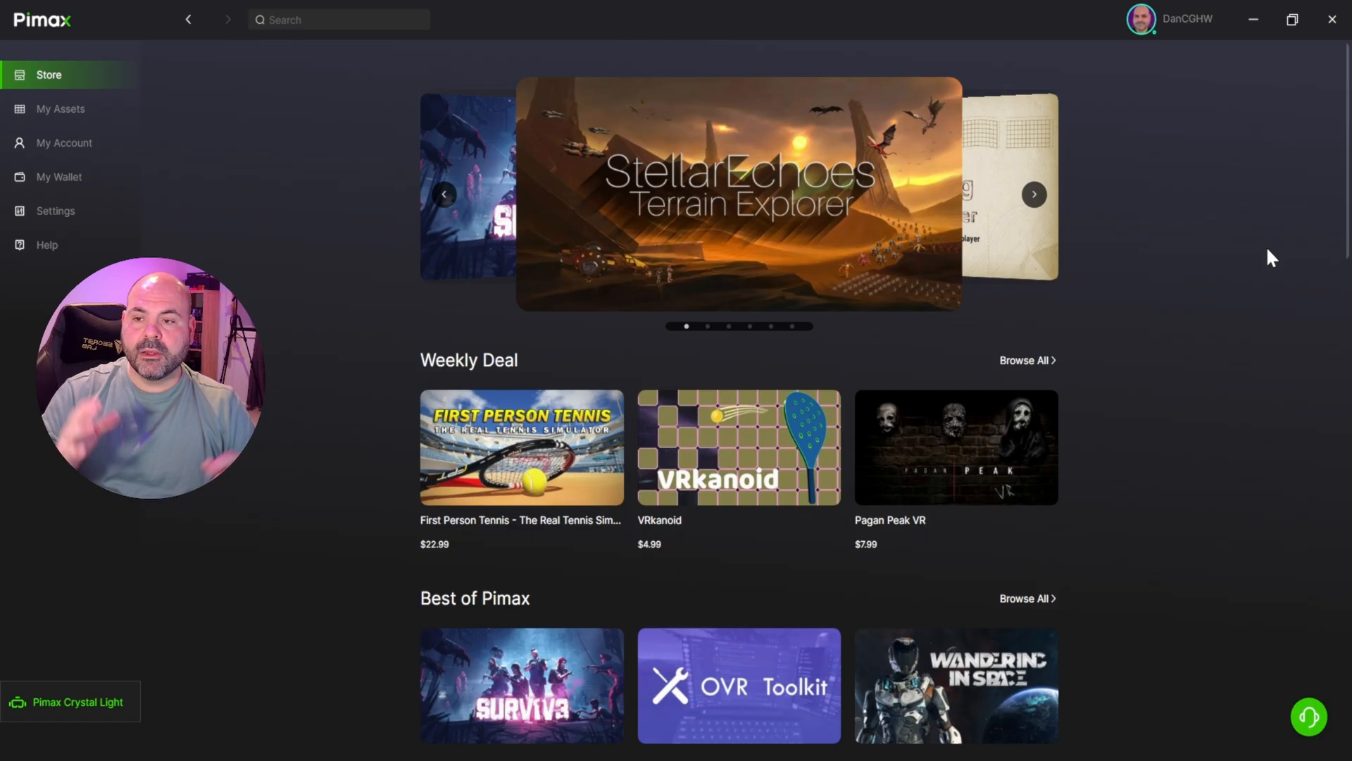
{"action": "mouse_move", "coordinate": [1236, 234]}
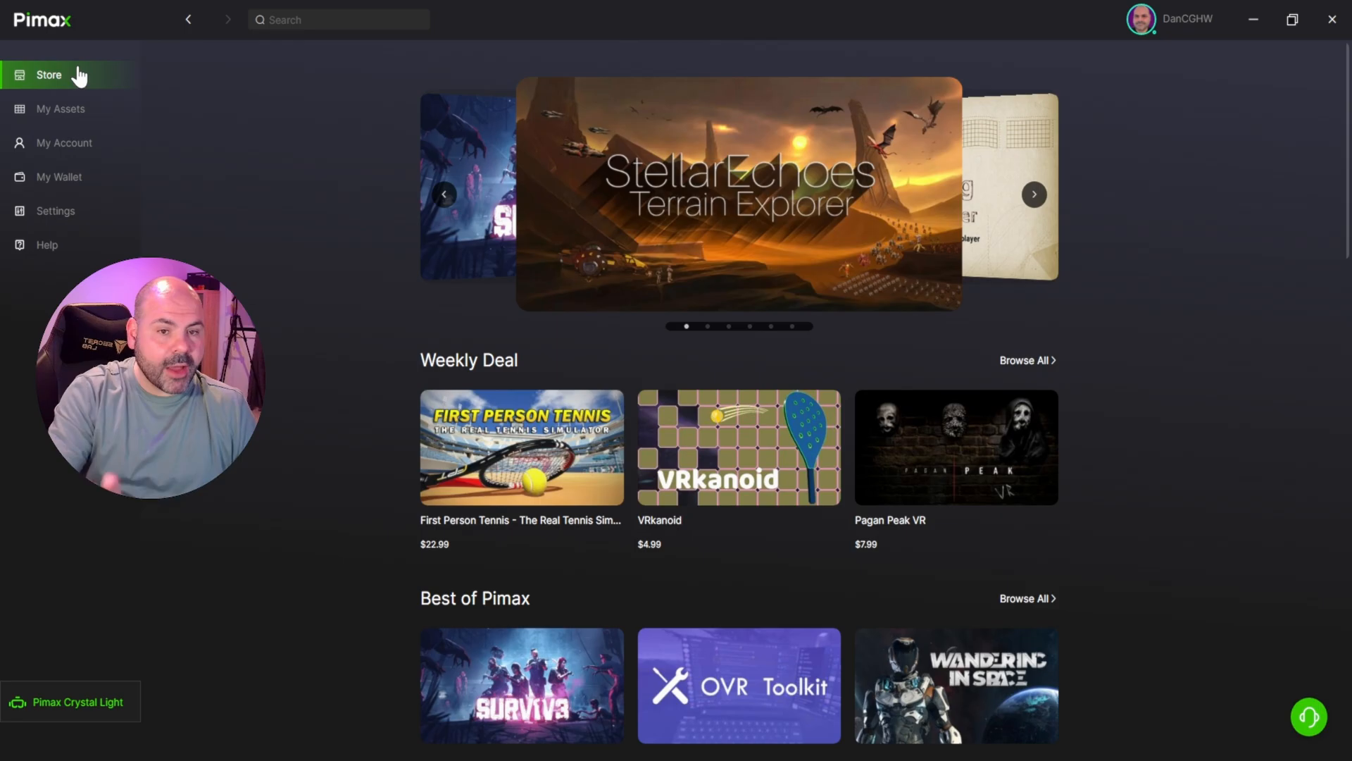
{"action": "mouse_move", "coordinate": [290, 214]}
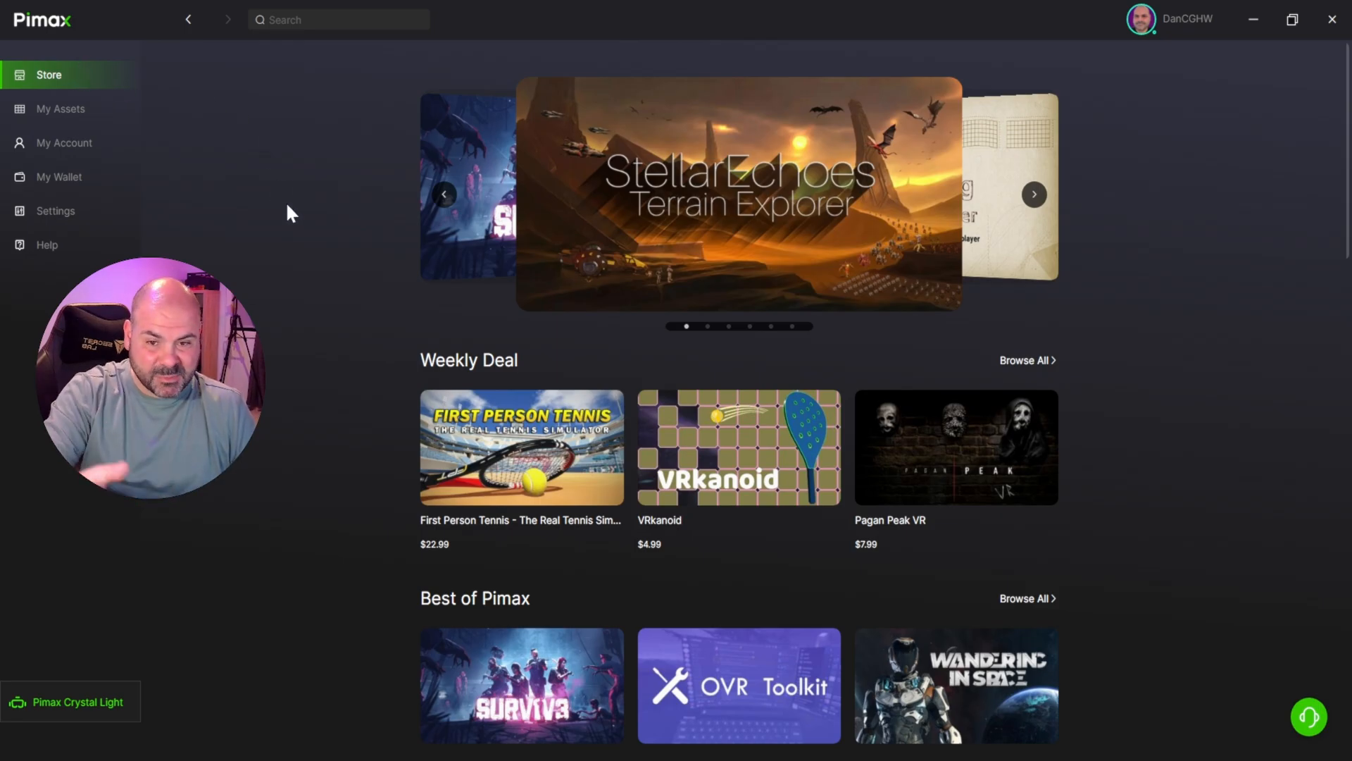
Open My Assets to list owned games like Beat Saber and Half-Life: Alyx.
{"action": "scroll", "scroll_direction": "down", "scroll_amount": 3}
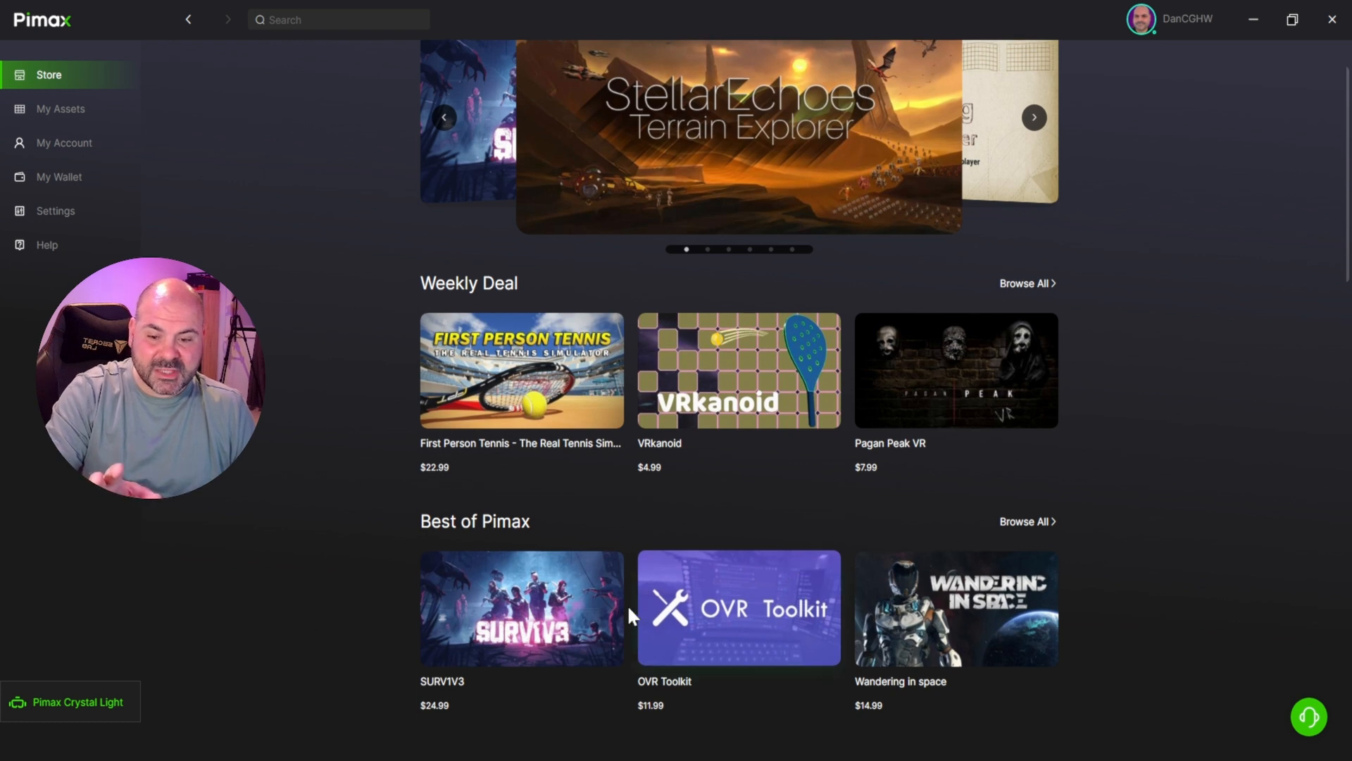
{"action": "scroll", "scroll_direction": "down", "scroll_amount": 3}
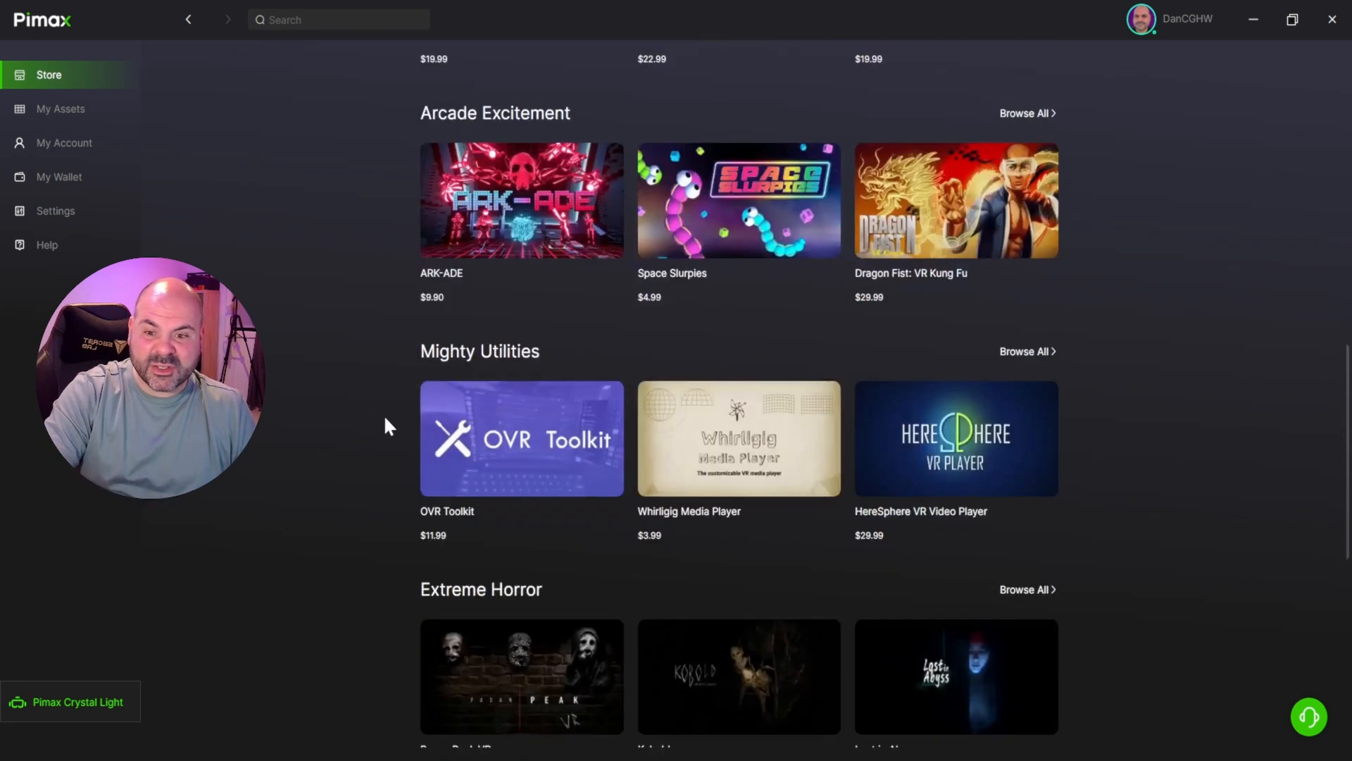
{"action": "mouse_move", "coordinate": [487, 435]}
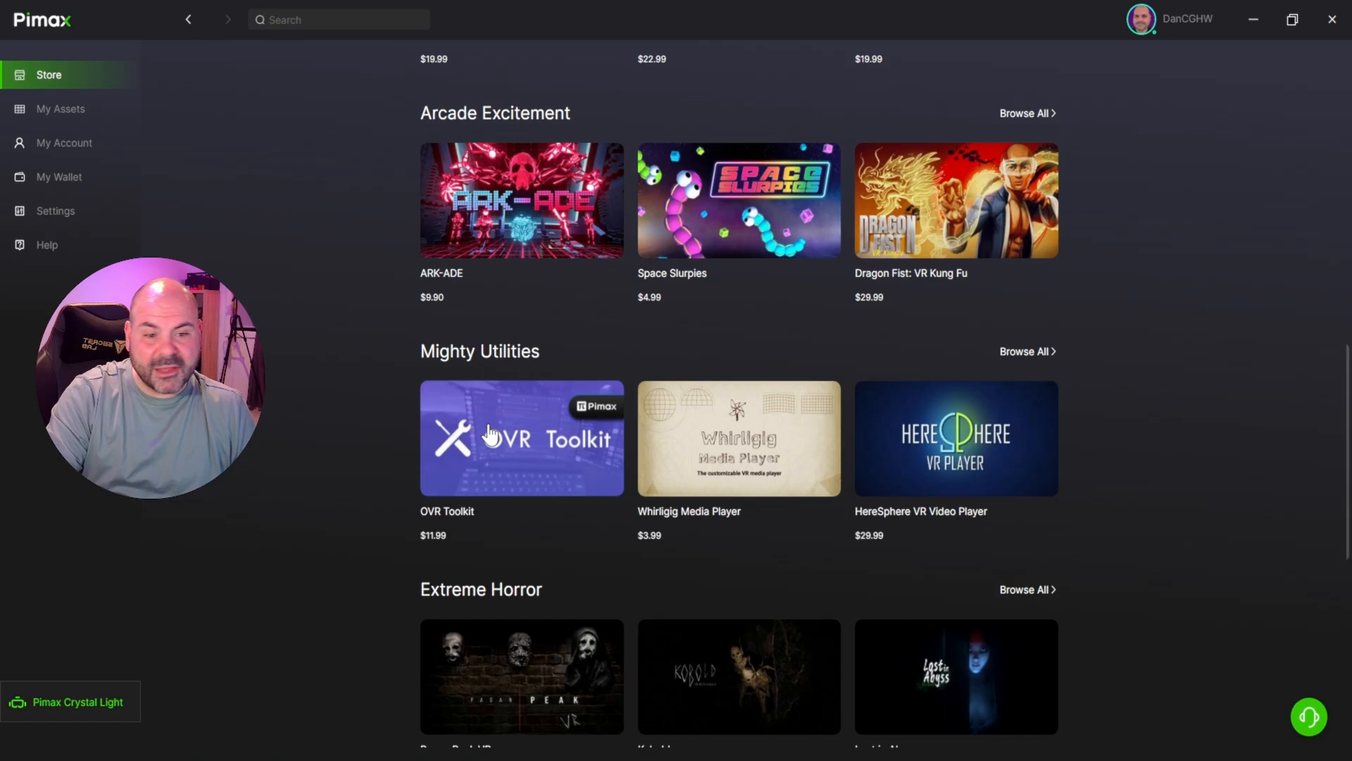
{"action": "scroll", "scroll_direction": "up", "scroll_amount": 3}
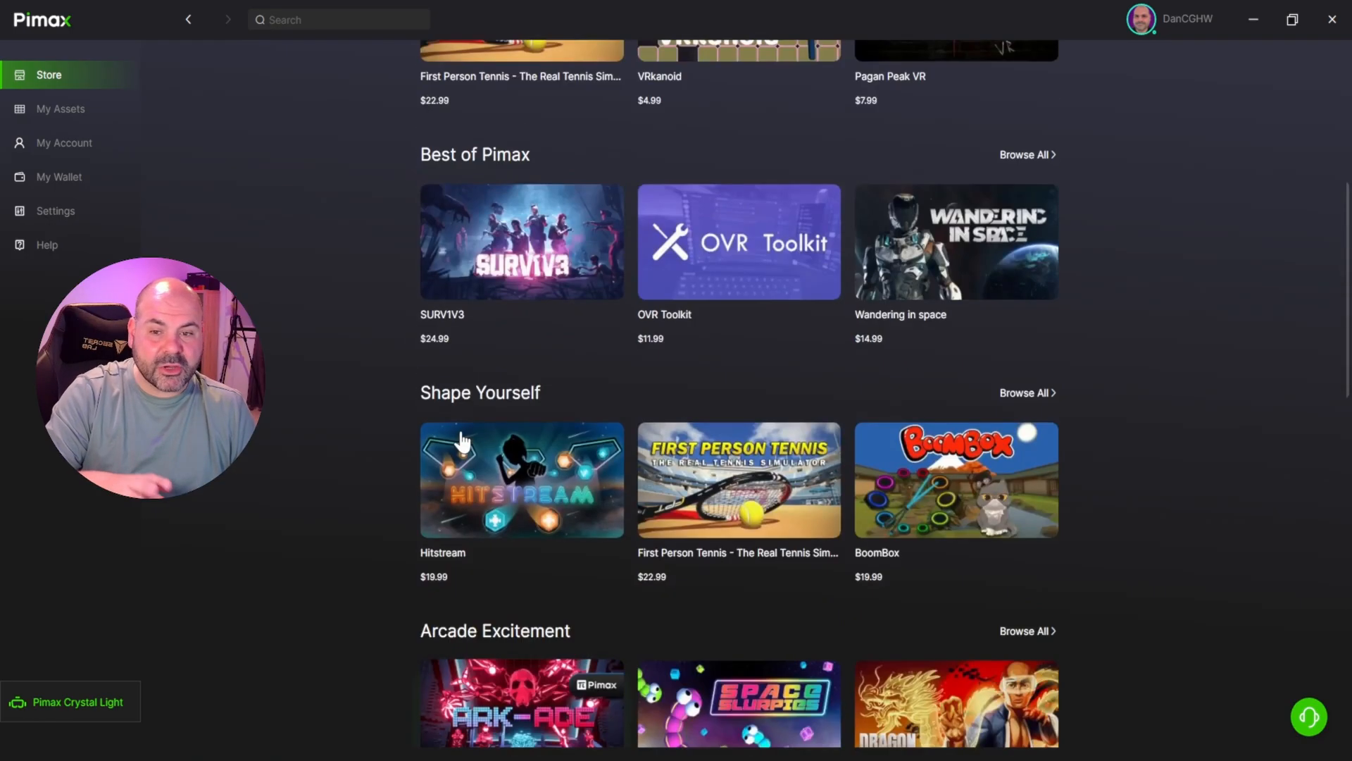
{"action": "scroll", "scroll_direction": "up", "scroll_amount": 3}
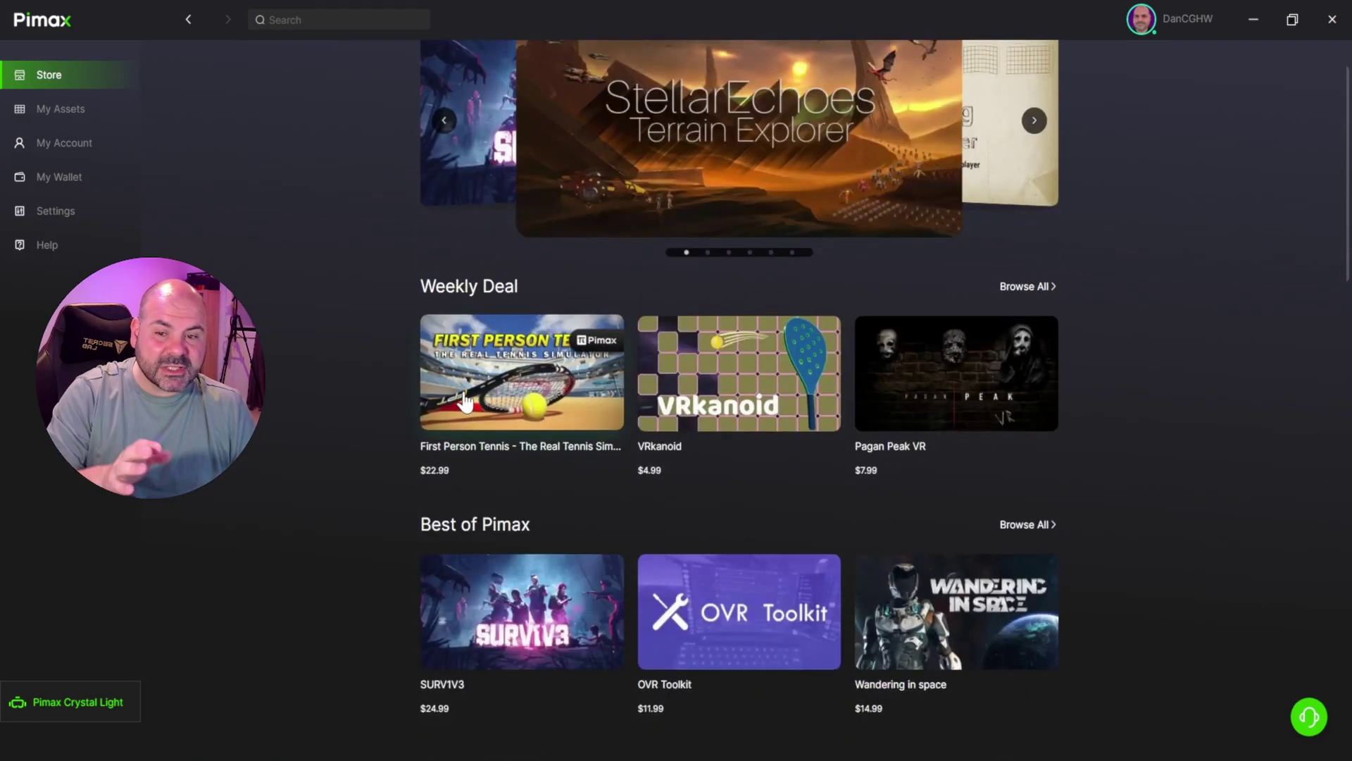
{"action": "mouse_move", "coordinate": [61, 108]}
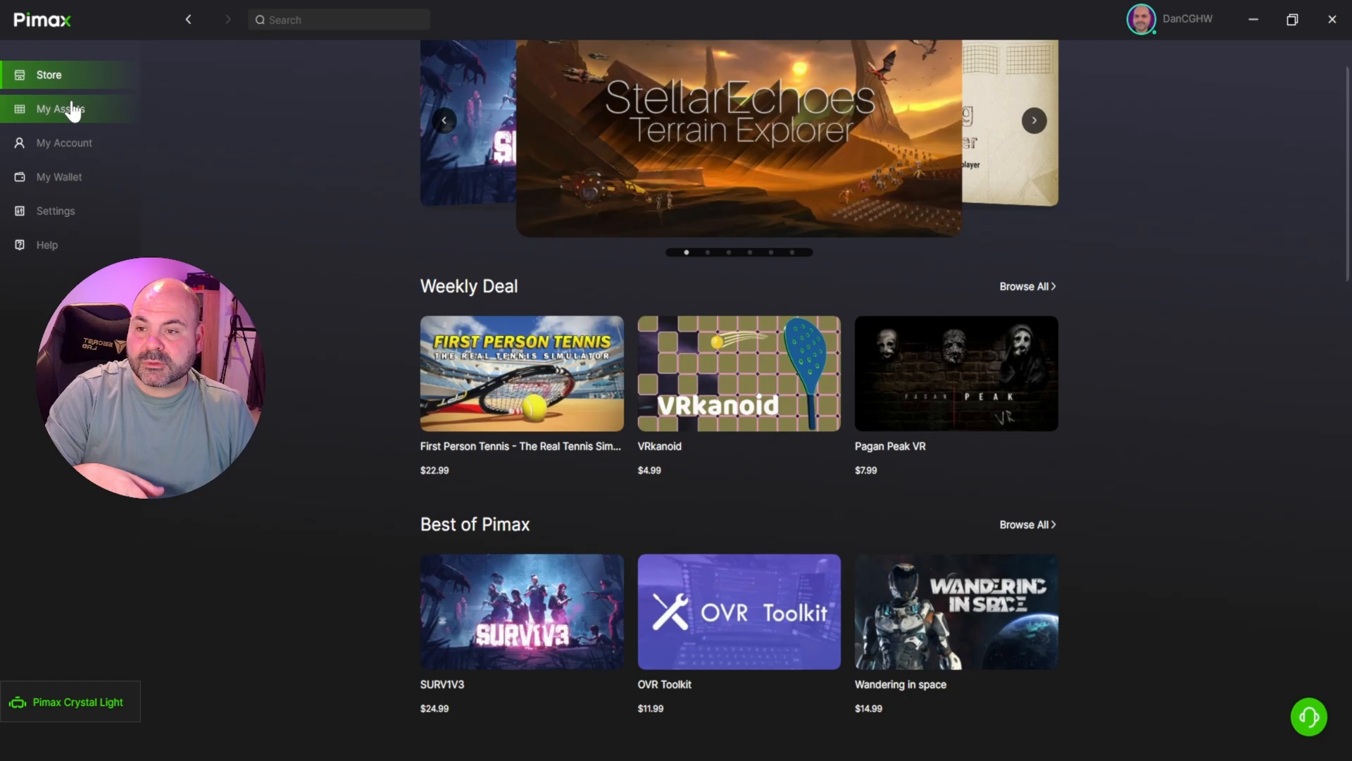
{"action": "left_click", "coordinate": [59, 108]}
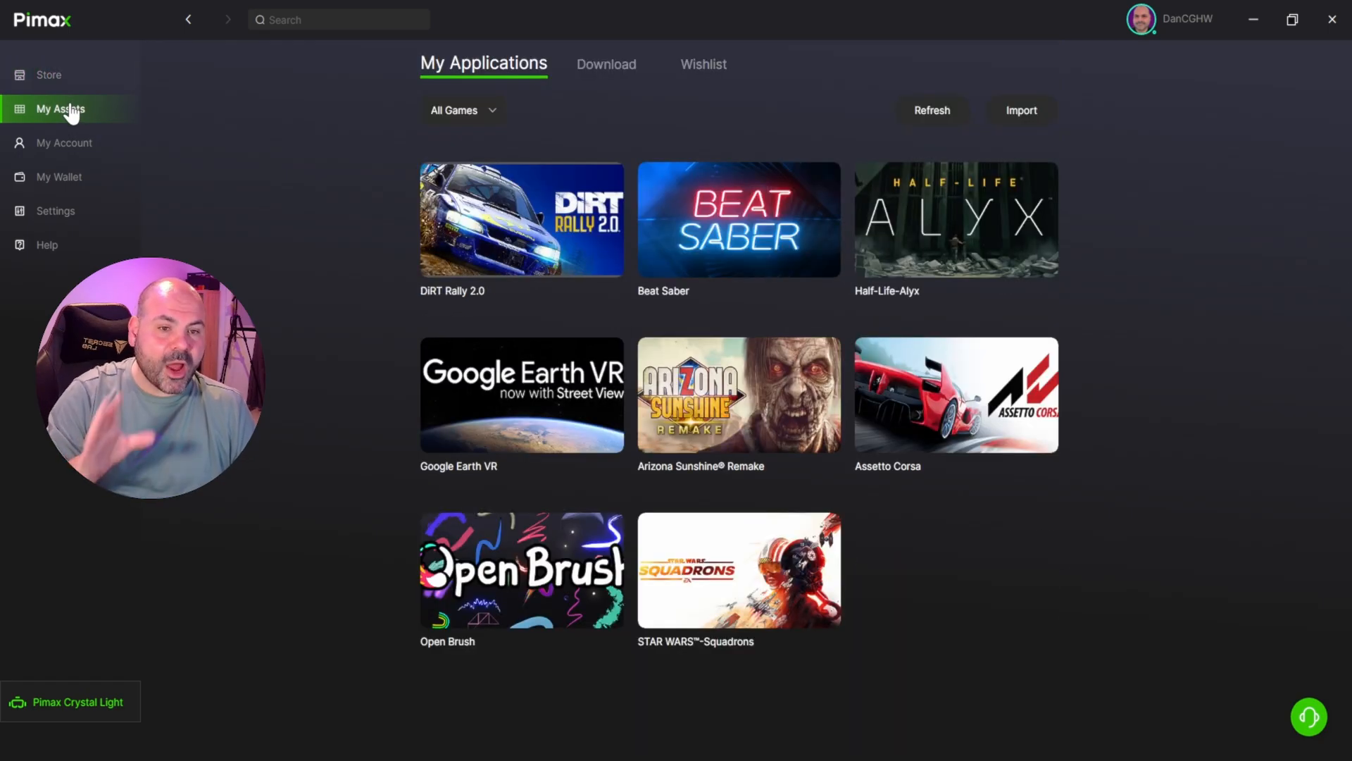
{"action": "mouse_move", "coordinate": [309, 156]}
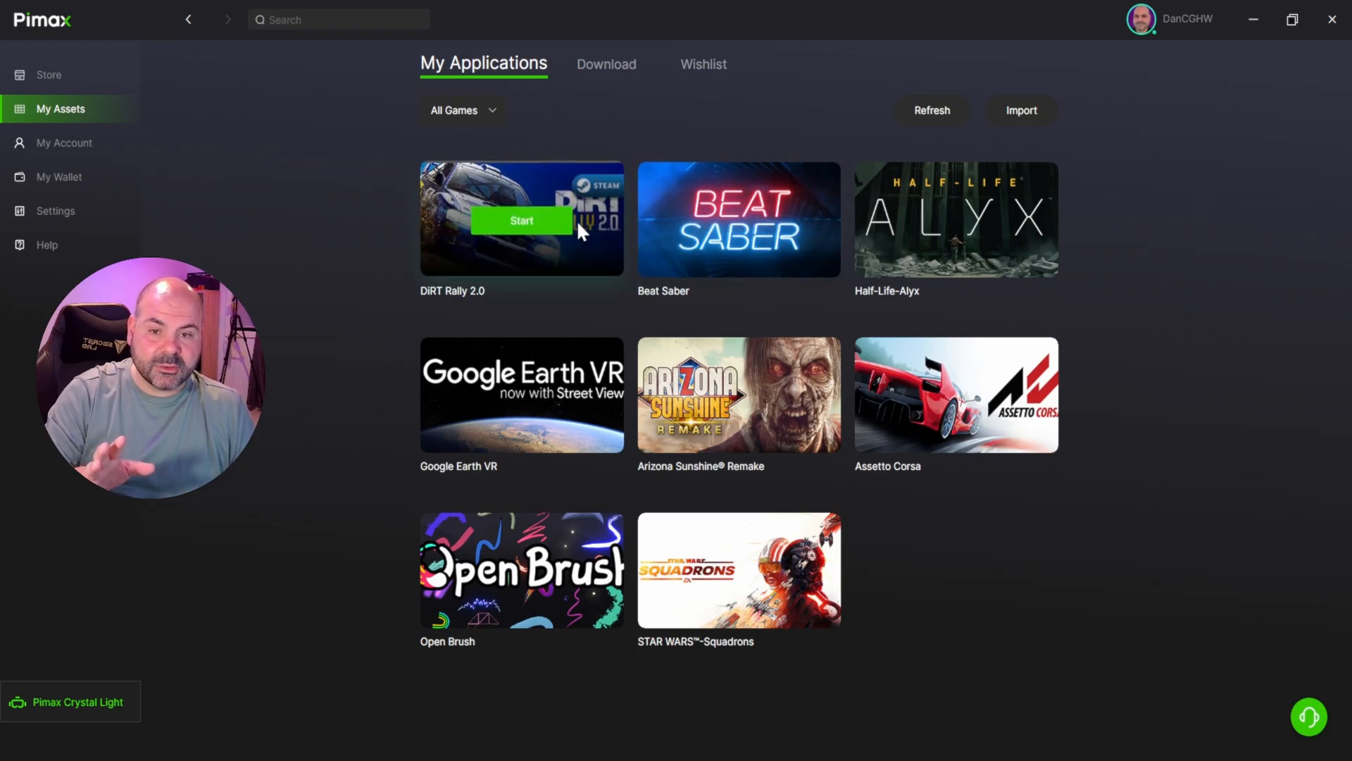
{"action": "mouse_move", "coordinate": [587, 200]}
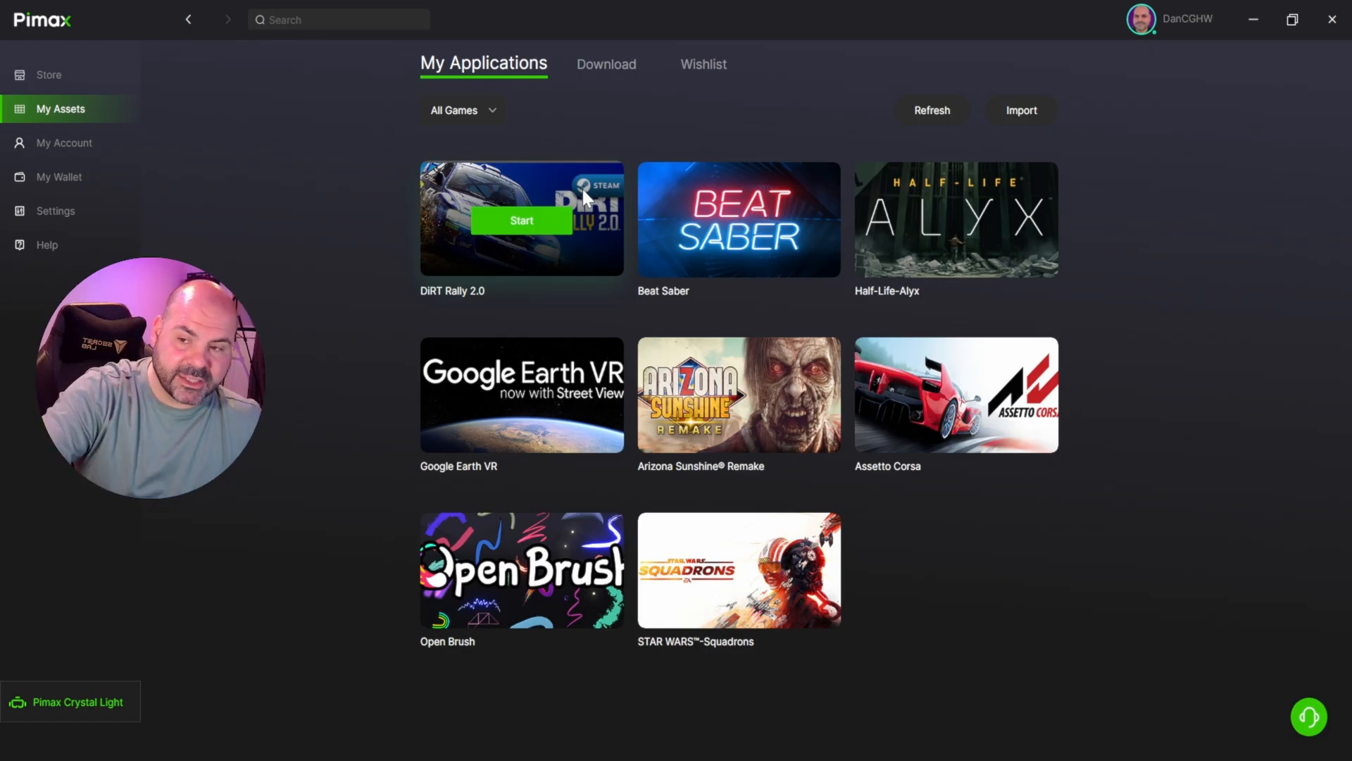
{"action": "mouse_move", "coordinate": [62, 142]}
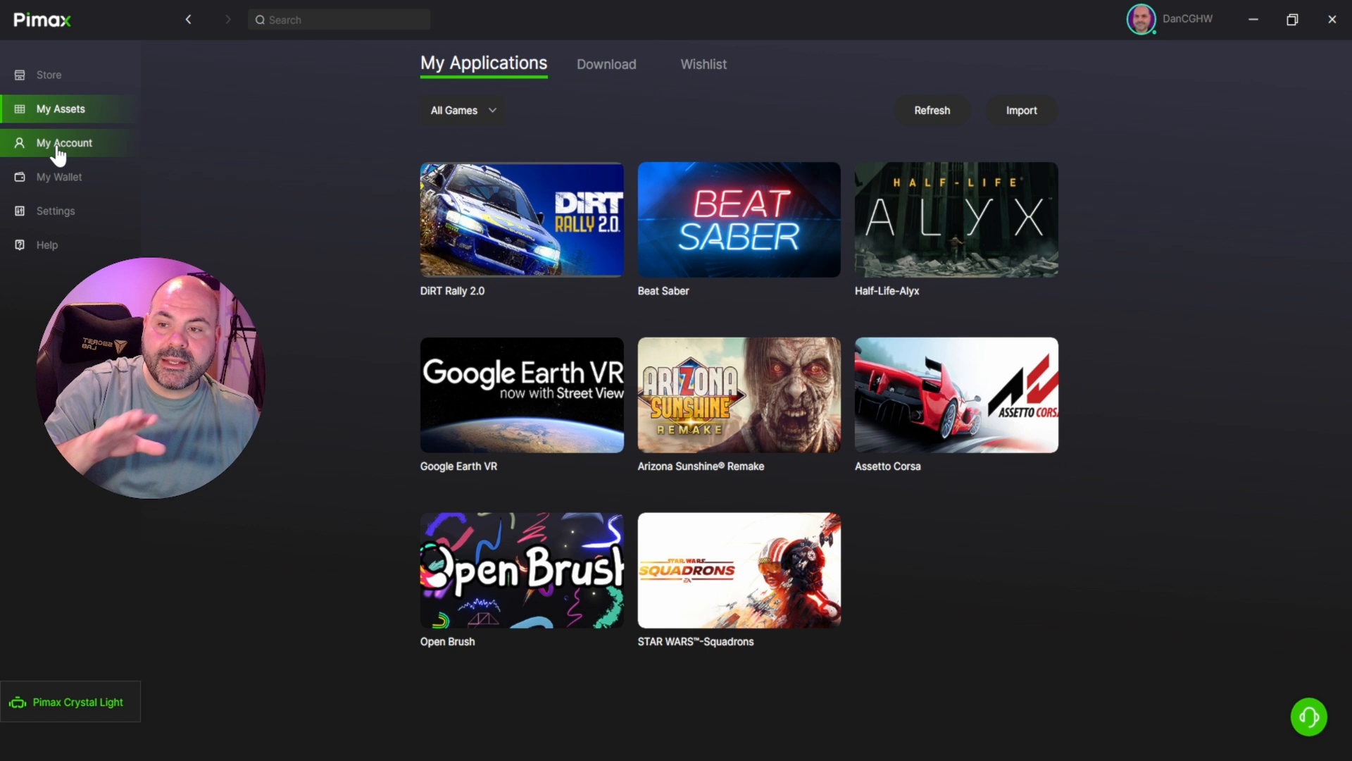
{"action": "mouse_move", "coordinate": [59, 177]}
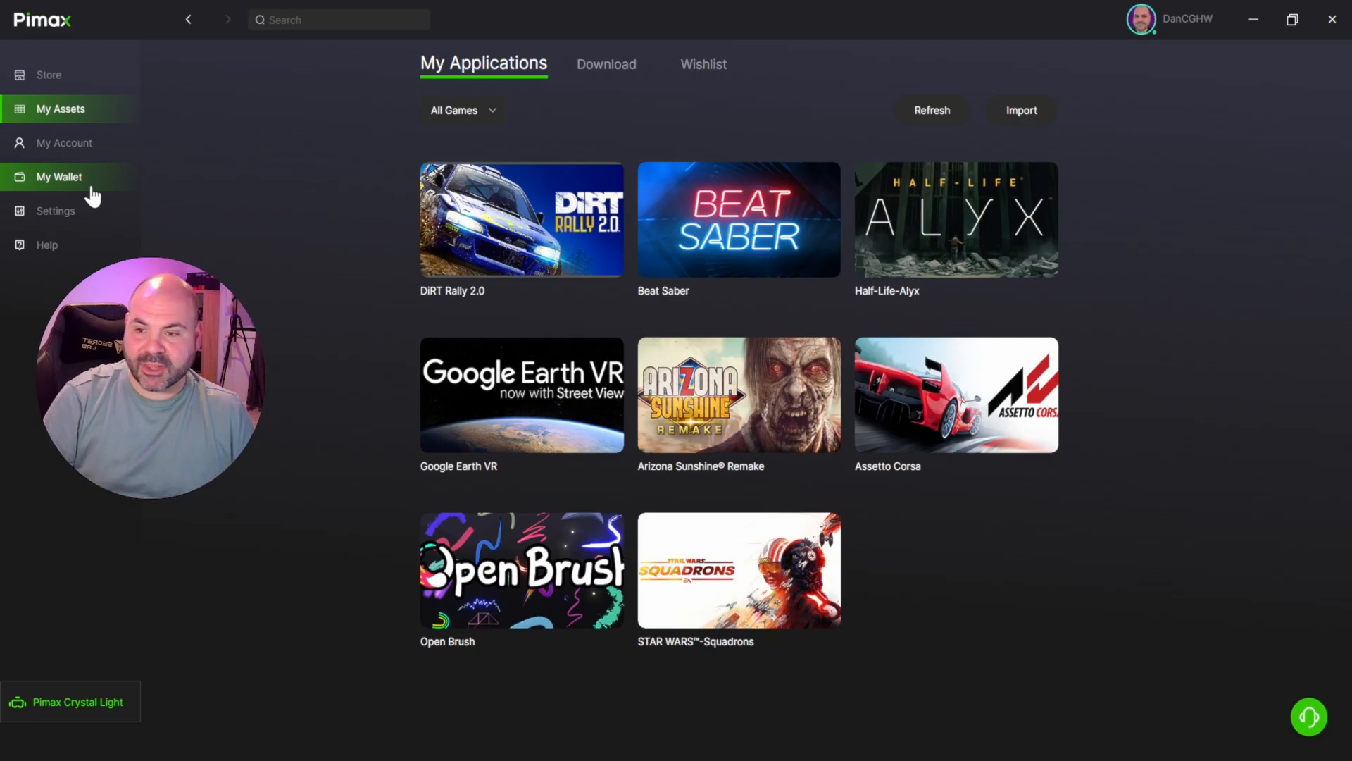
{"action": "mouse_move", "coordinate": [102, 200]}
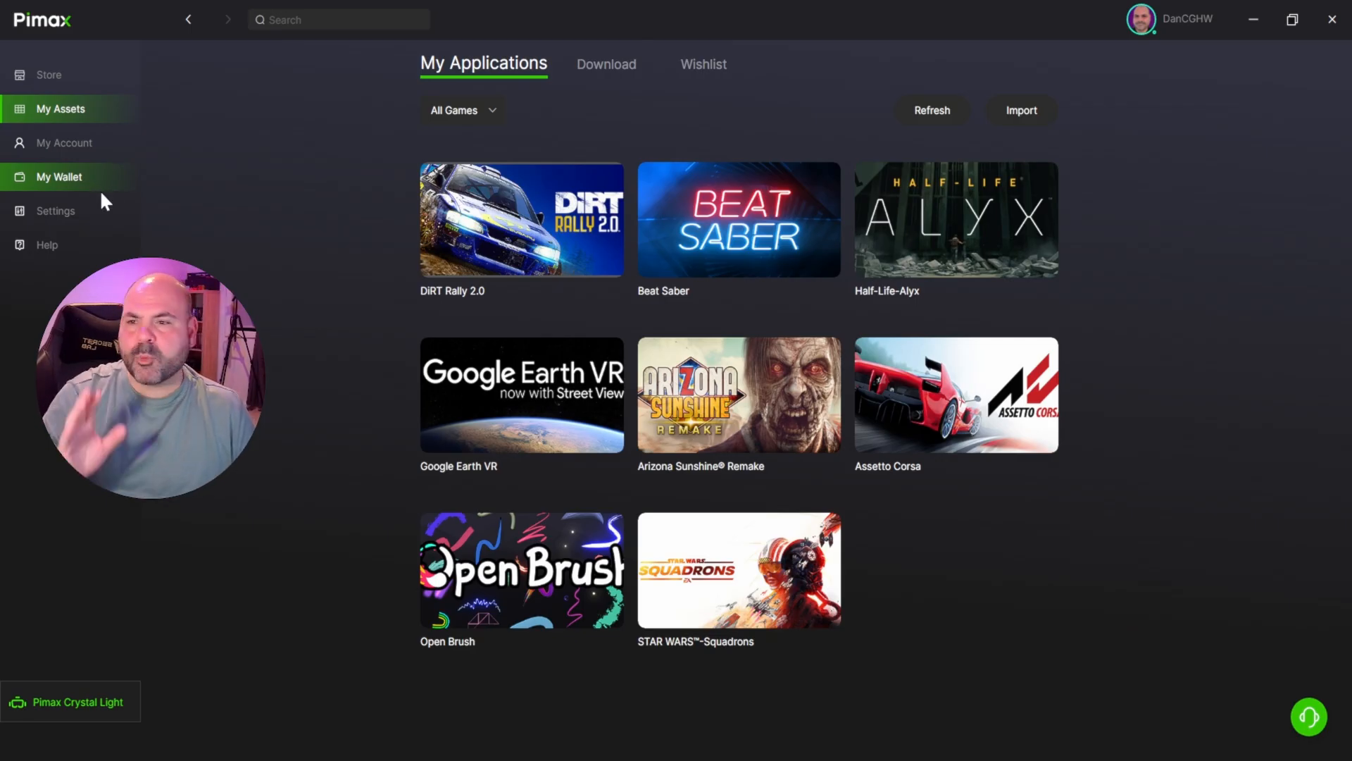
Check for client updates in Settings, confirming version 1.42.1 is the latest.
{"action": "left_click", "coordinate": [55, 211]}
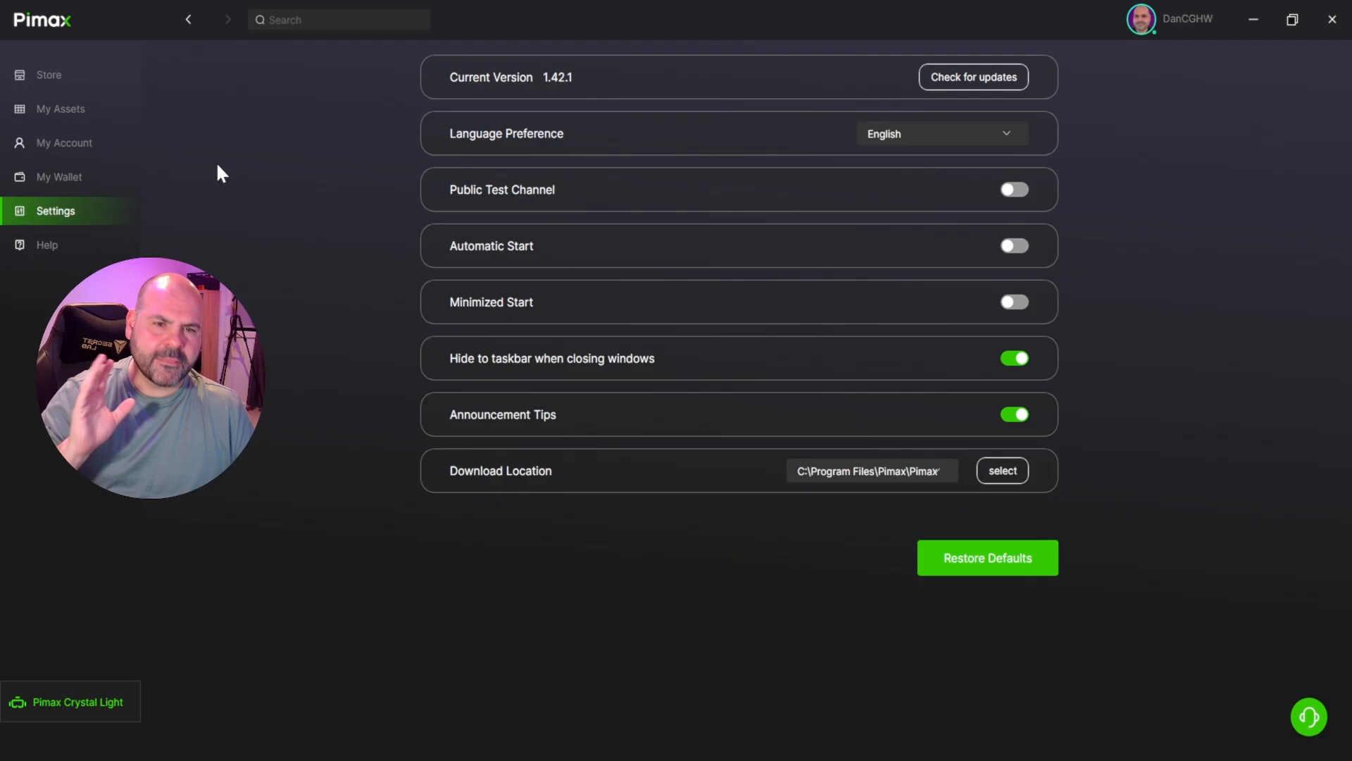
{"action": "mouse_move", "coordinate": [654, 141]}
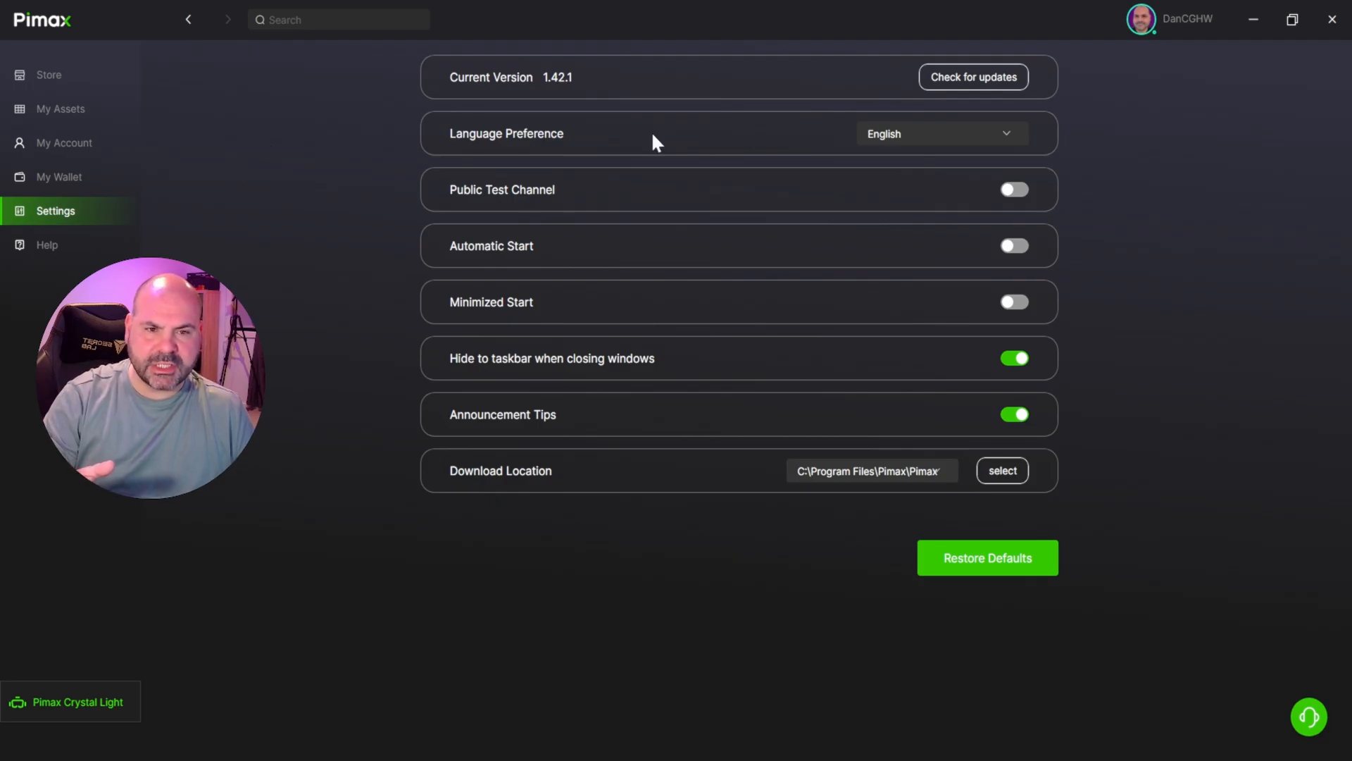
{"action": "left_click", "coordinate": [972, 76]}
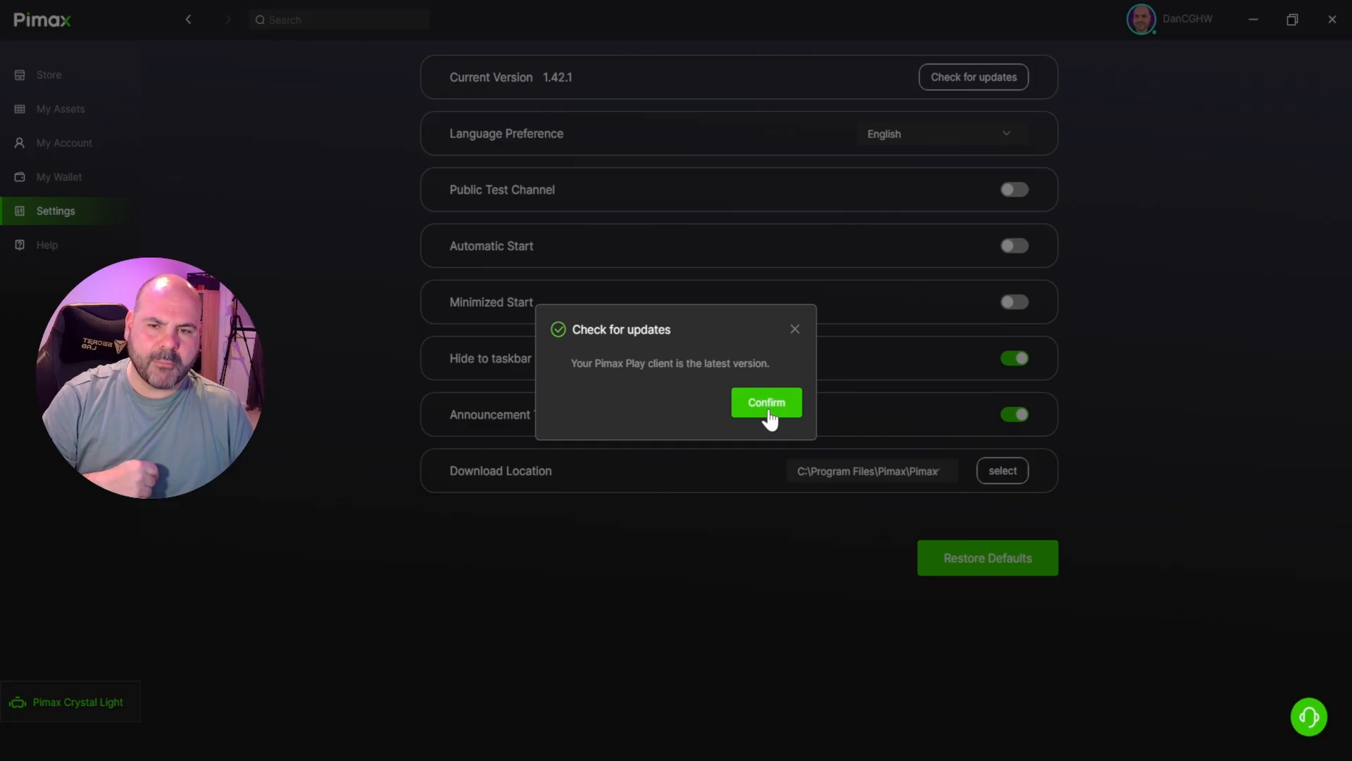
{"action": "left_click", "coordinate": [765, 403]}
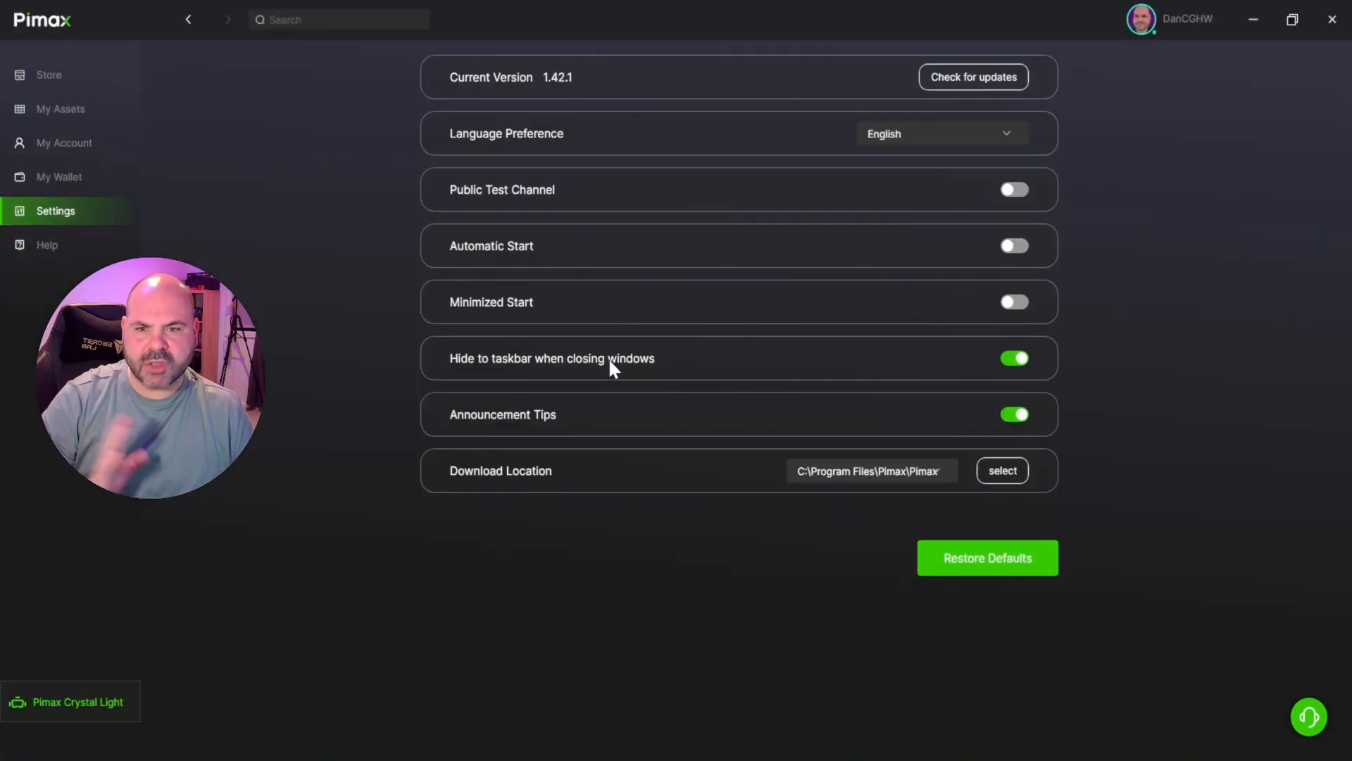
{"action": "mouse_move", "coordinate": [336, 293]}
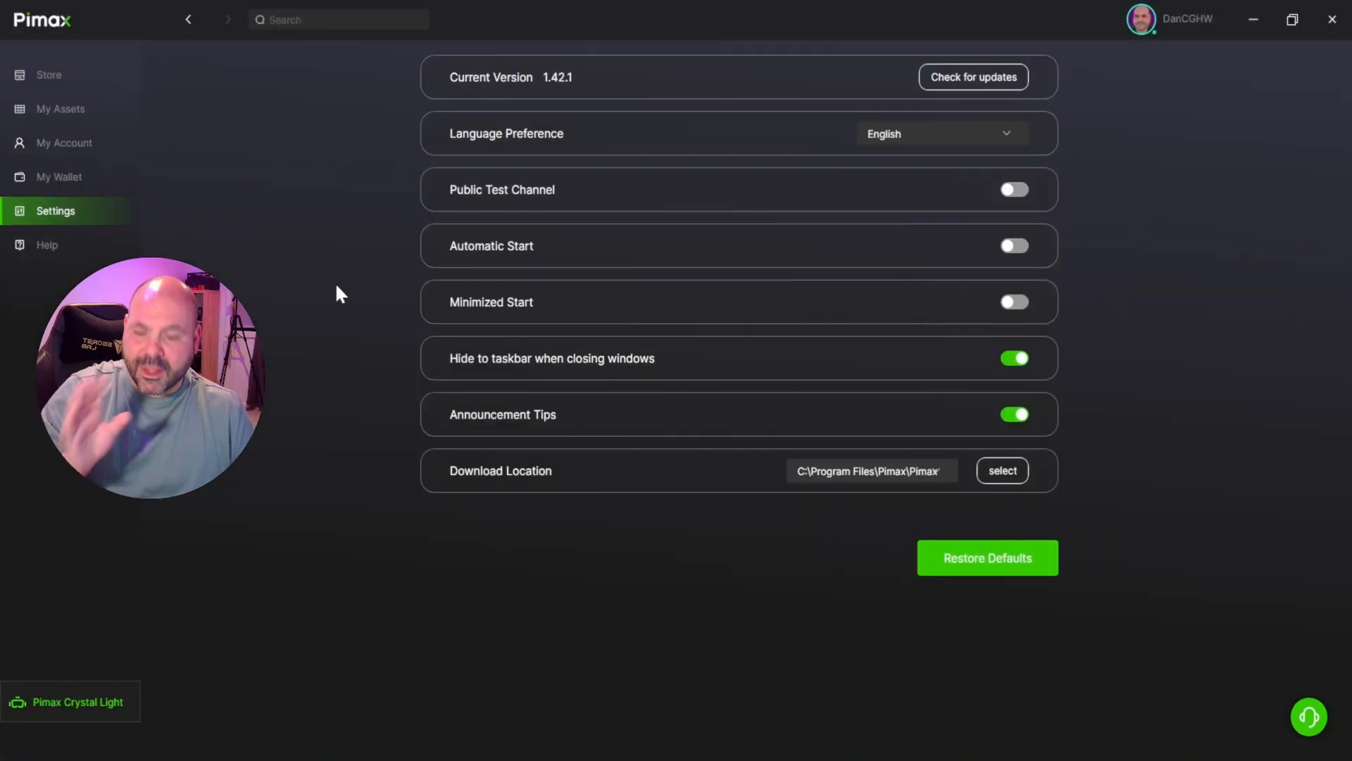
Open the Help page and view, then close, the Pimax Community Discord QR code.
{"action": "left_click", "coordinate": [47, 245]}
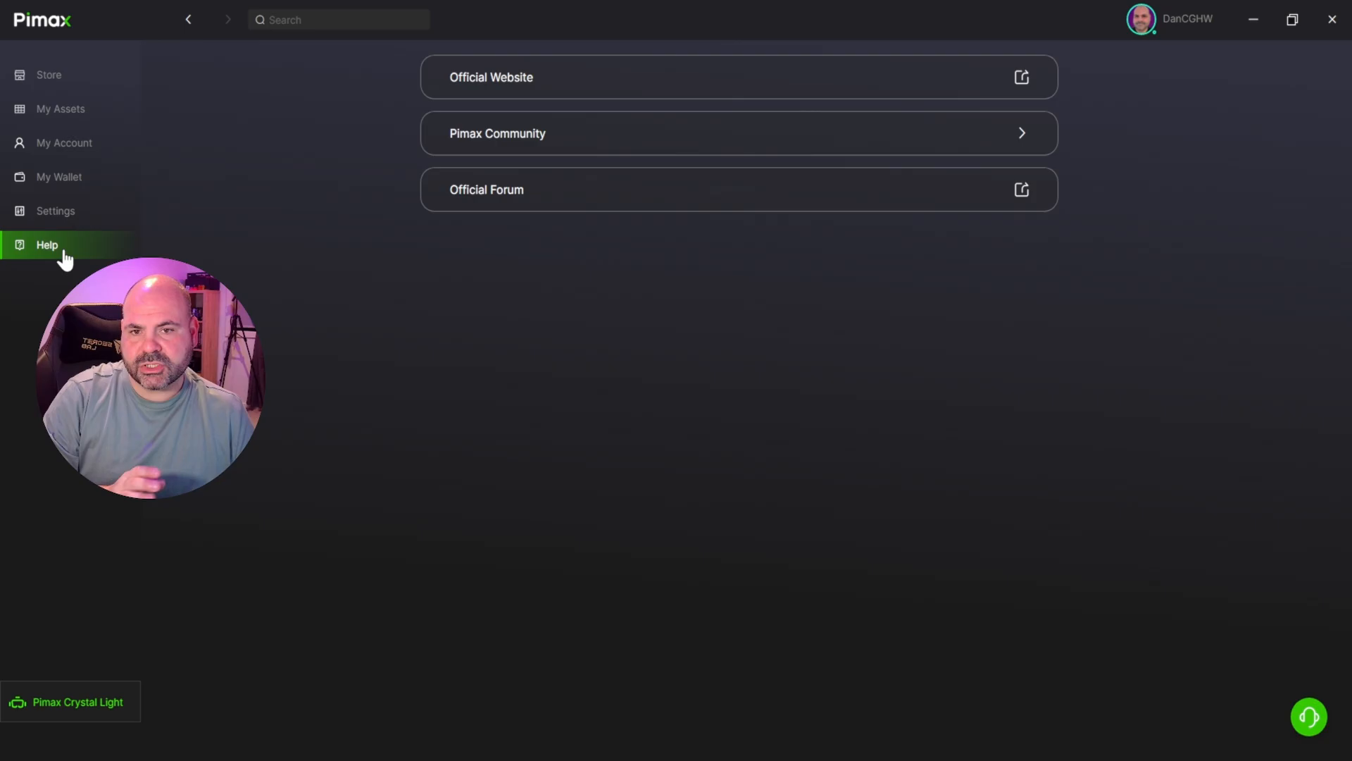
{"action": "mouse_move", "coordinate": [486, 95]}
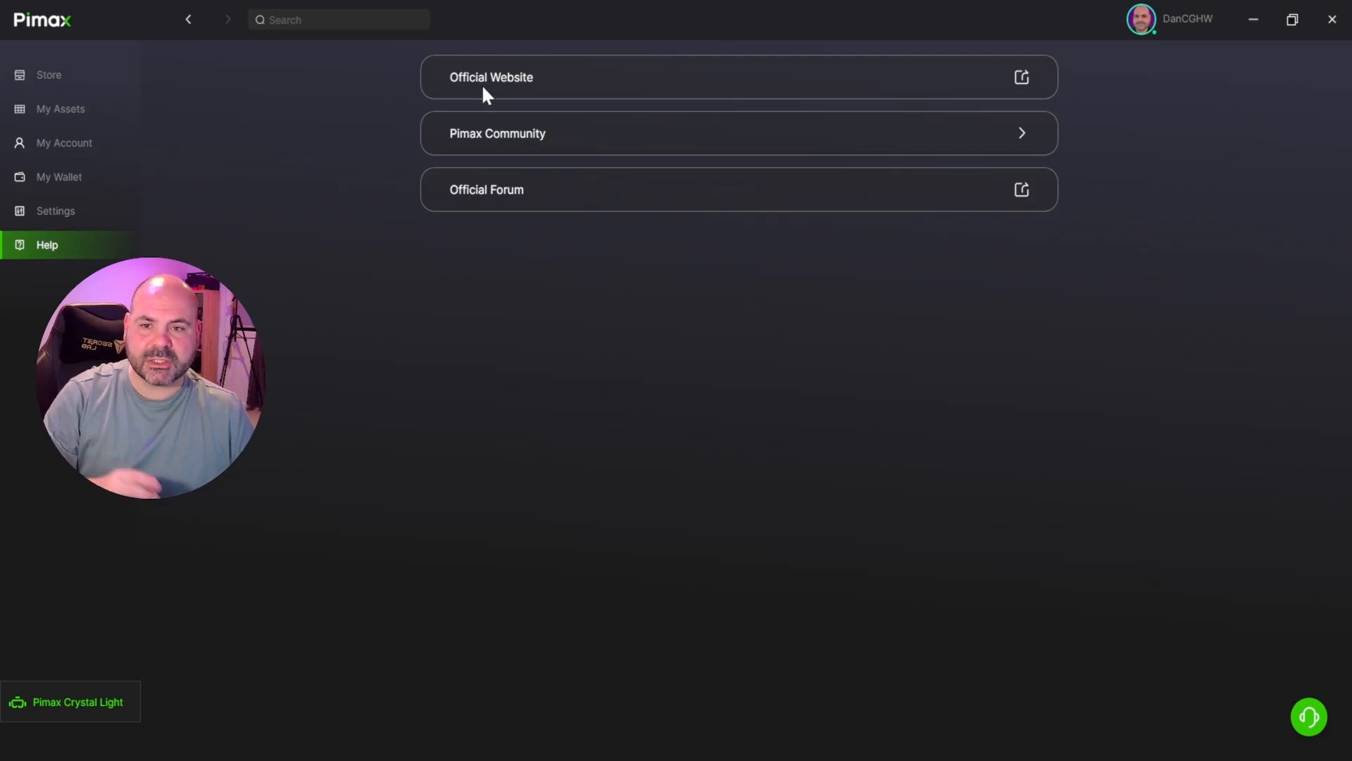
{"action": "mouse_move", "coordinate": [841, 192]}
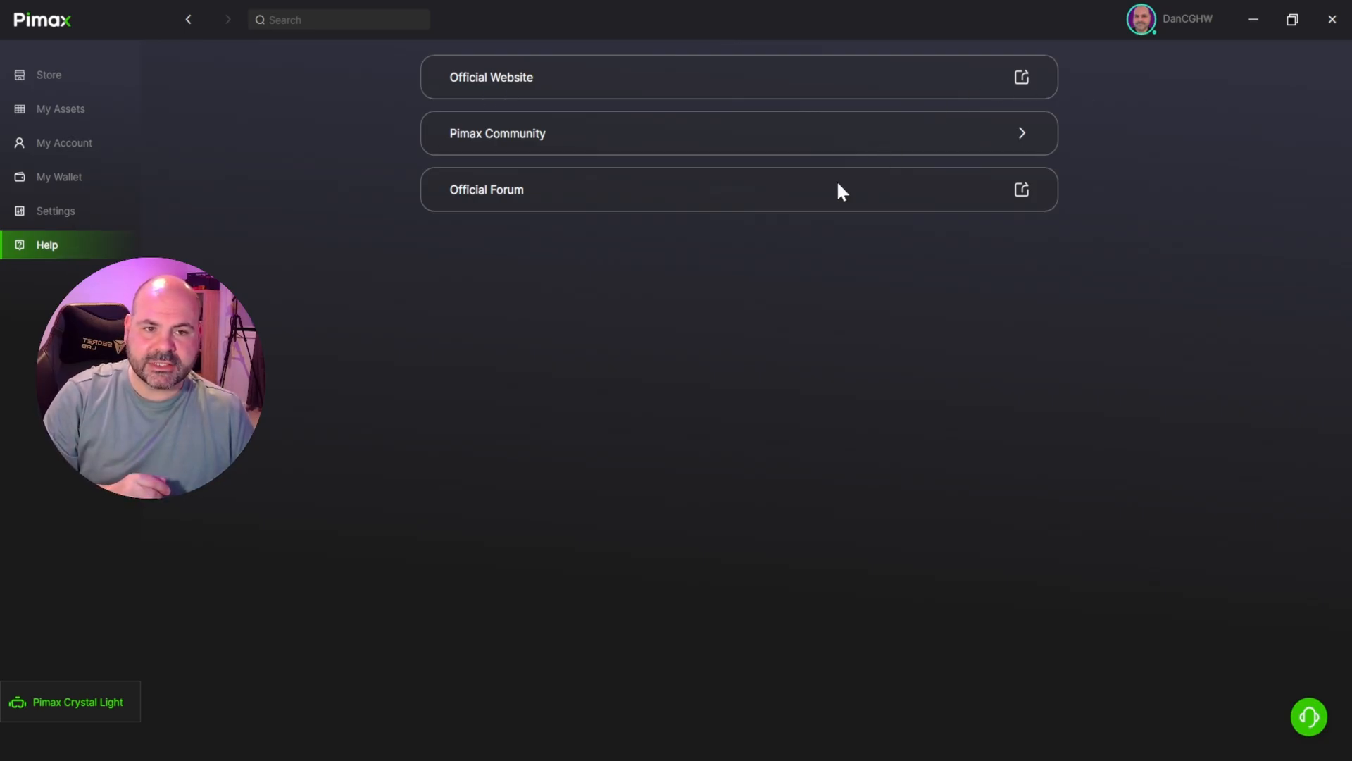
{"action": "mouse_move", "coordinate": [1095, 117]}
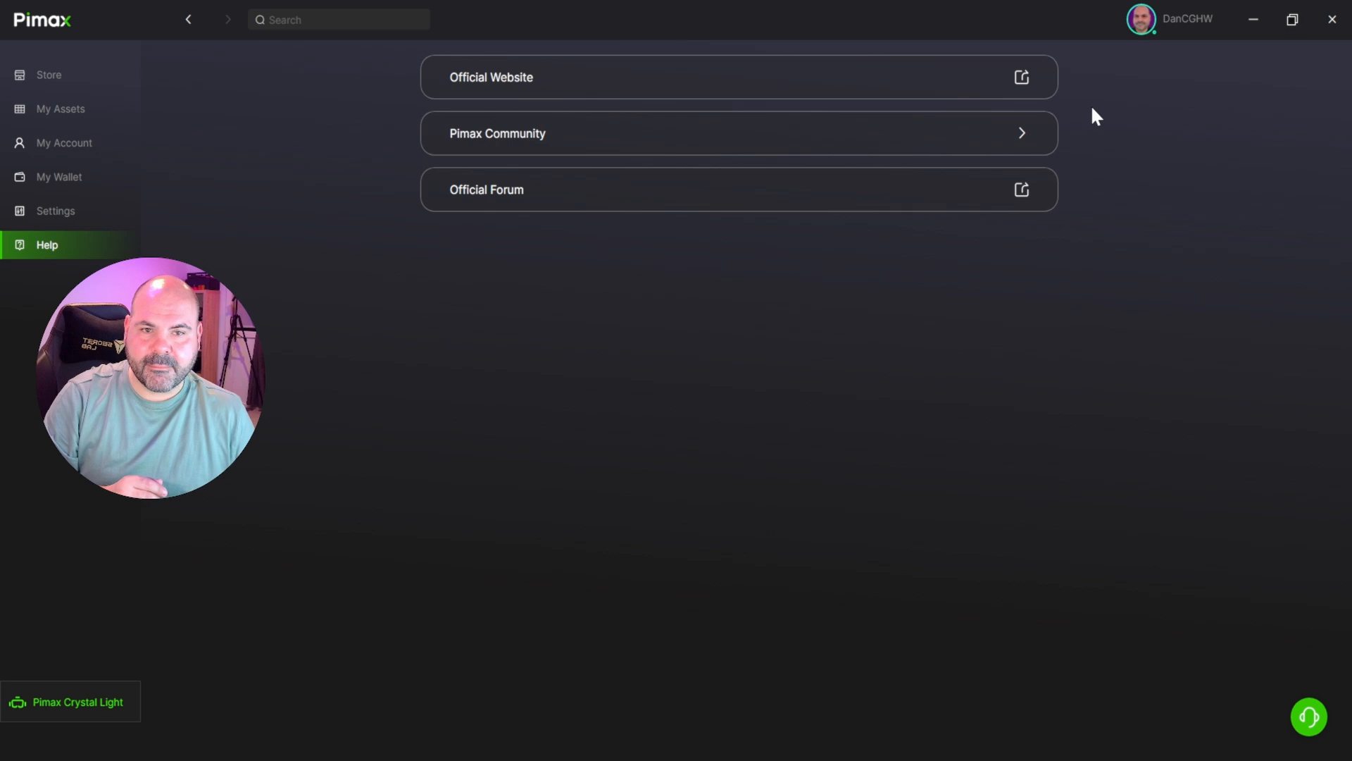
{"action": "mouse_move", "coordinate": [1022, 143]}
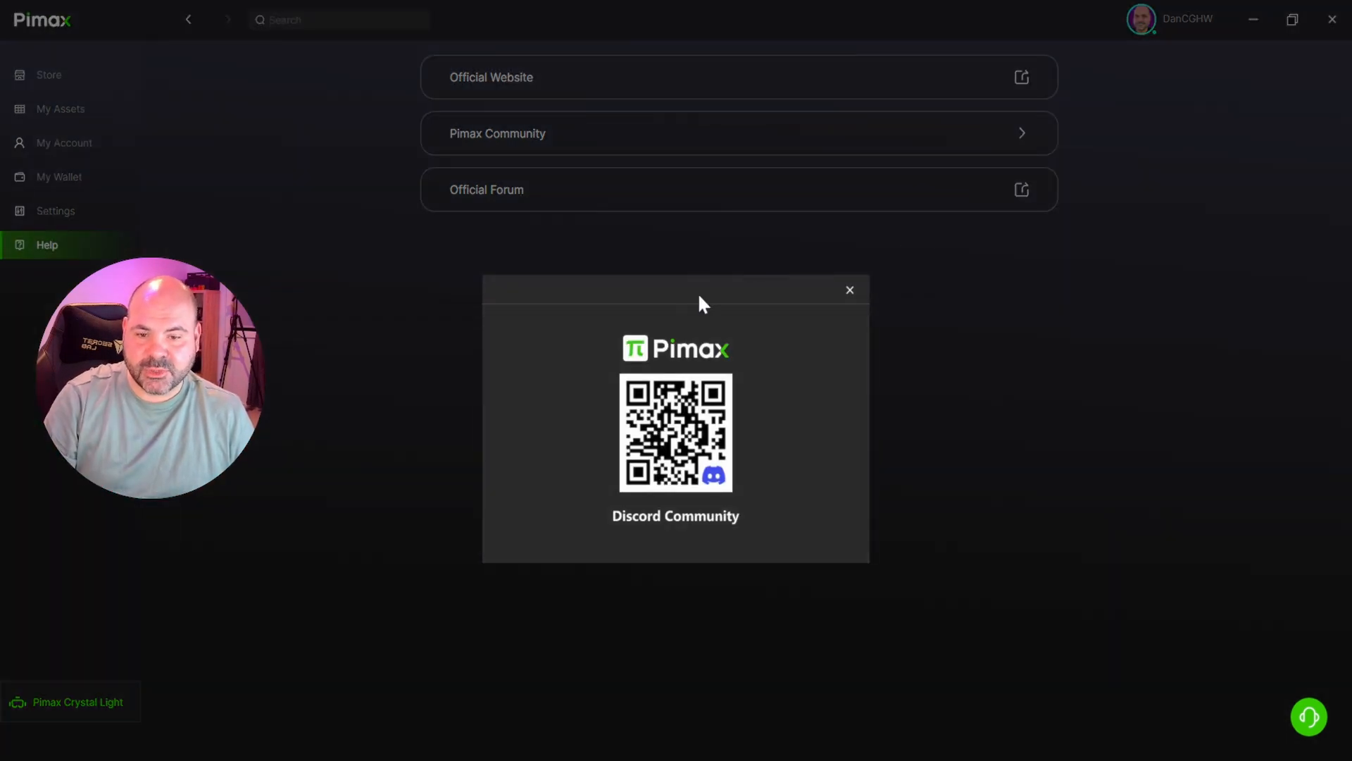
{"action": "mouse_move", "coordinate": [738, 518]}
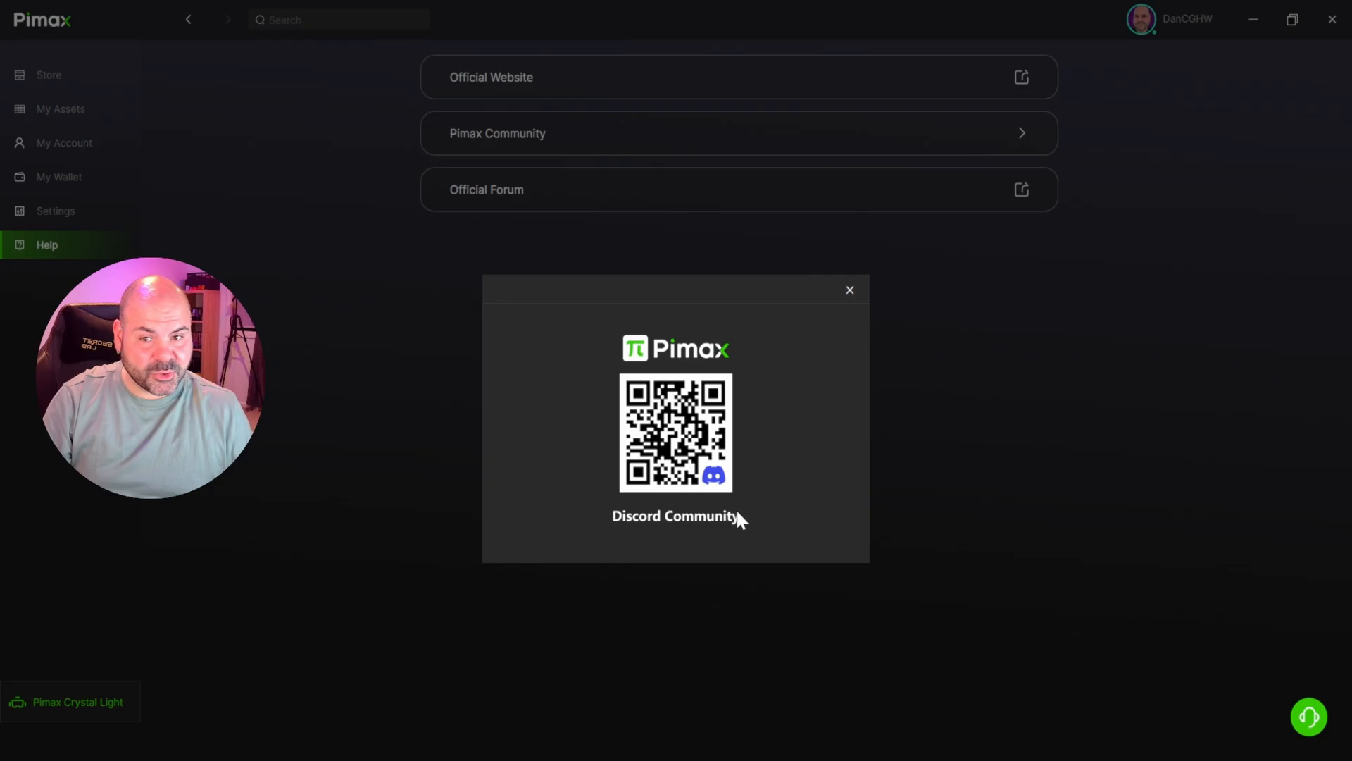
{"action": "mouse_move", "coordinate": [910, 274]}
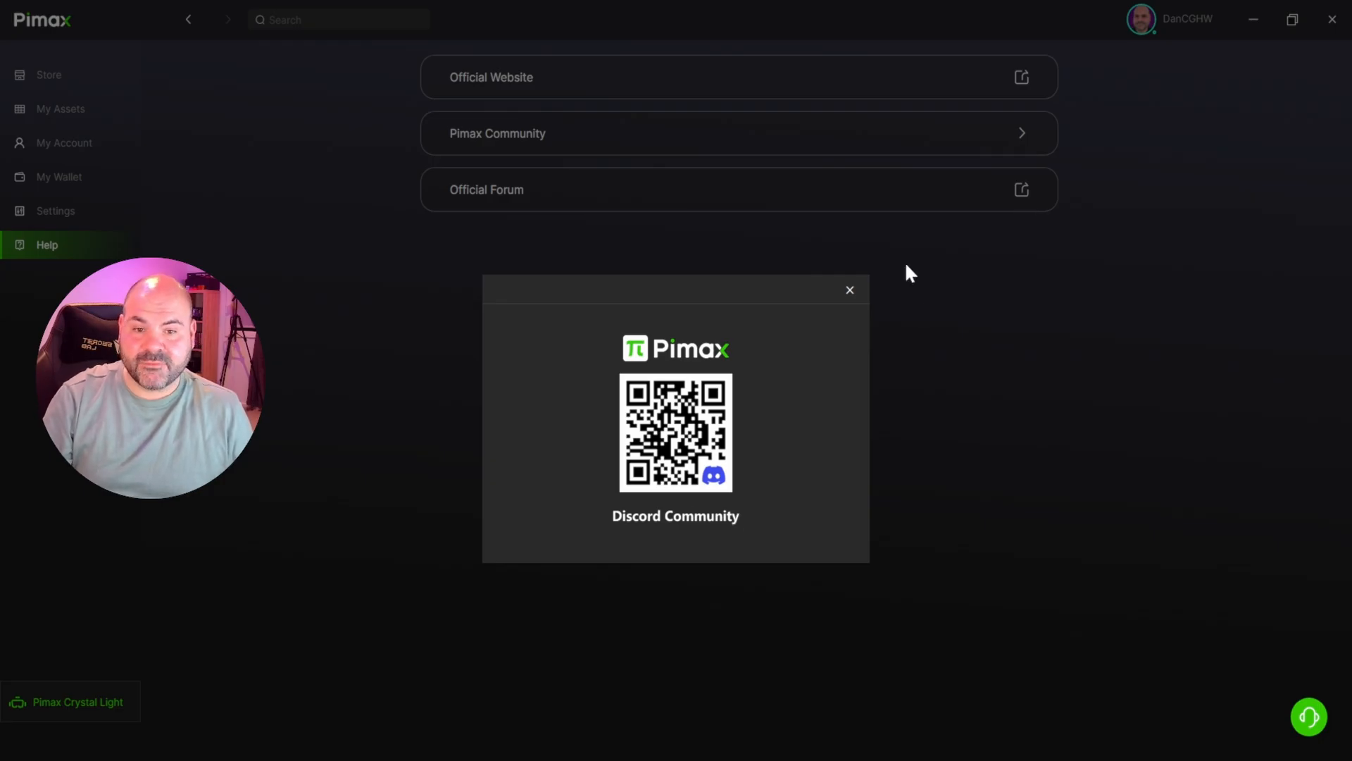
{"action": "left_click", "coordinate": [849, 289]}
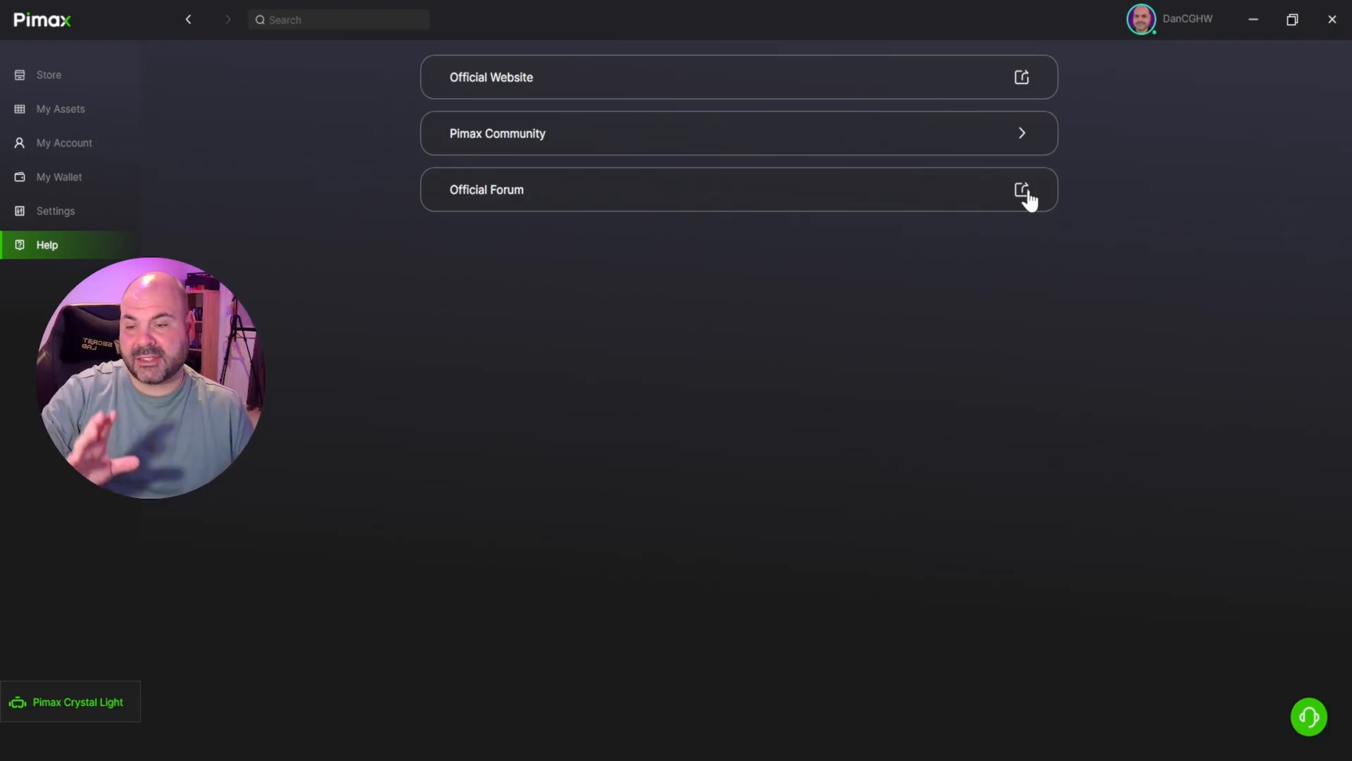
{"action": "mouse_move", "coordinate": [1107, 665]}
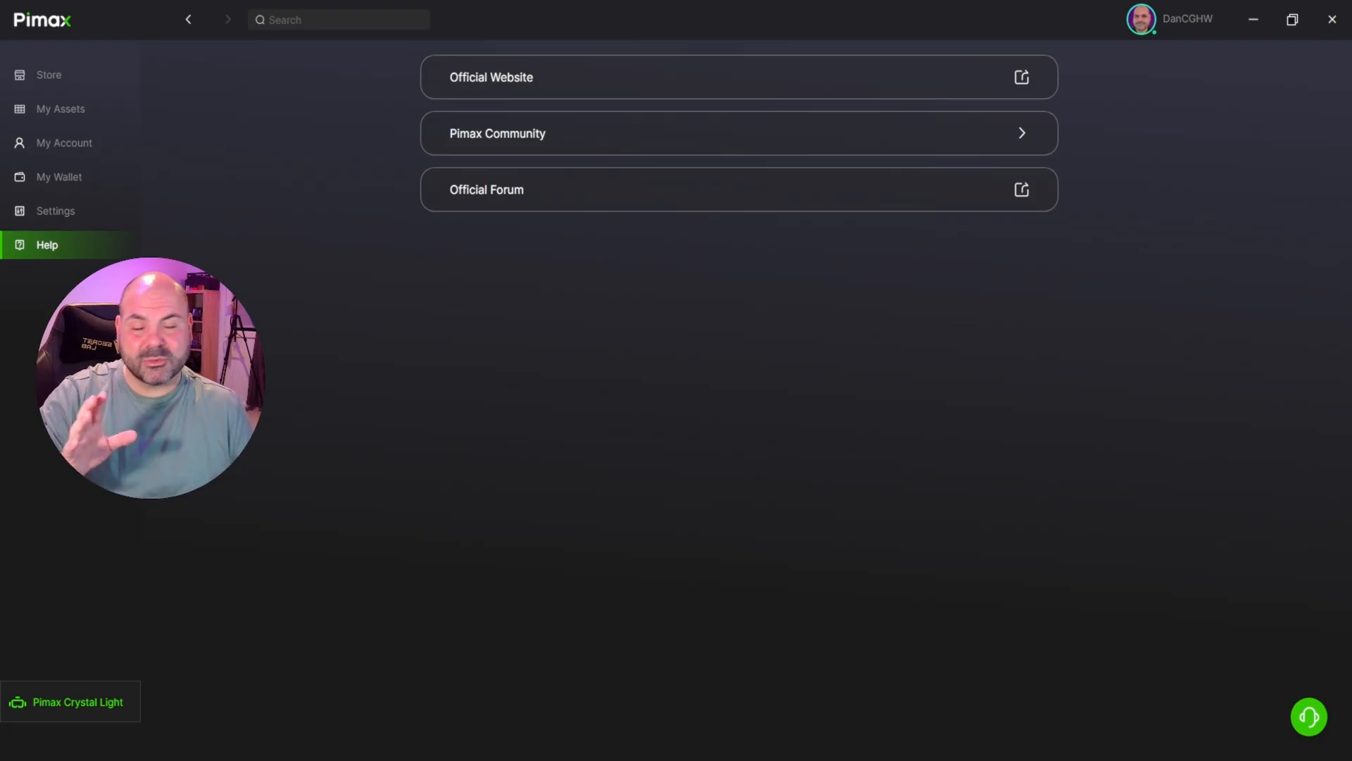
{"action": "mouse_move", "coordinate": [1291, 524]}
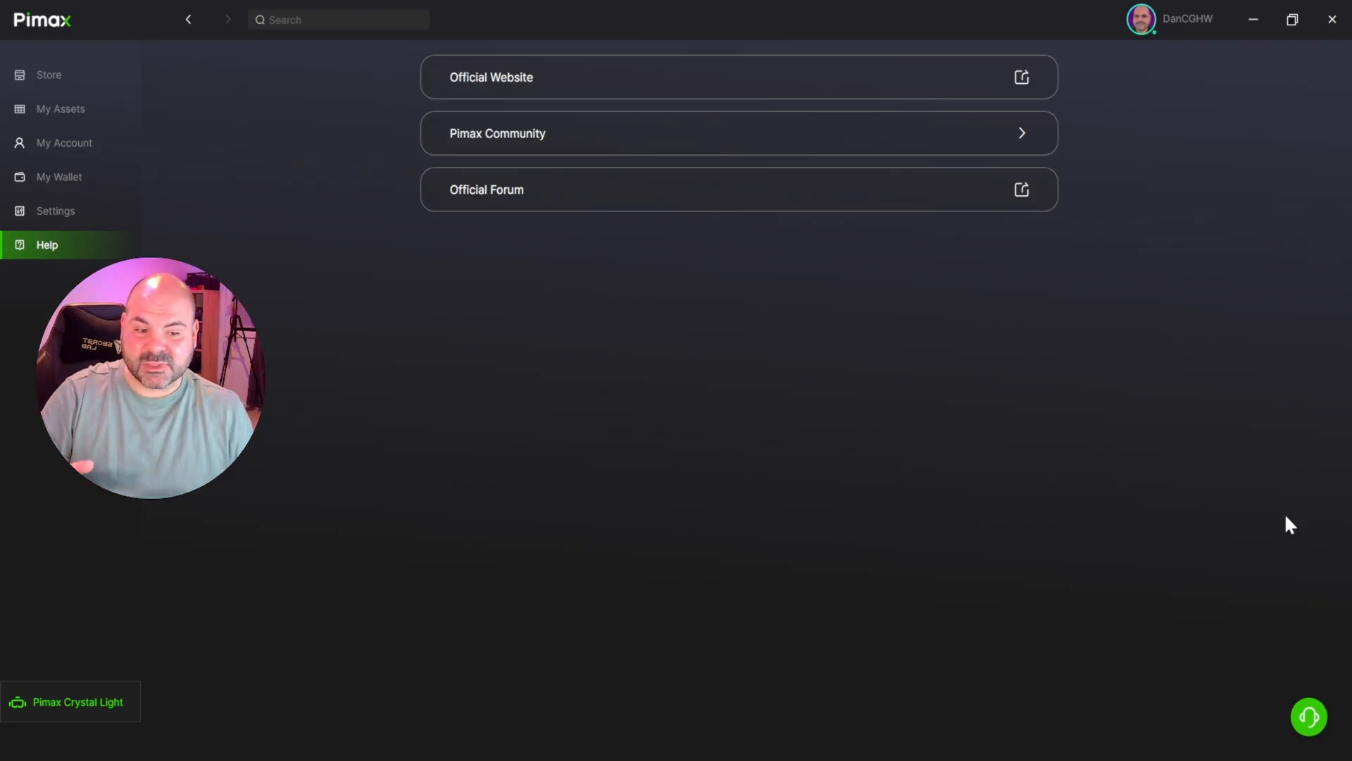
{"action": "left_click", "coordinate": [1309, 716]}
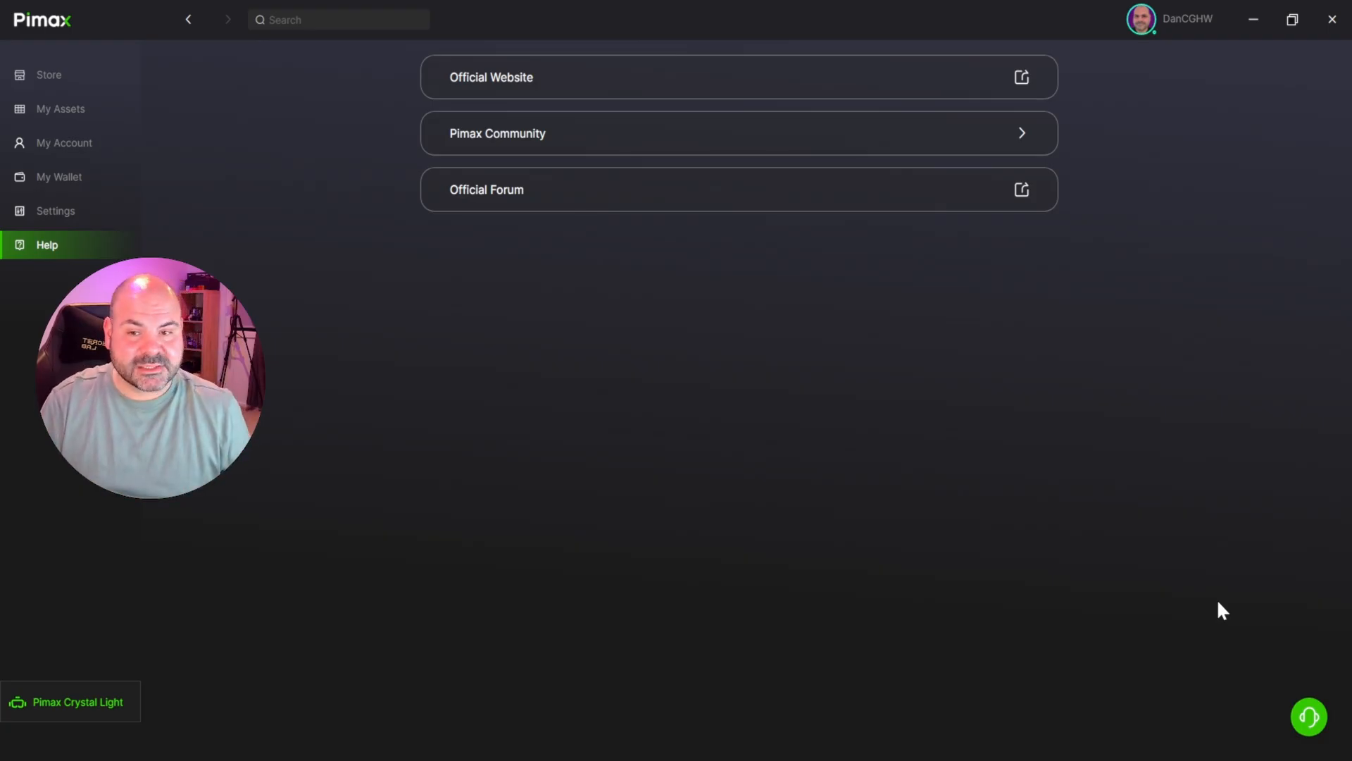
{"action": "left_click", "coordinate": [71, 701]}
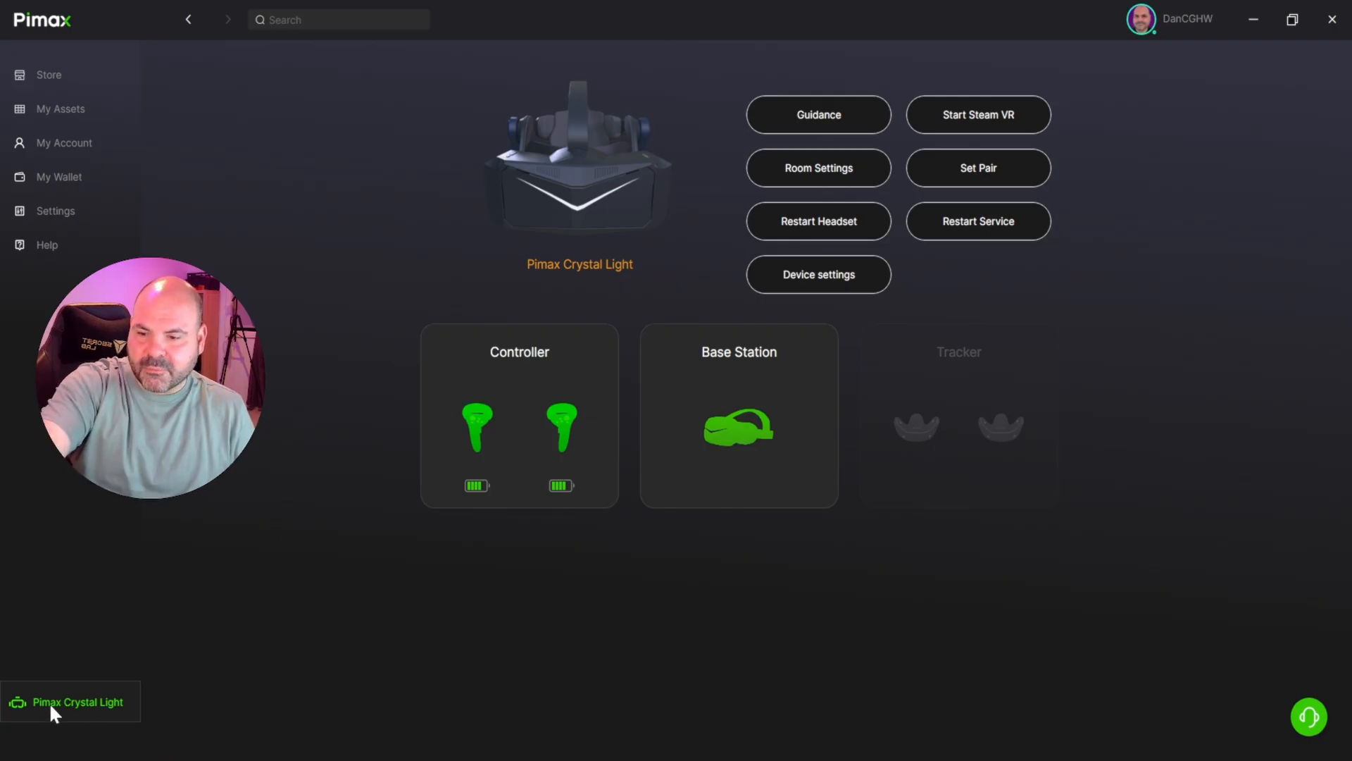
{"action": "mouse_move", "coordinate": [54, 725]}
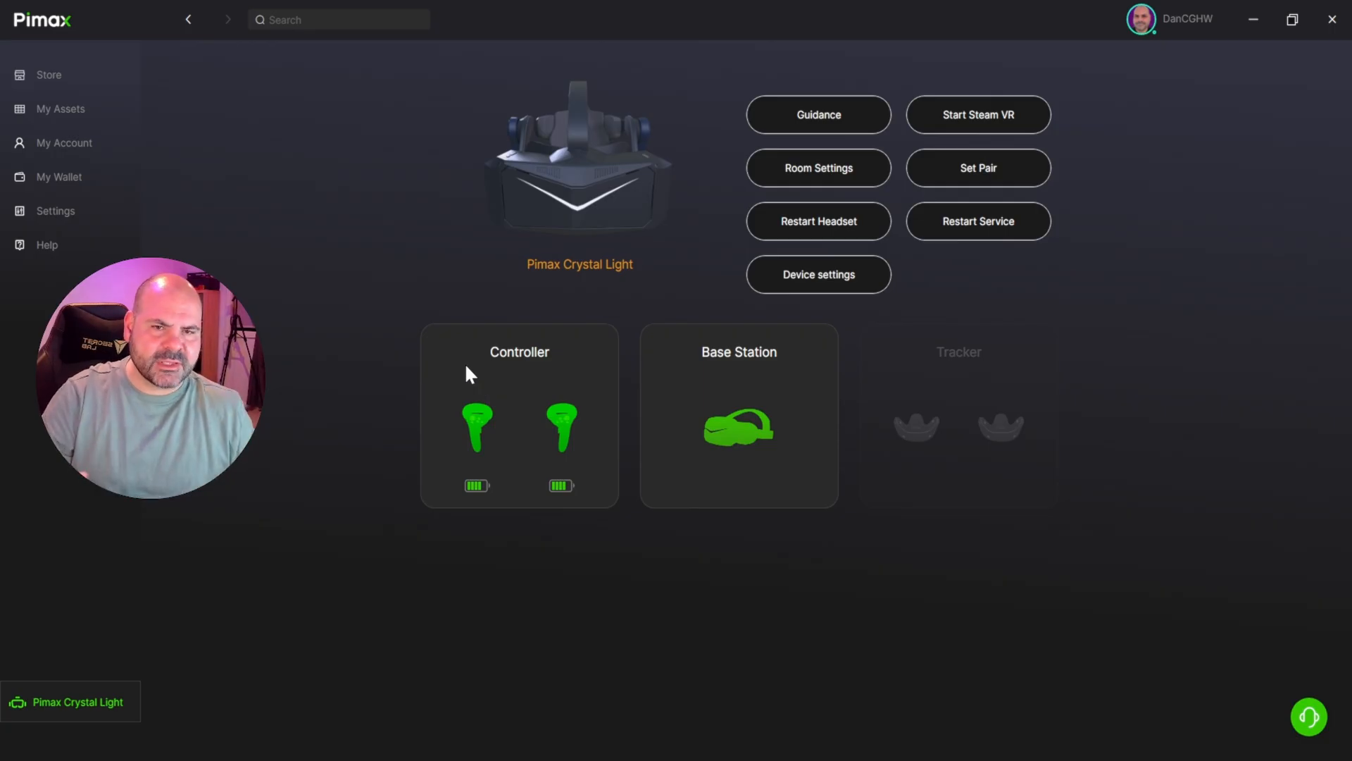
{"action": "mouse_move", "coordinate": [710, 114]}
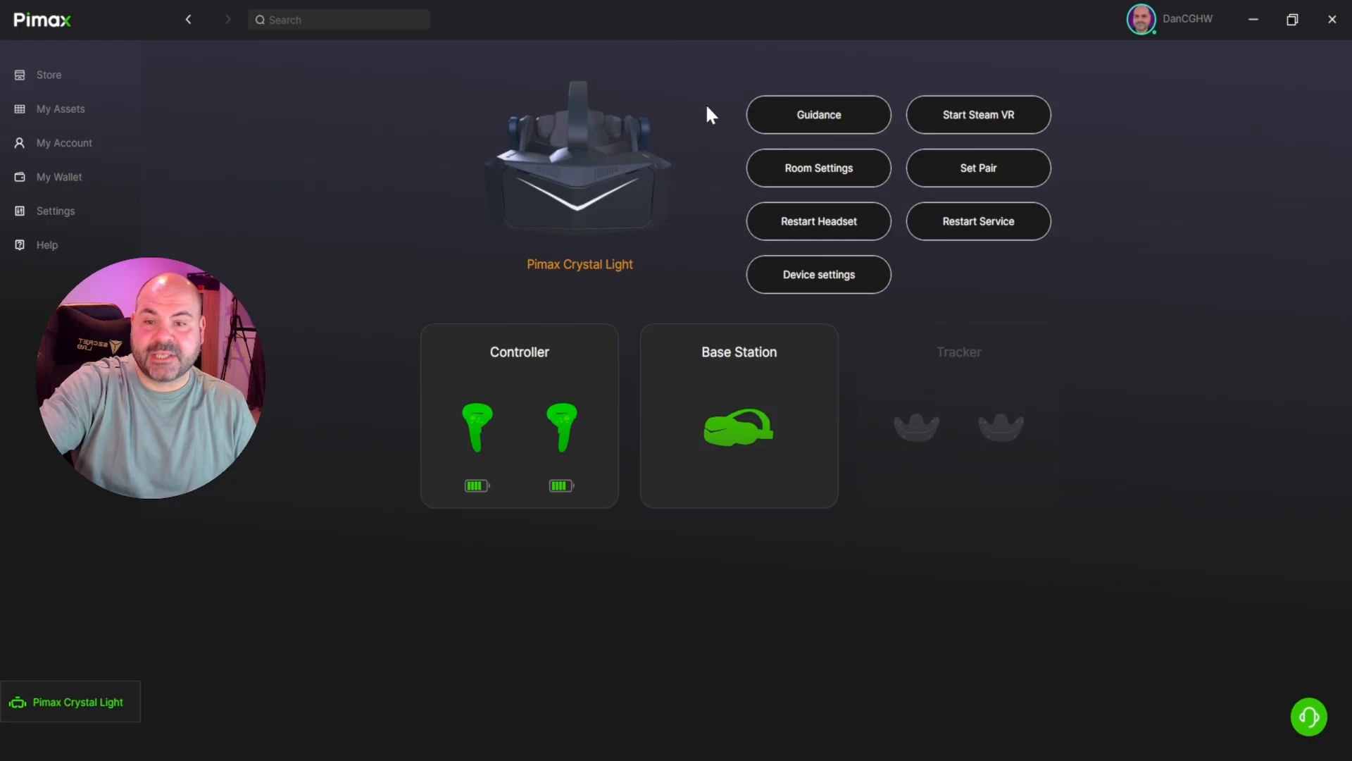
Step through the setup guide and restart the service, confirming USB 3.0 and DisplayPort connections succeed.
{"action": "left_click", "coordinate": [817, 114]}
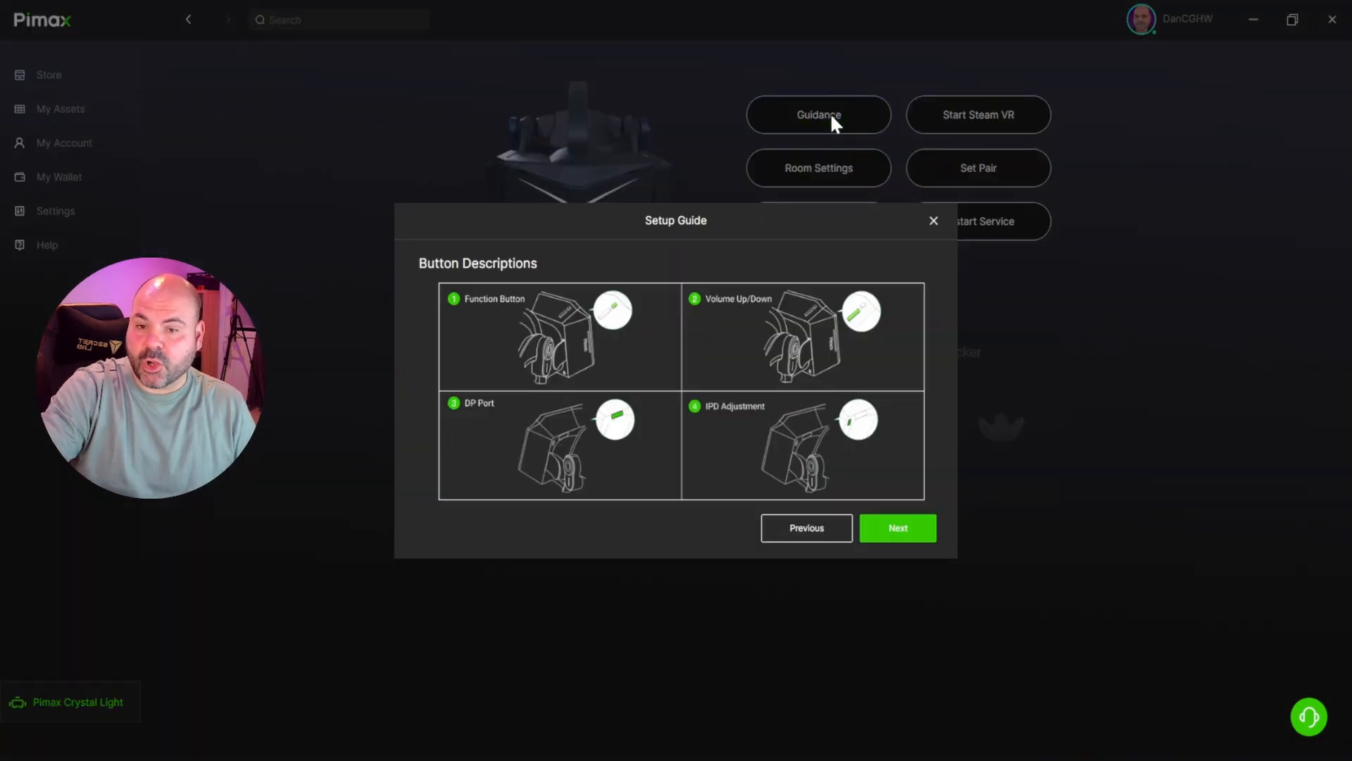
{"action": "mouse_move", "coordinate": [623, 347]}
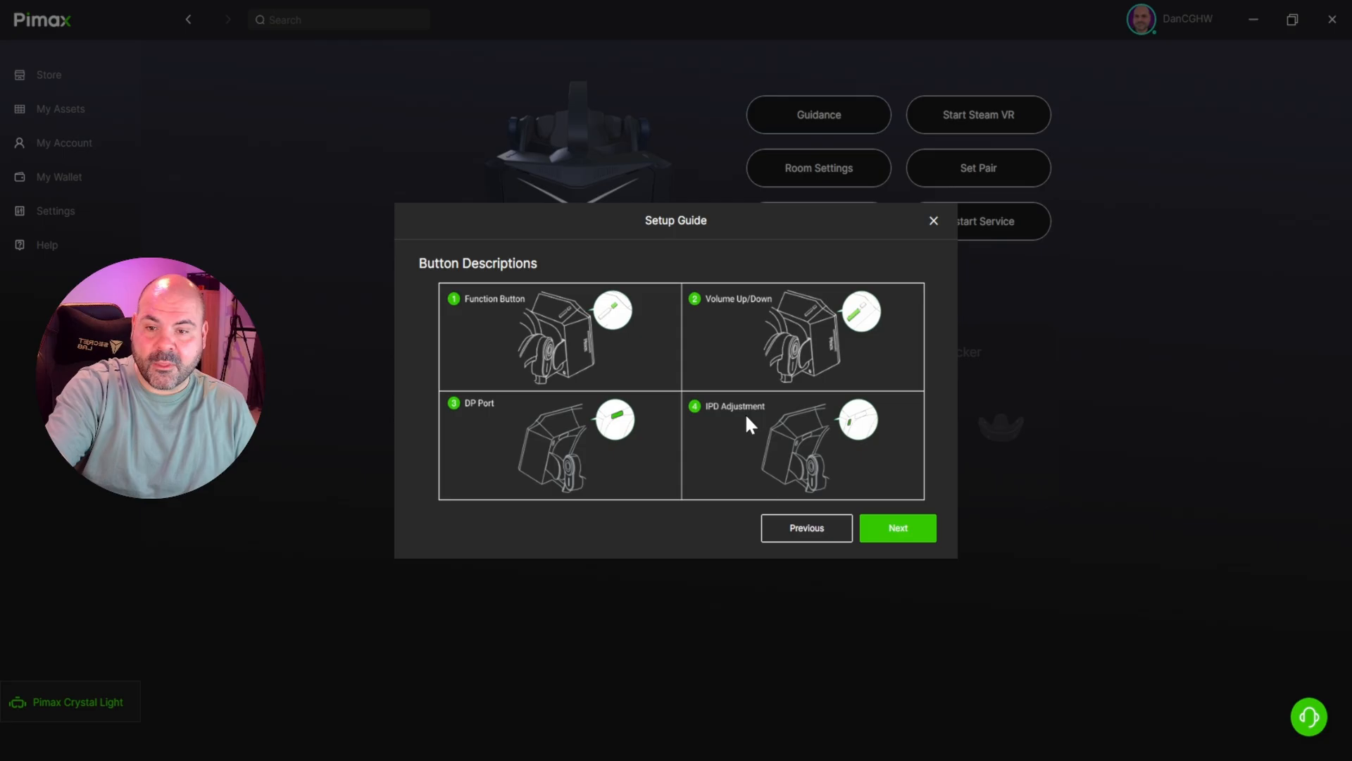
{"action": "left_click", "coordinate": [897, 527]}
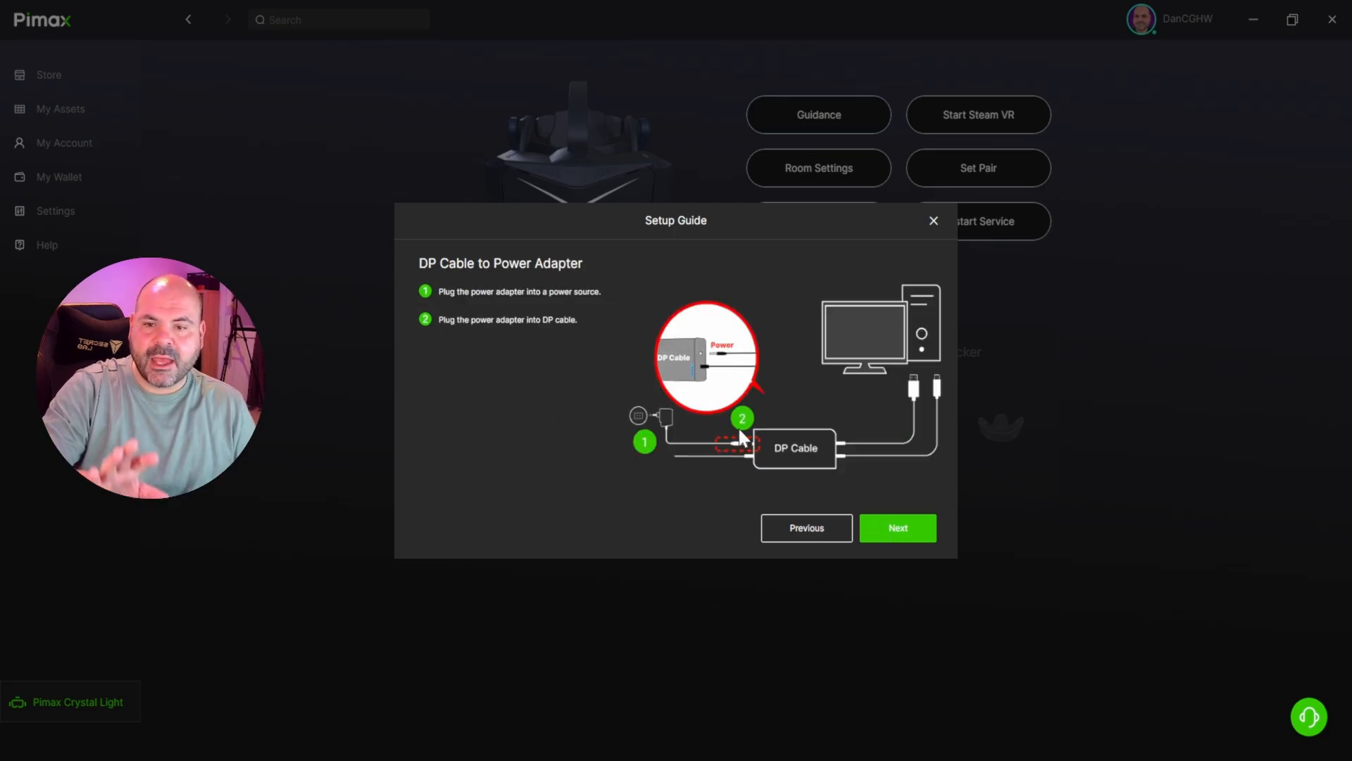
{"action": "mouse_move", "coordinate": [884, 559]}
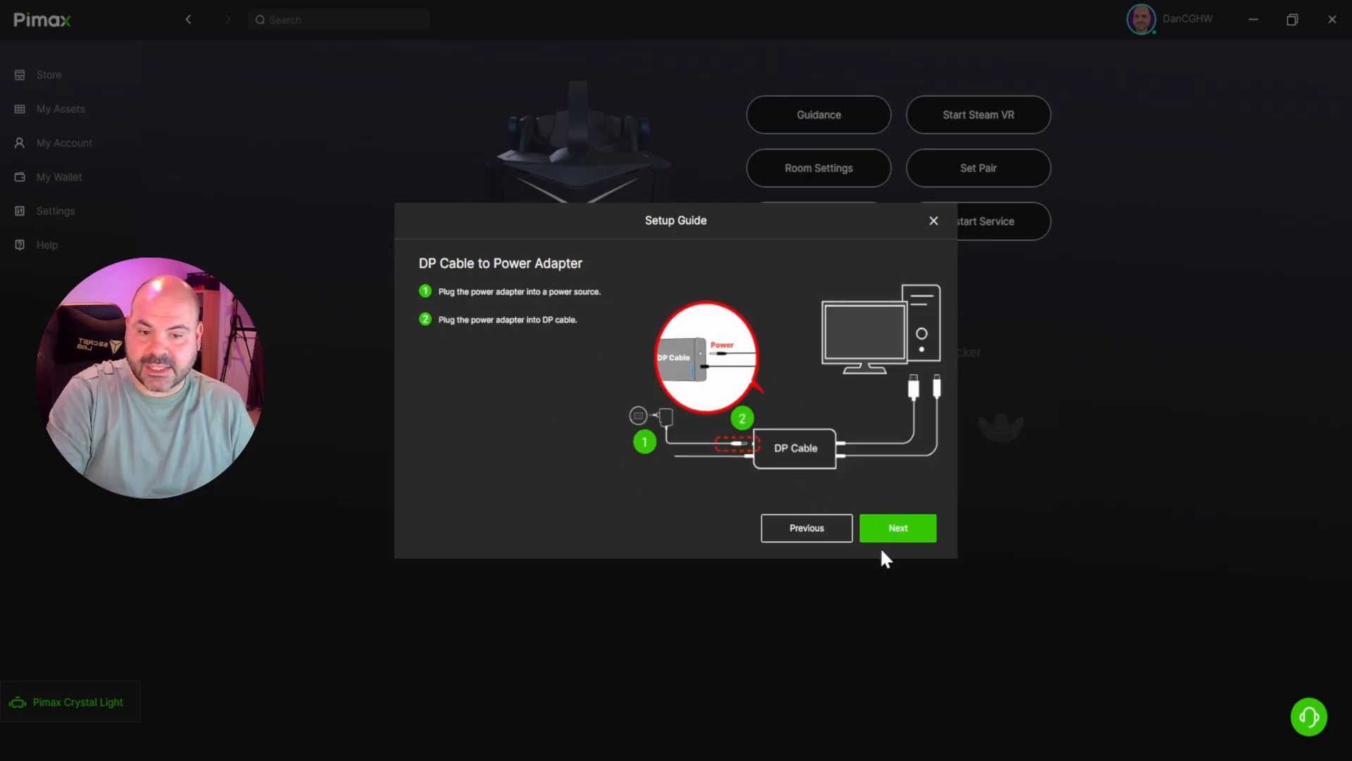
{"action": "left_click", "coordinate": [896, 528]}
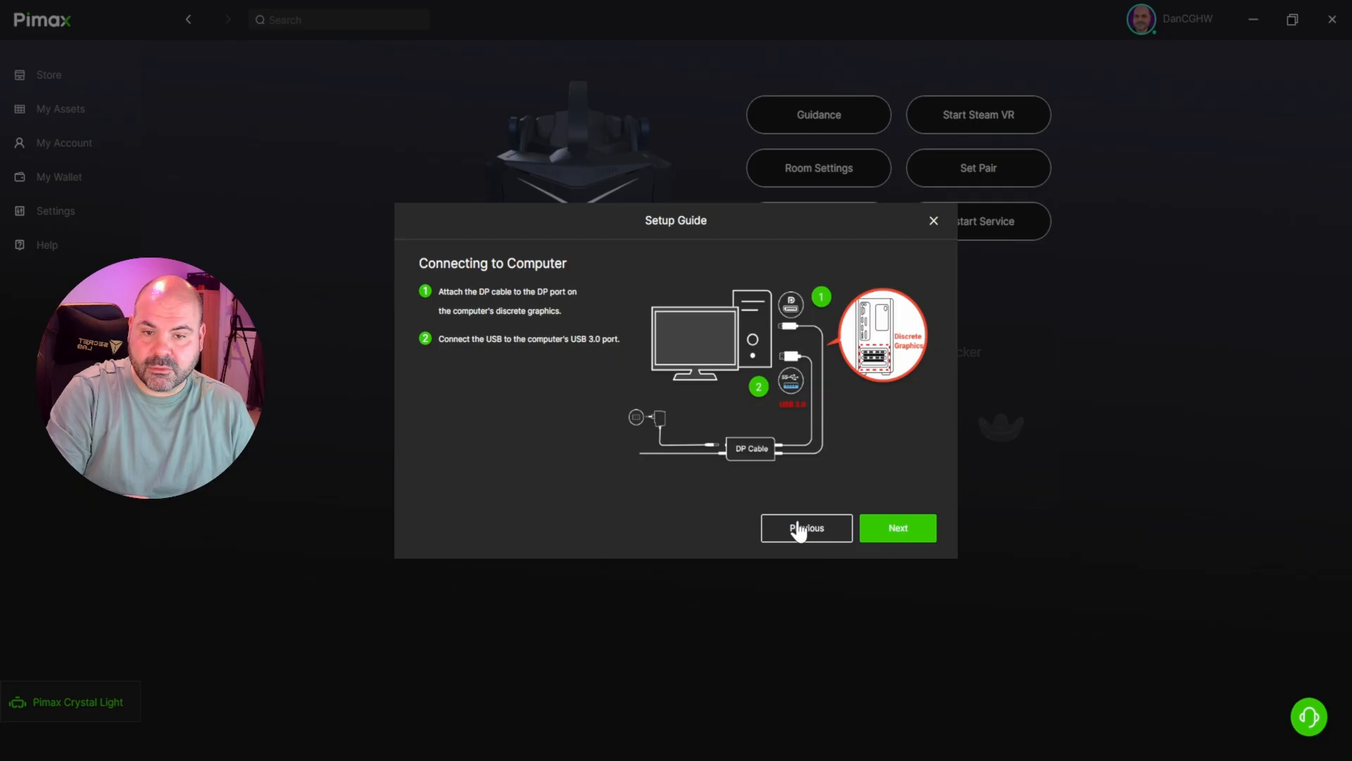
{"action": "mouse_move", "coordinate": [888, 527]}
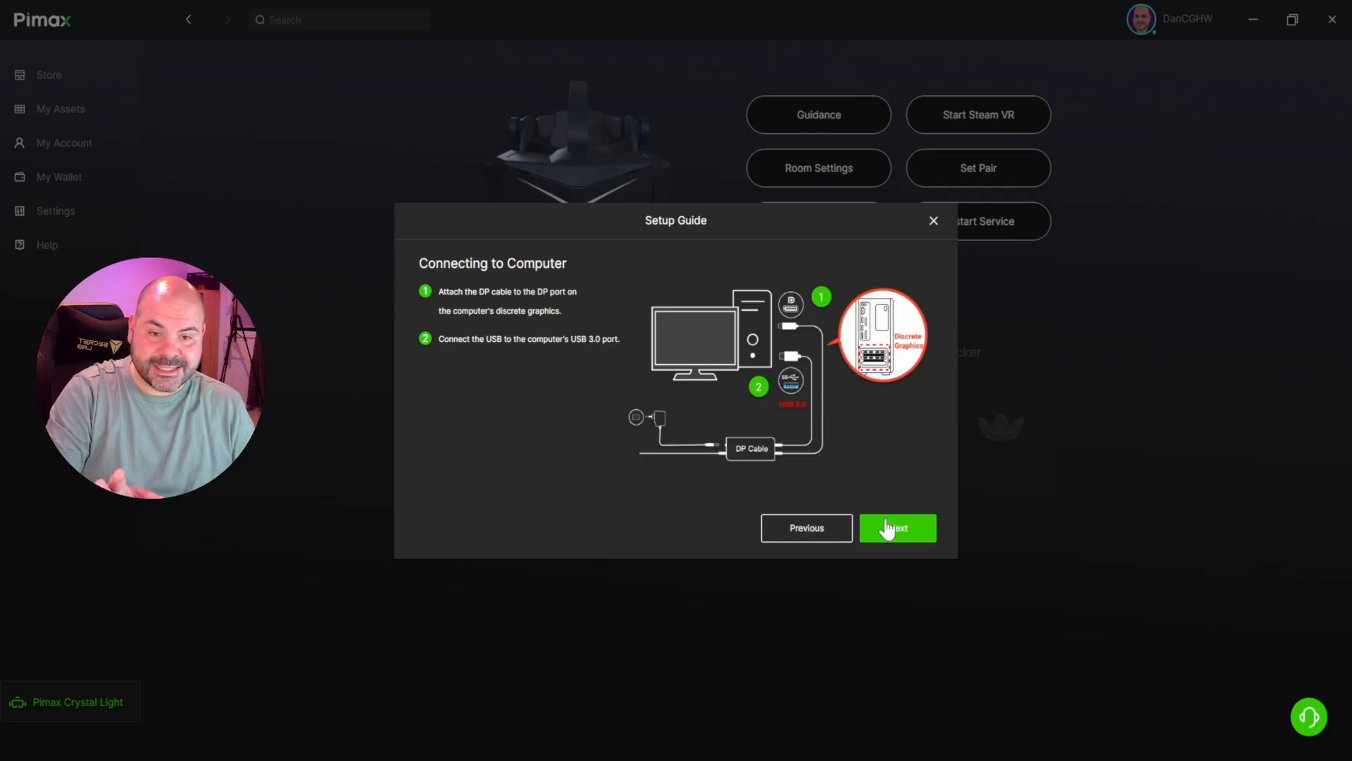
{"action": "left_click", "coordinate": [897, 528]}
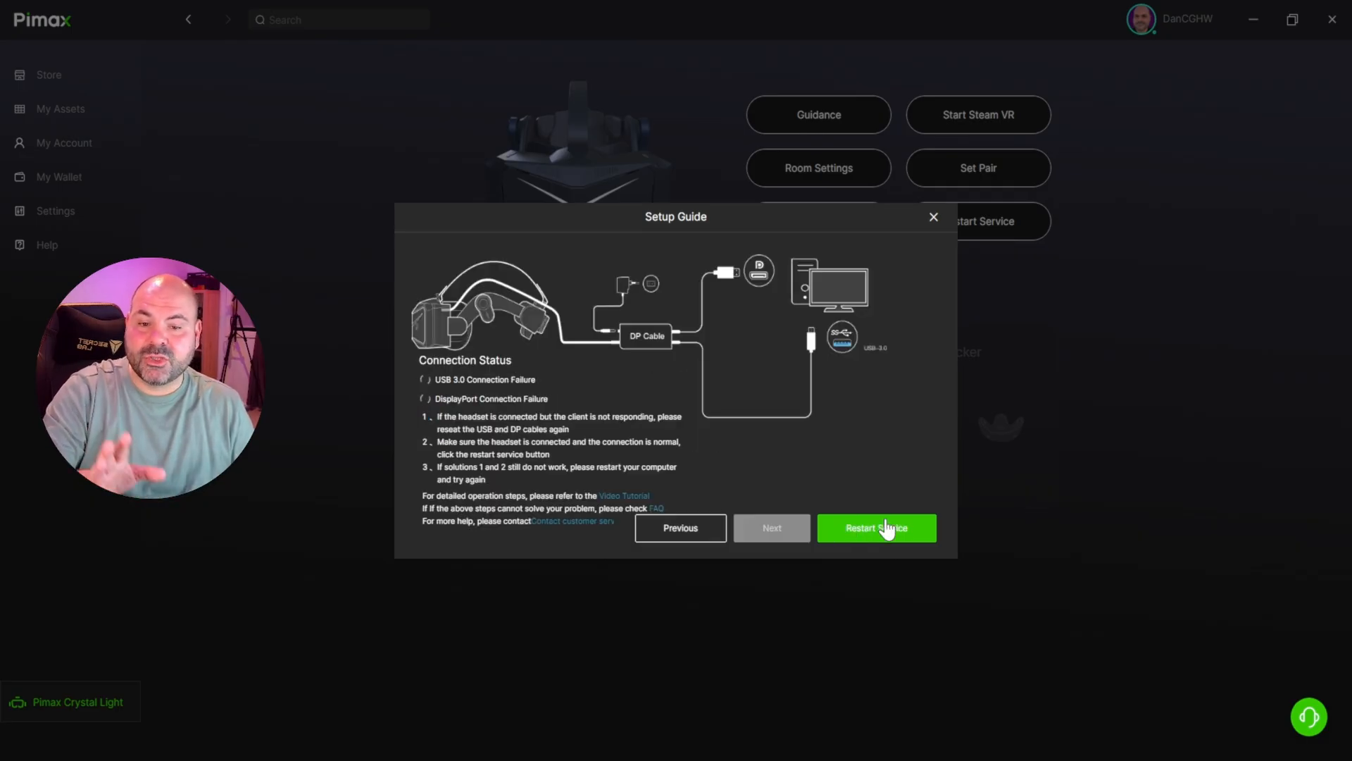
{"action": "left_click", "coordinate": [875, 527]}
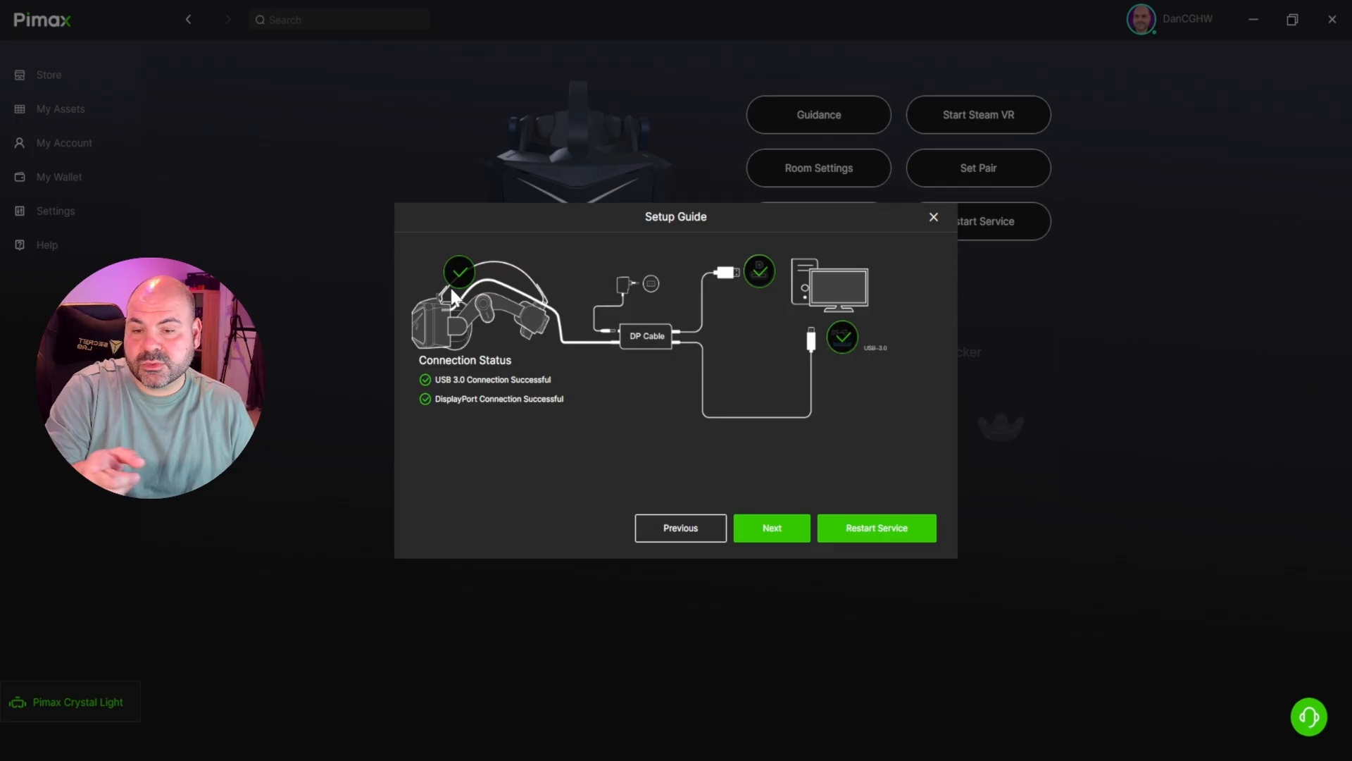
{"action": "mouse_move", "coordinate": [507, 300]}
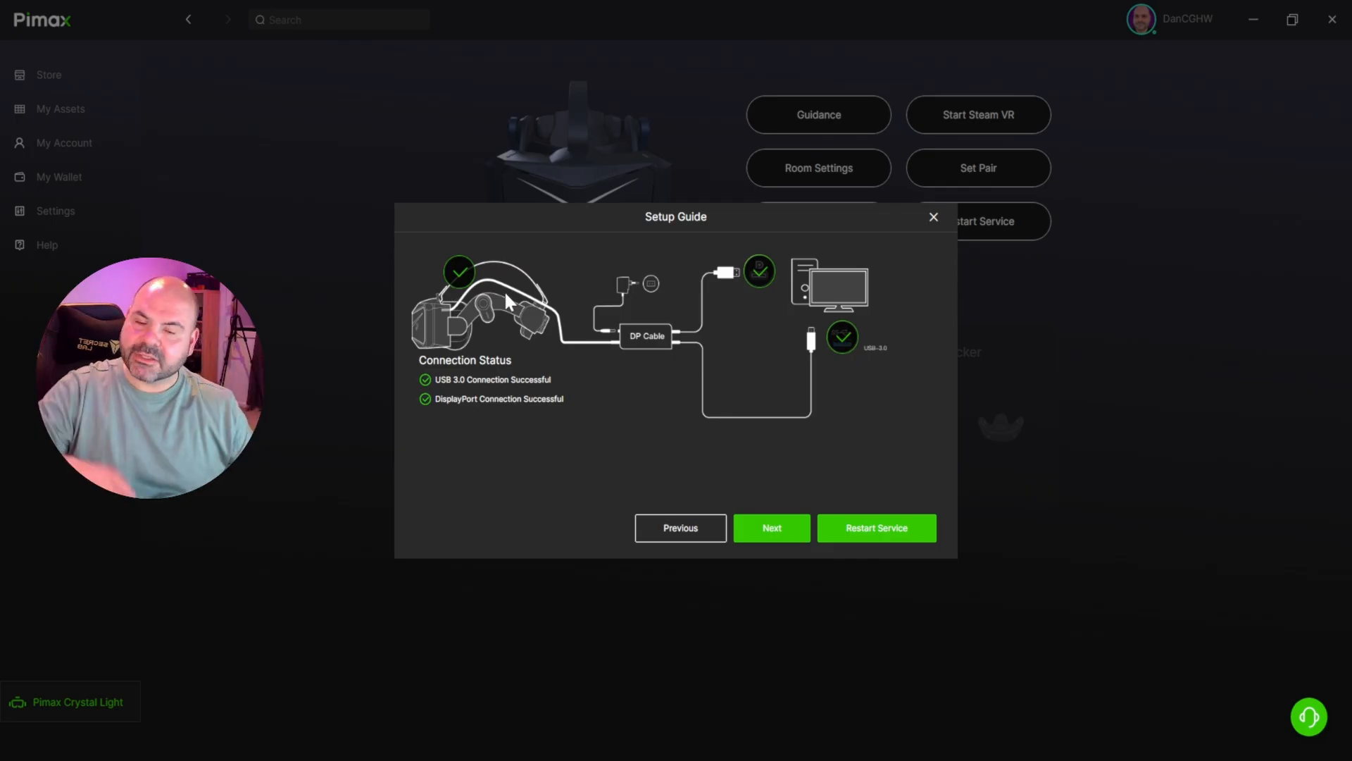
{"action": "mouse_move", "coordinate": [626, 446]}
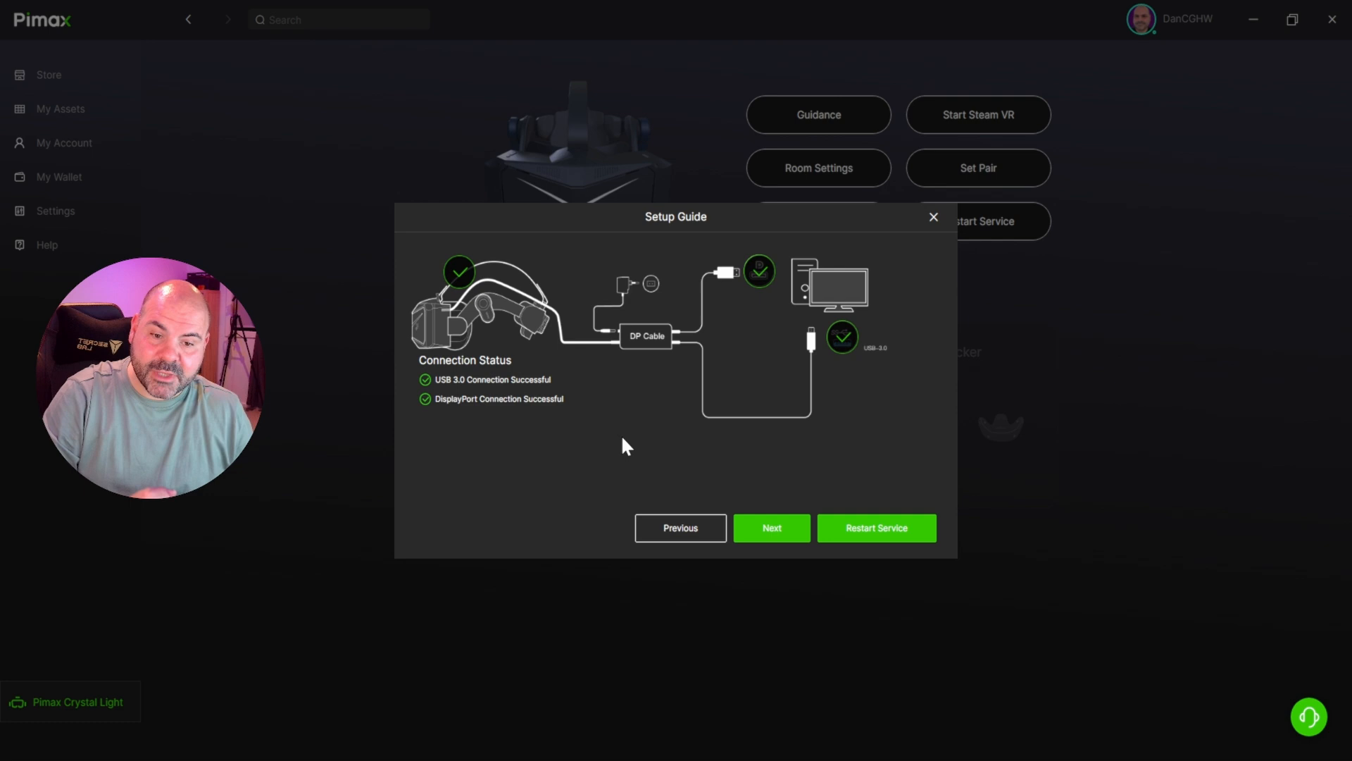
{"action": "left_click", "coordinate": [932, 216]}
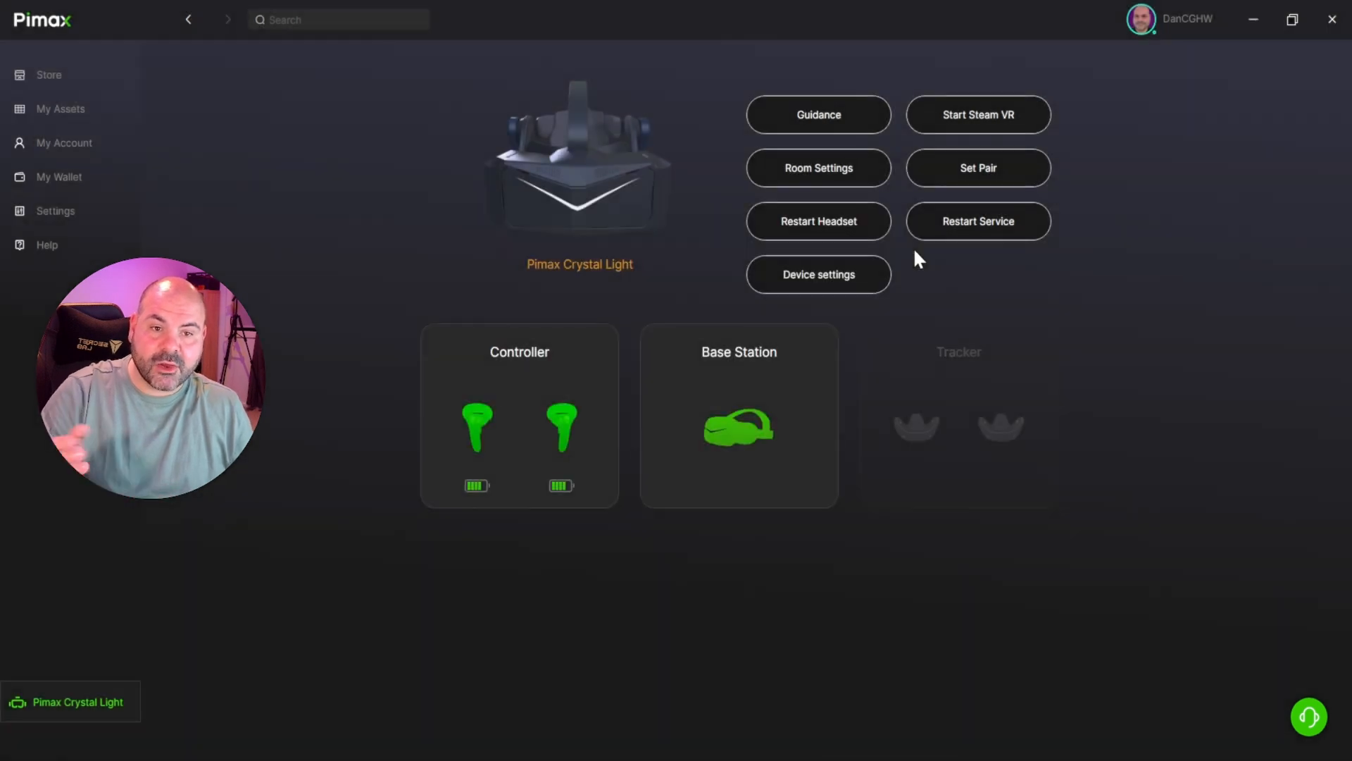
{"action": "mouse_move", "coordinate": [818, 168]}
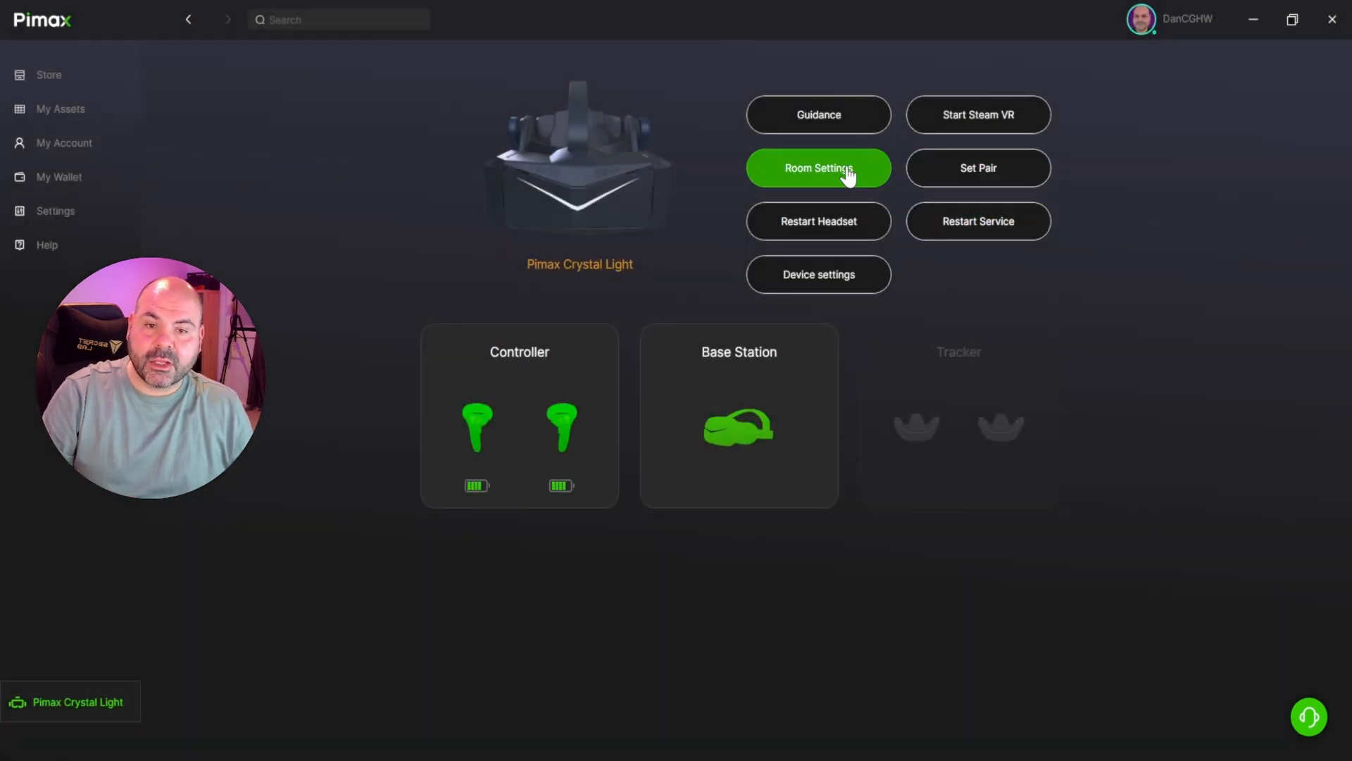
{"action": "left_click", "coordinate": [818, 168]}
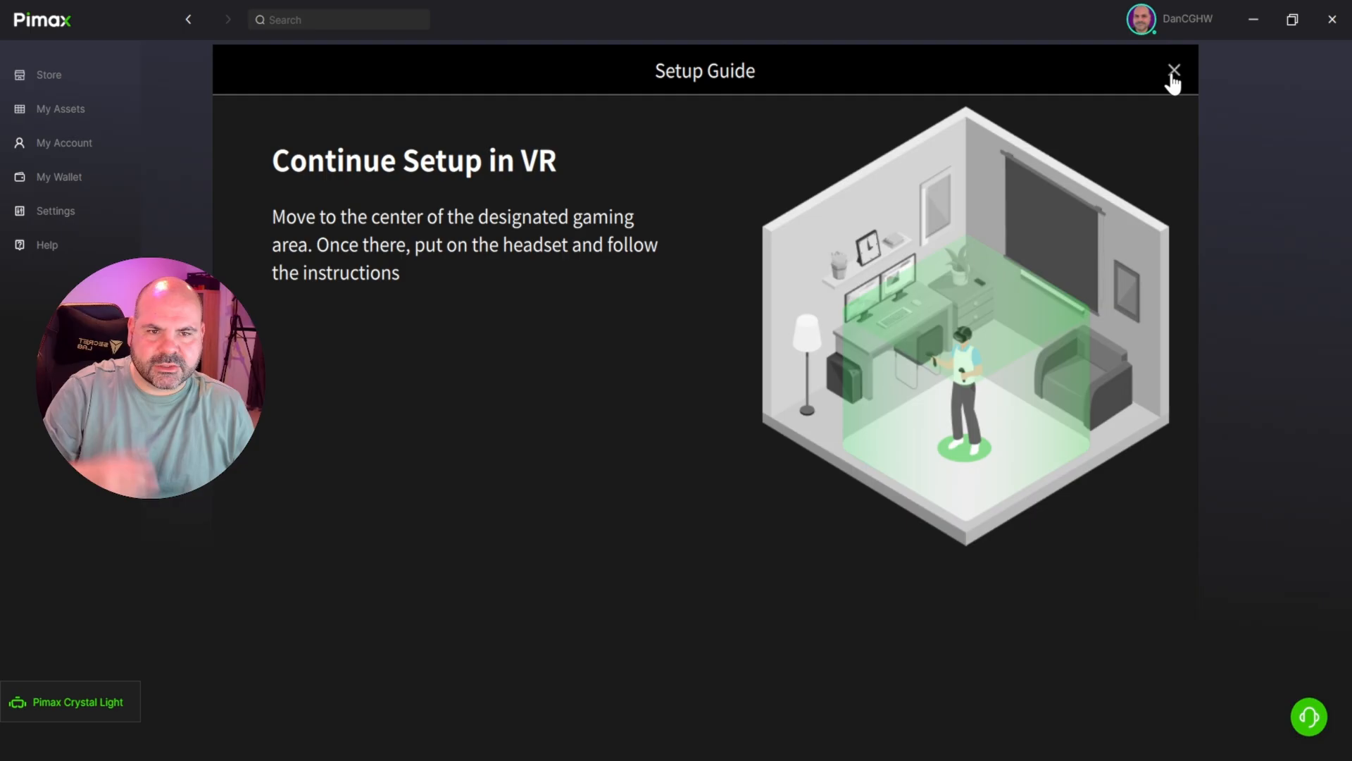
{"action": "left_click", "coordinate": [1174, 70]}
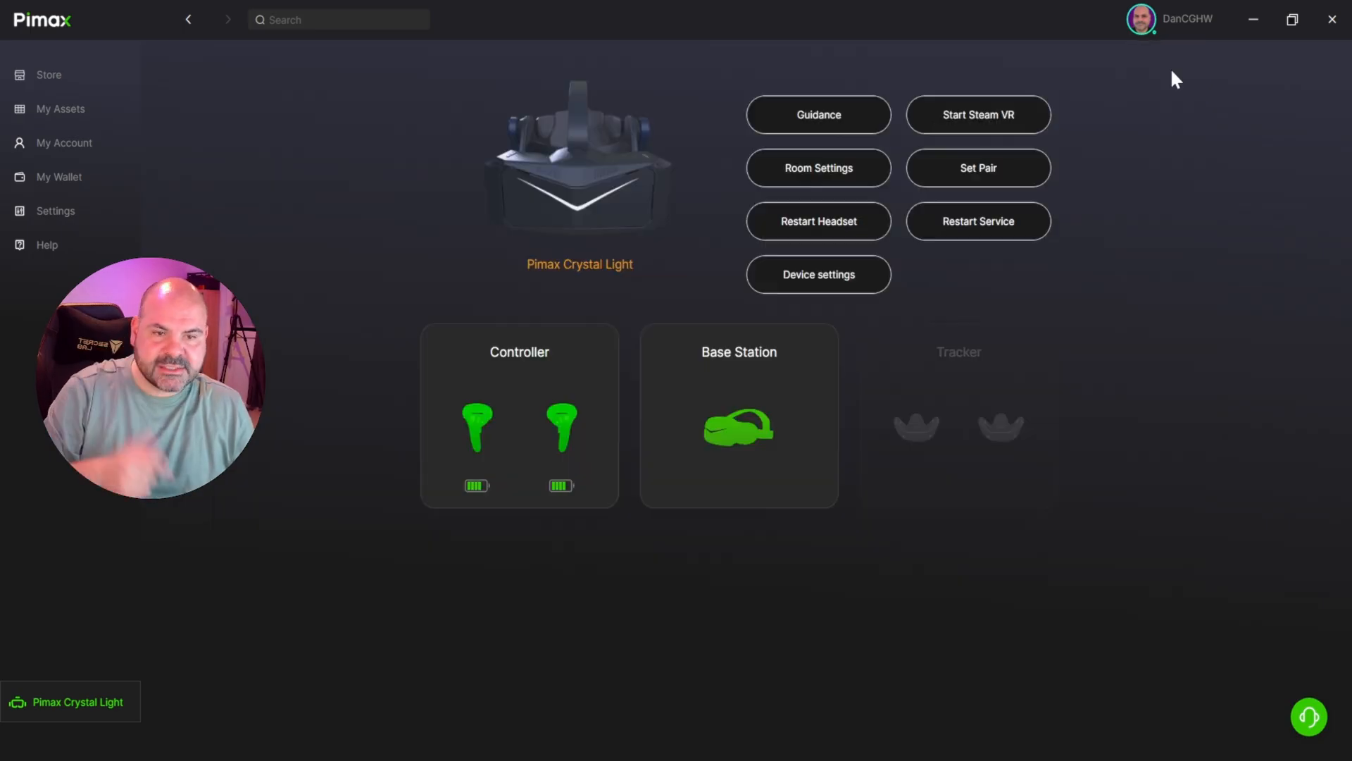
{"action": "mouse_move", "coordinate": [978, 168]}
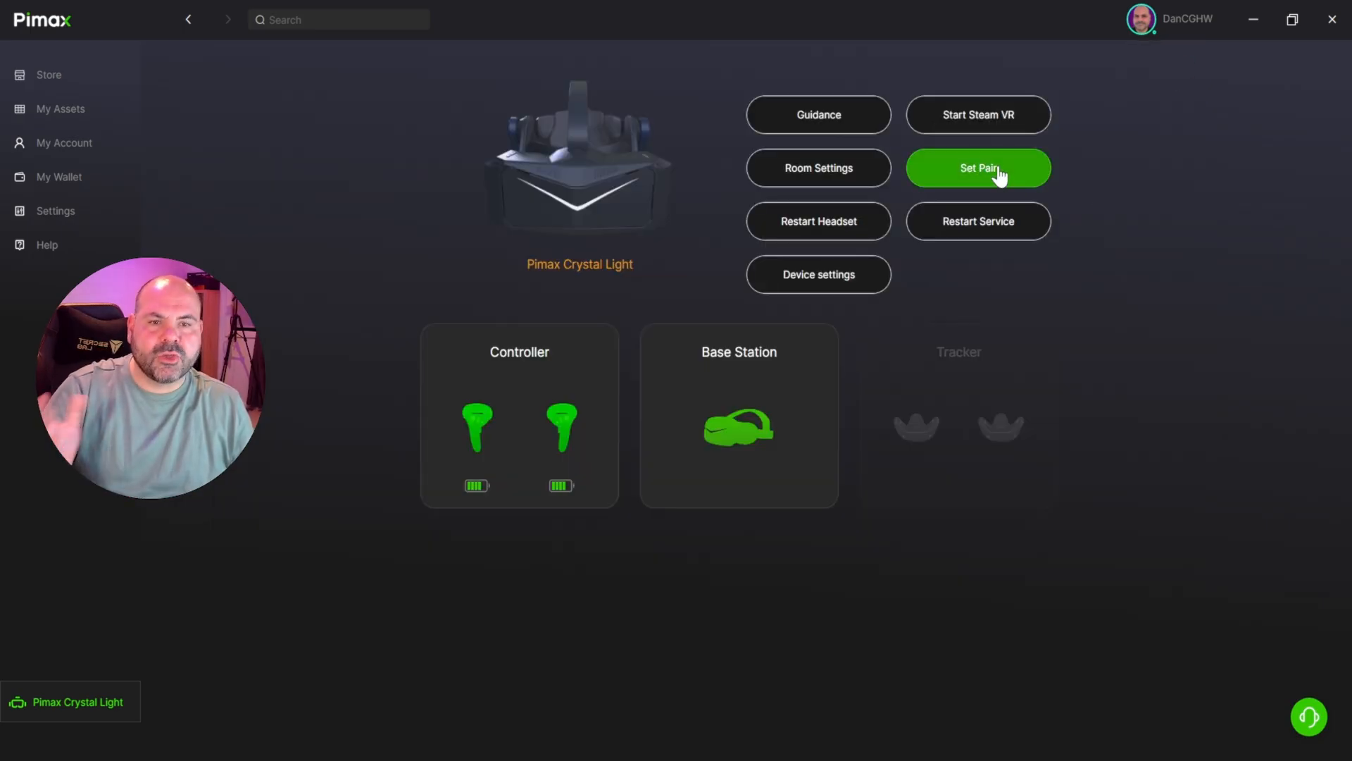
Open Set Pair to show the left and right controllers already paired.
{"action": "left_click", "coordinate": [978, 167]}
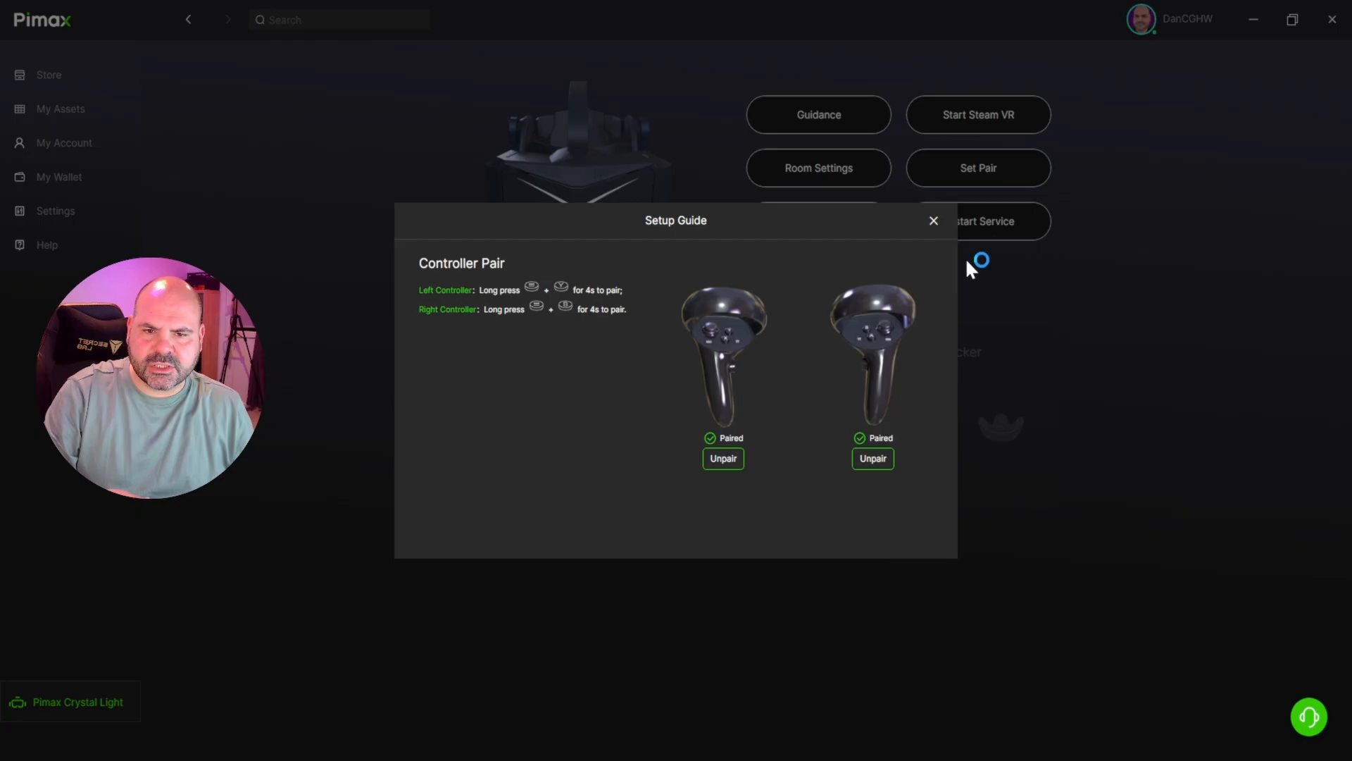
{"action": "mouse_move", "coordinate": [651, 399]}
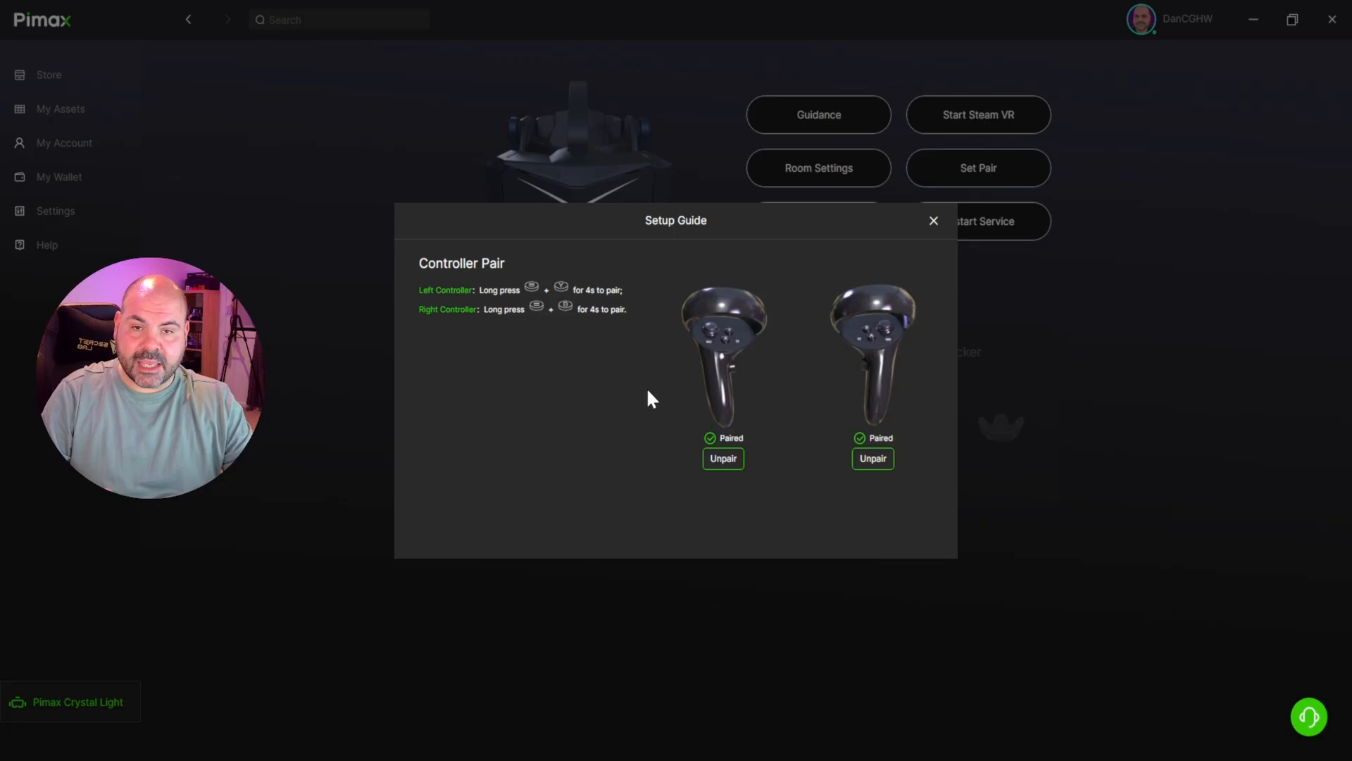
Open Device settings and run HMD and controller firmware update checks, both finding no update.
{"action": "left_click", "coordinate": [933, 220]}
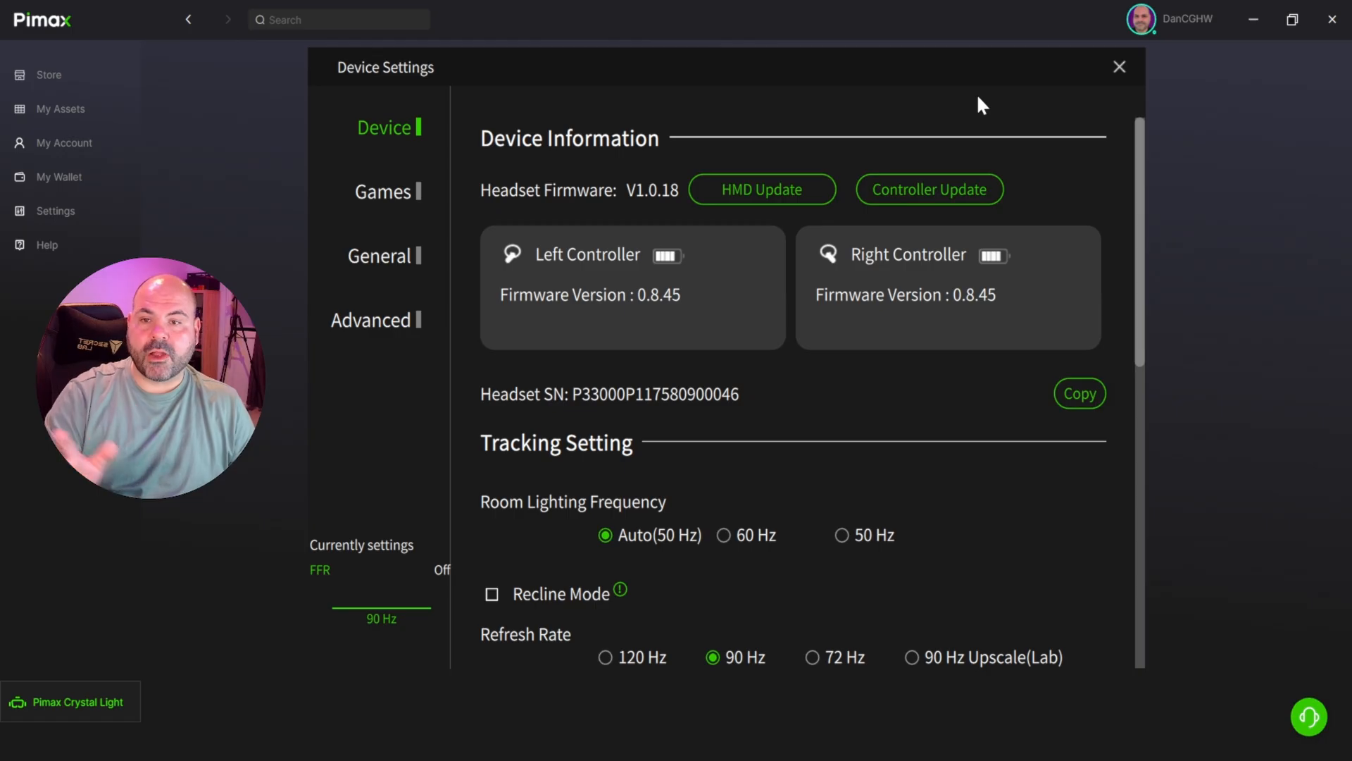
{"action": "mouse_move", "coordinate": [853, 154]}
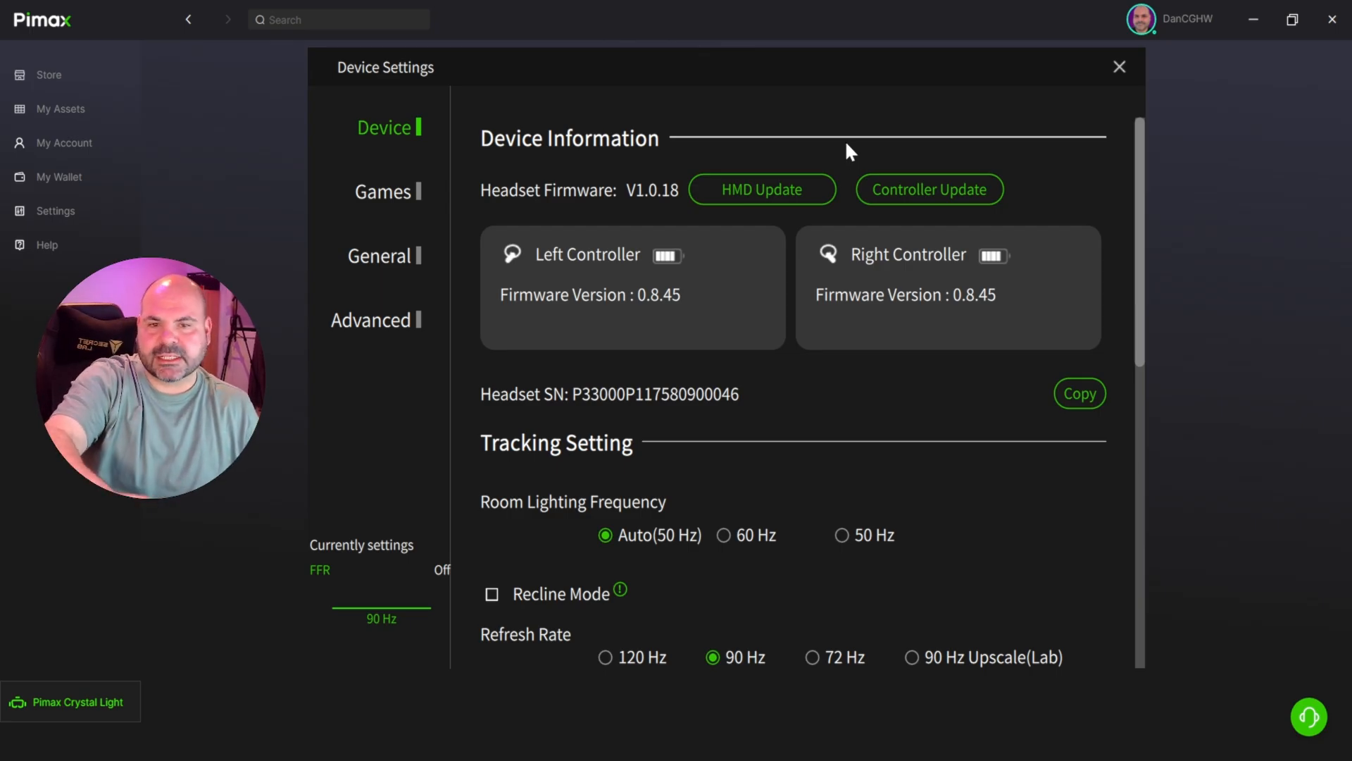
{"action": "mouse_move", "coordinate": [760, 190]}
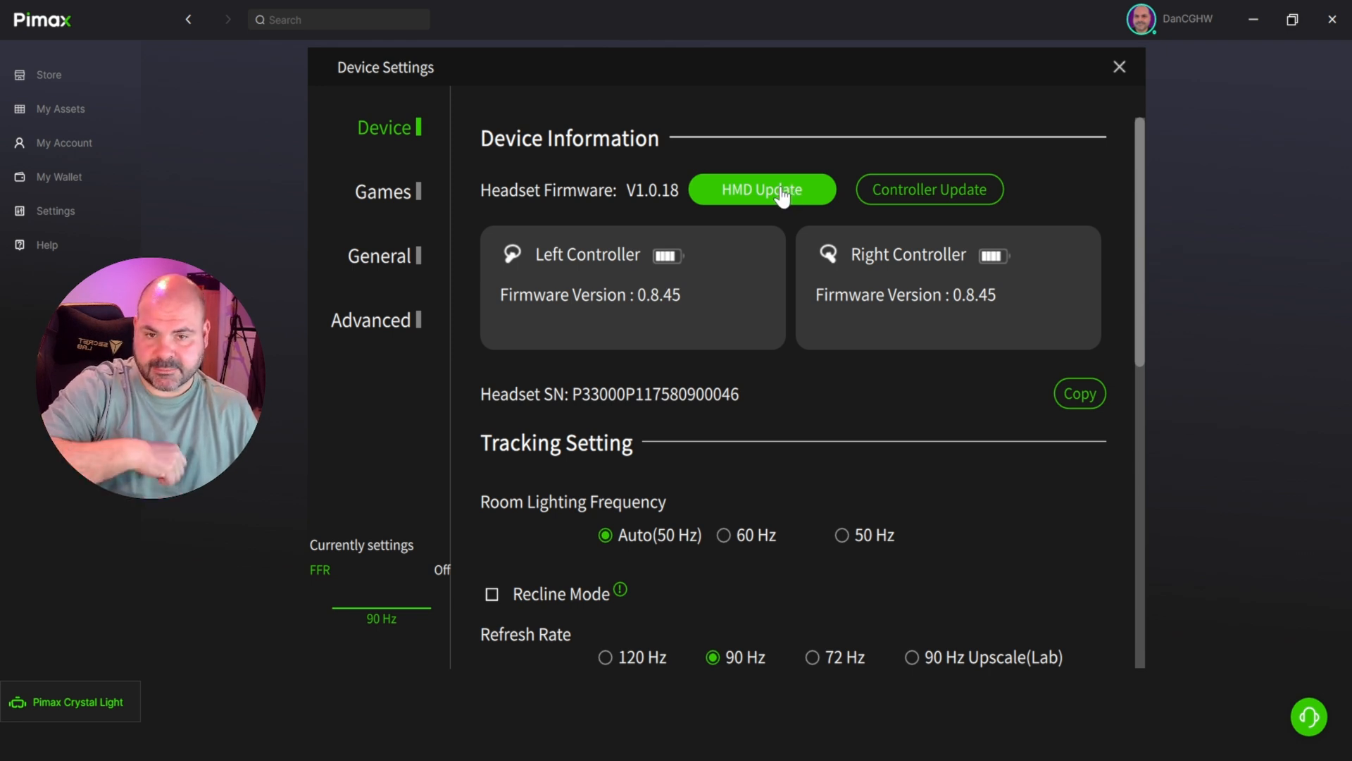
{"action": "left_click", "coordinate": [760, 189]}
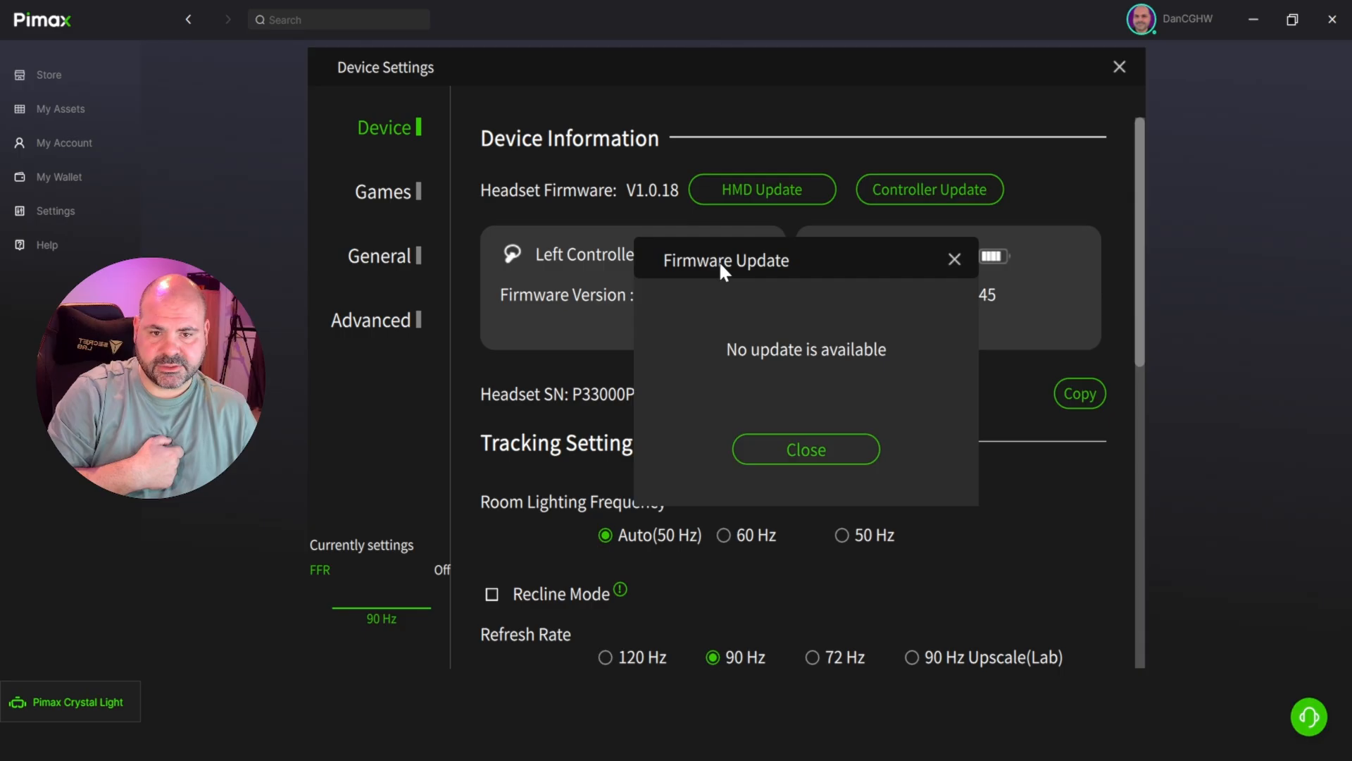
{"action": "left_click", "coordinate": [804, 448]}
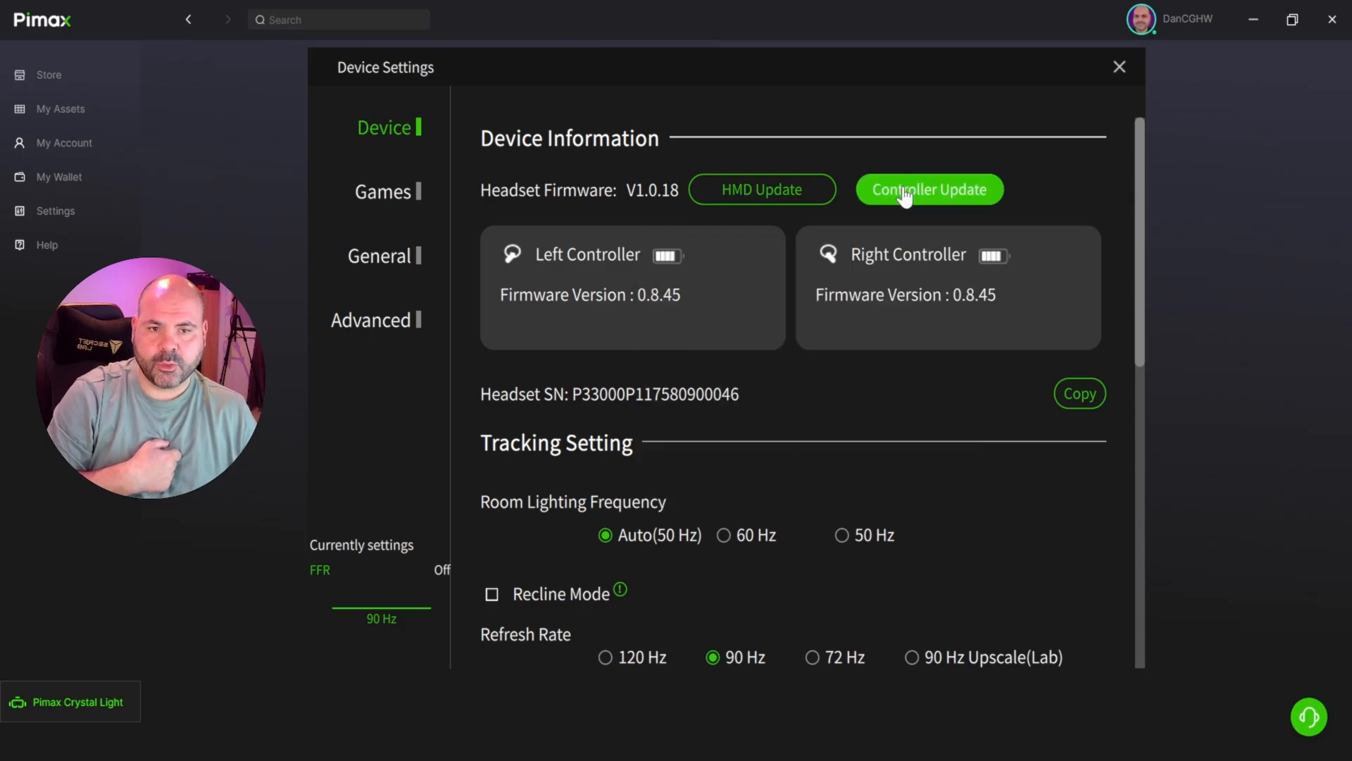
{"action": "left_click", "coordinate": [929, 189]}
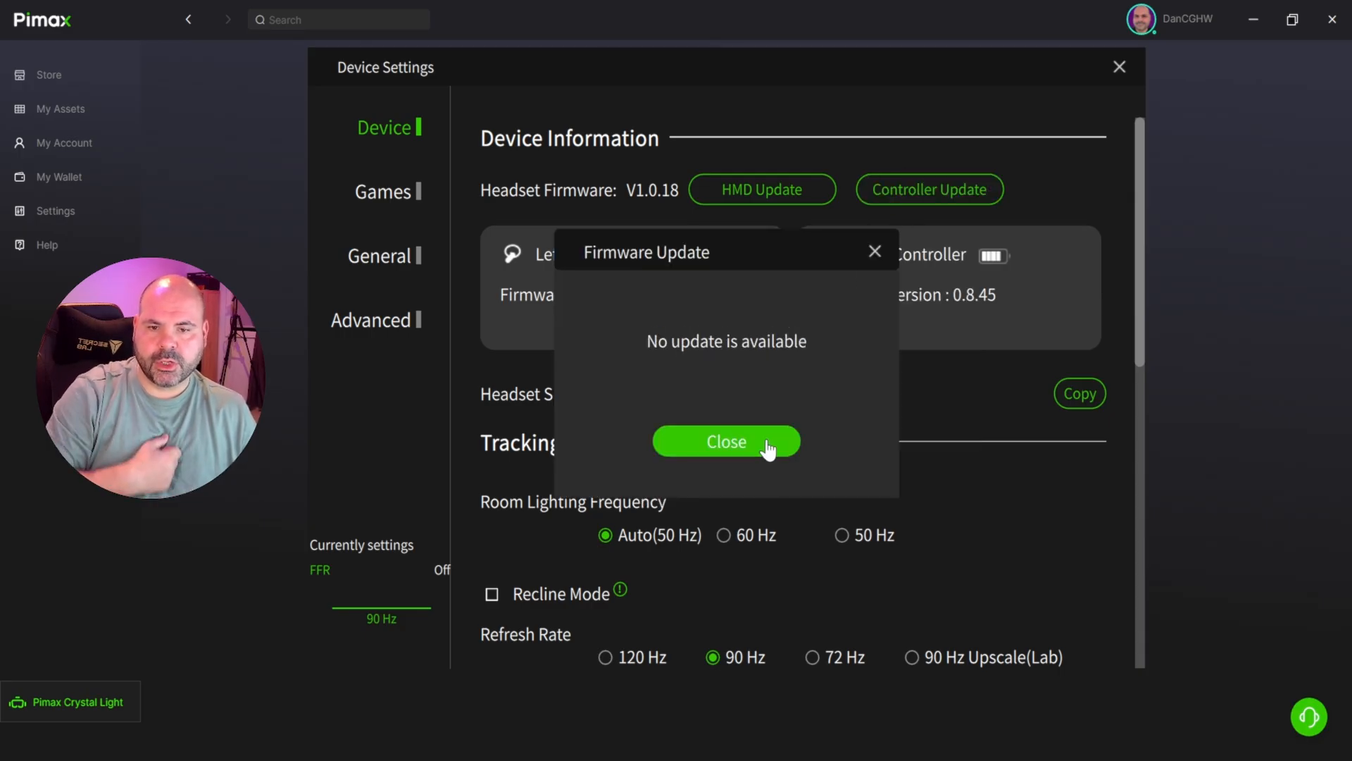
{"action": "left_click", "coordinate": [725, 442]}
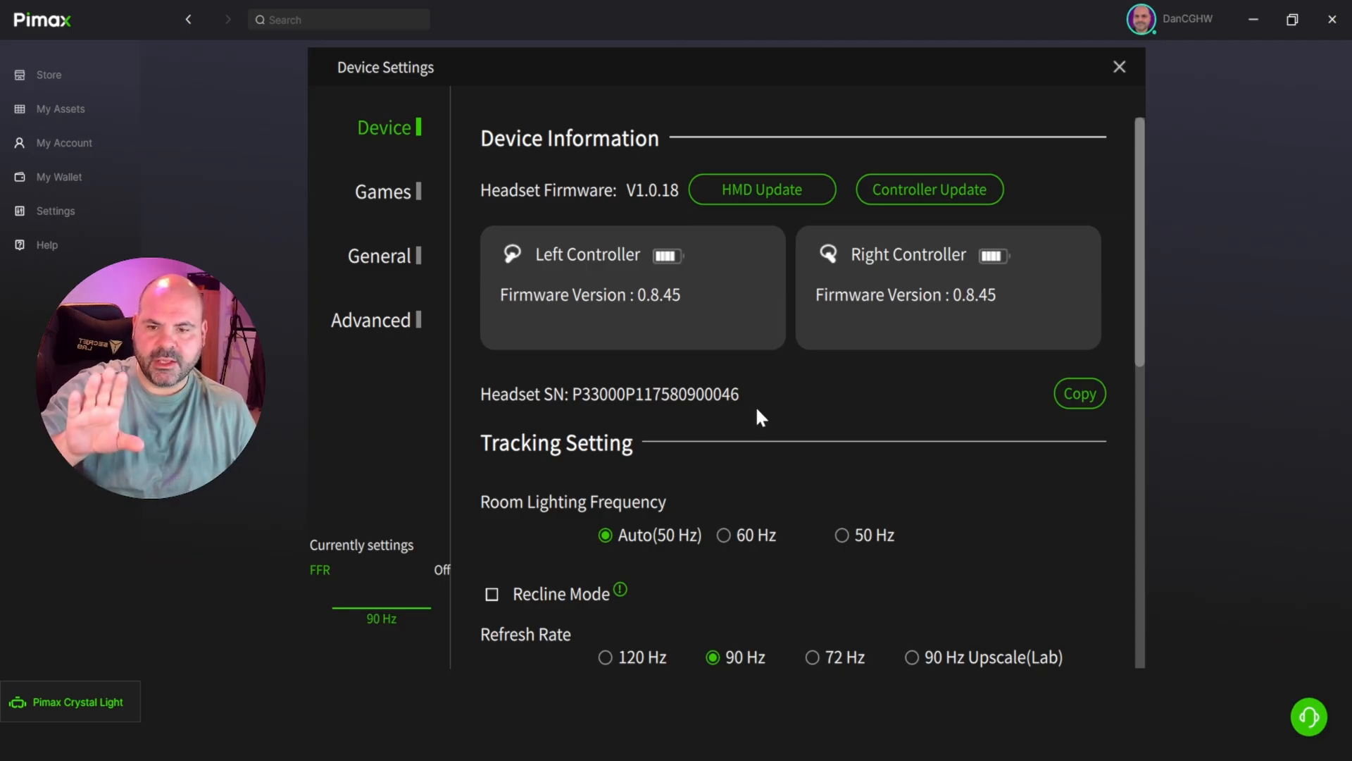
{"action": "scroll", "scroll_direction": "down", "scroll_amount": 3}
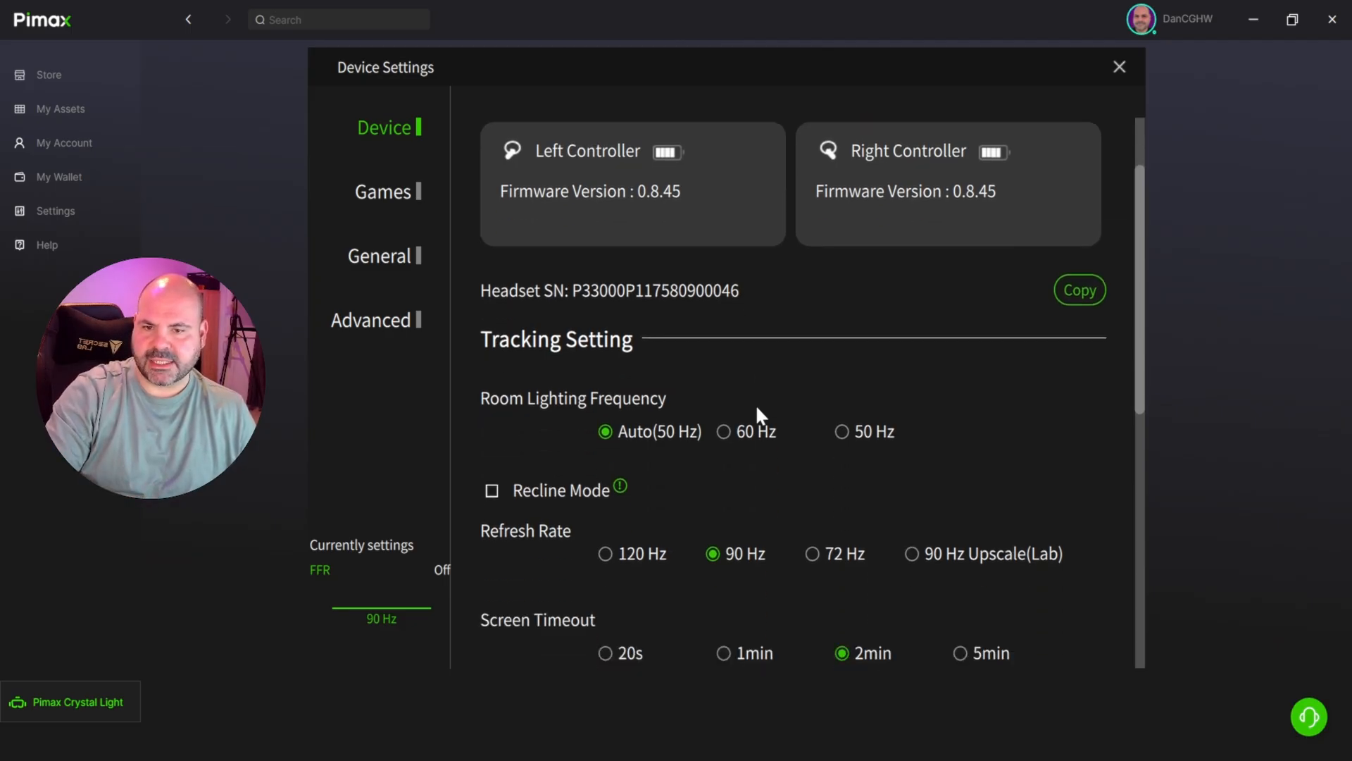
{"action": "mouse_move", "coordinate": [759, 388]}
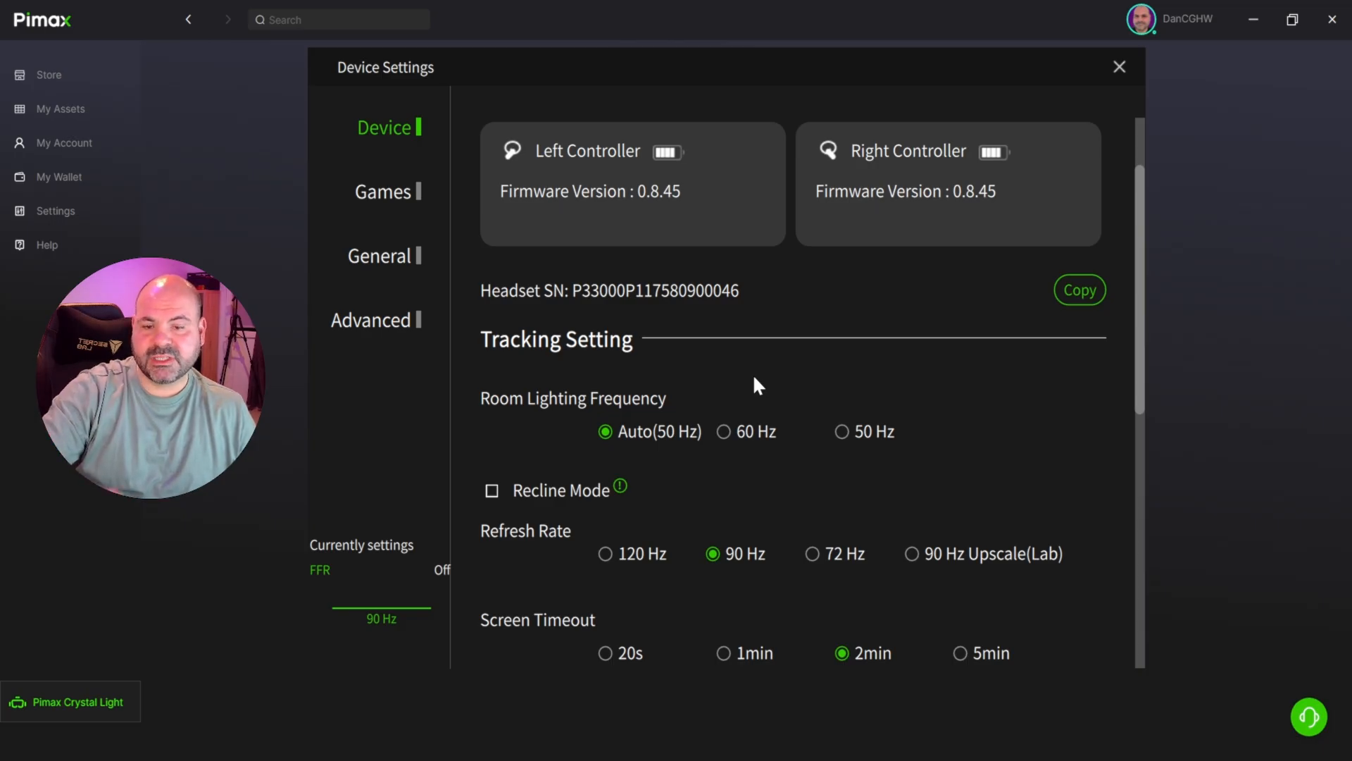
{"action": "mouse_move", "coordinate": [764, 455]}
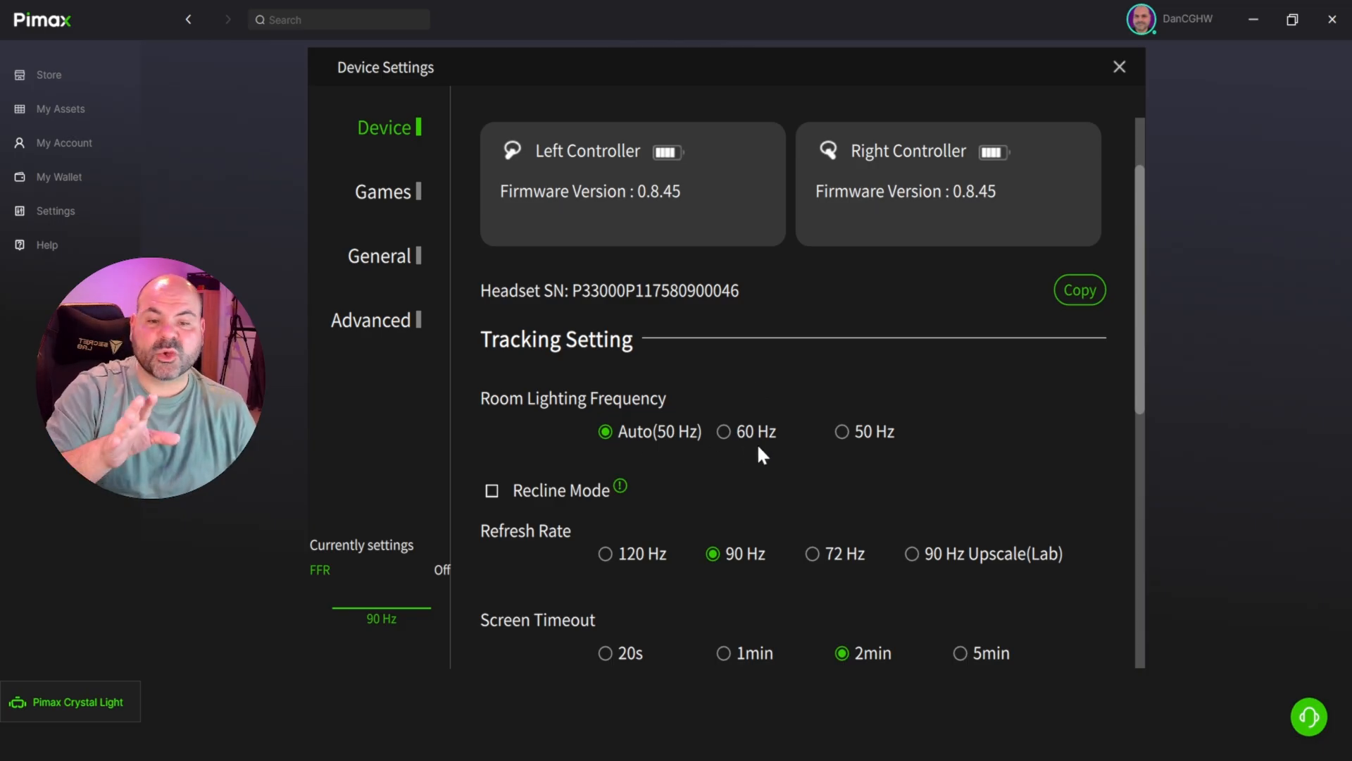
{"action": "mouse_move", "coordinate": [896, 434]}
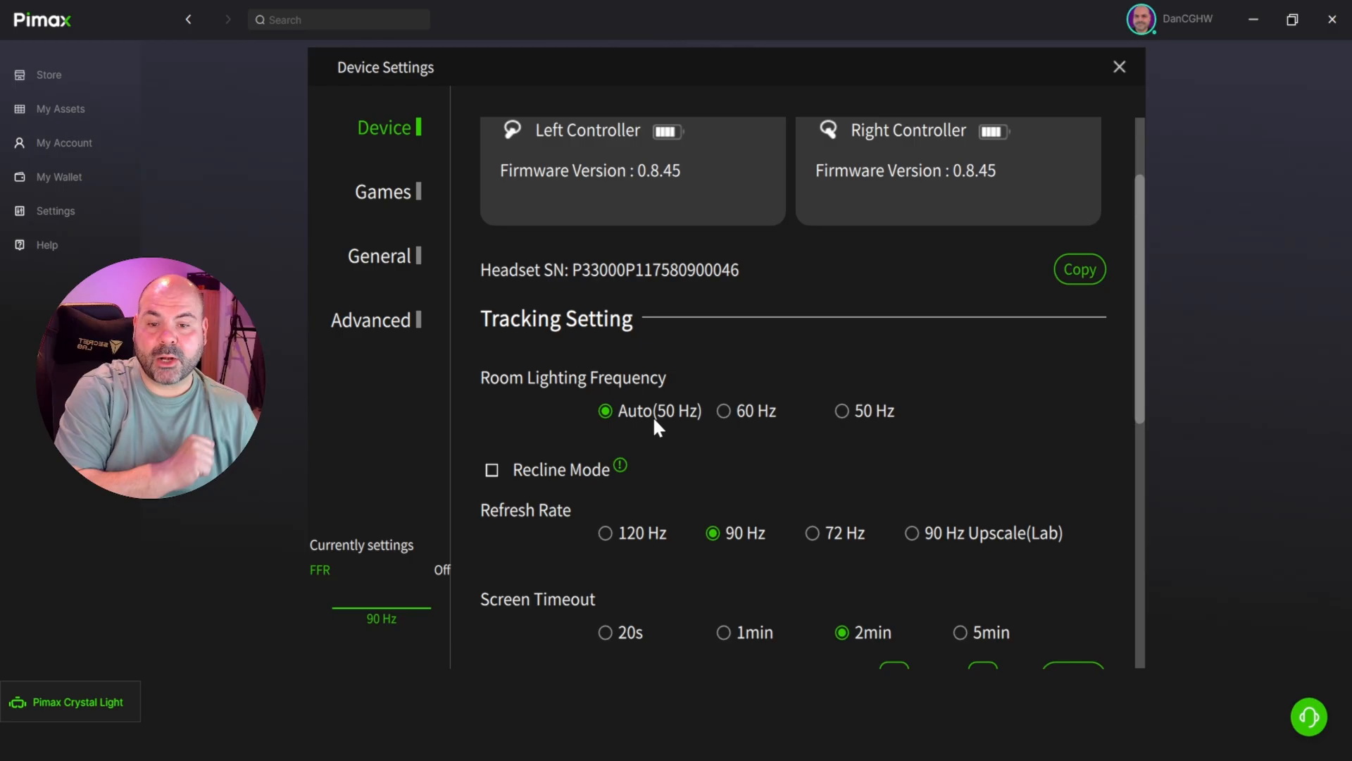
{"action": "mouse_move", "coordinate": [638, 496]}
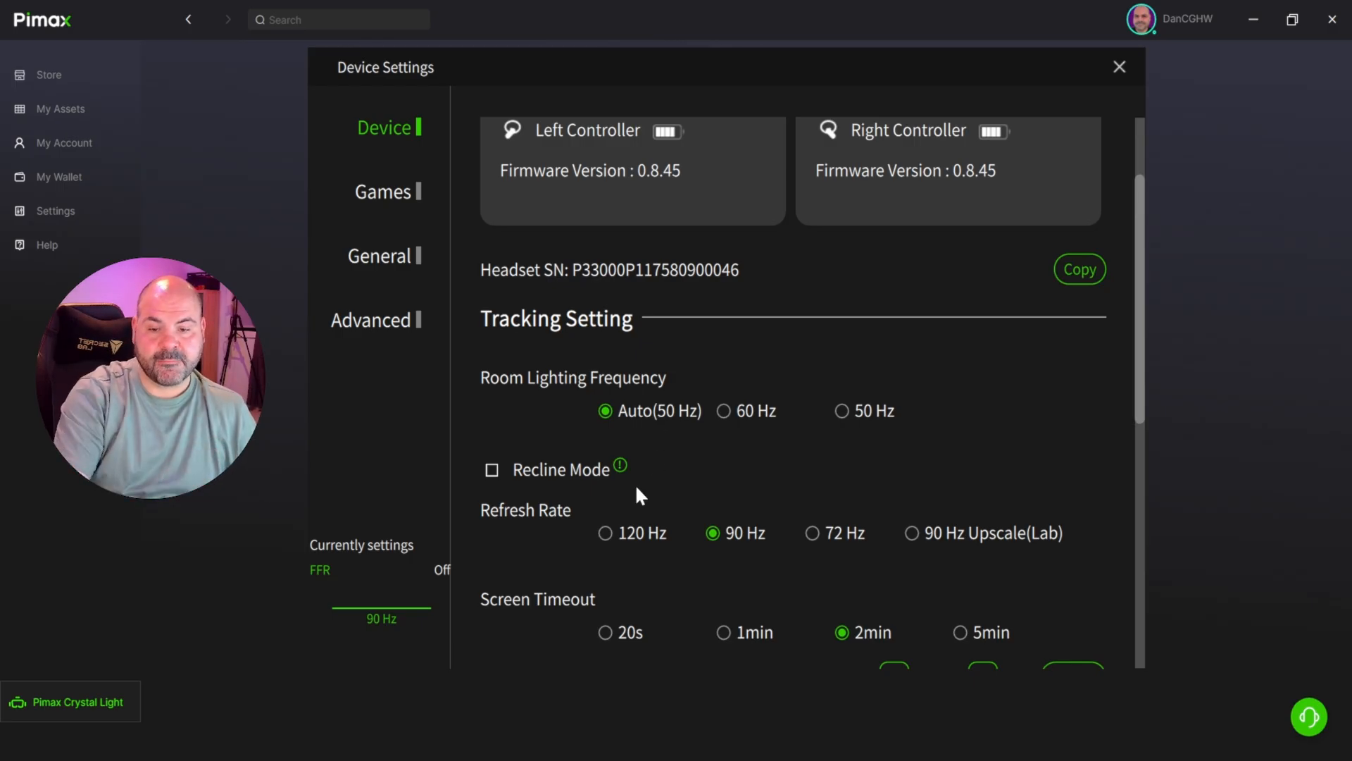
{"action": "mouse_move", "coordinate": [620, 466]}
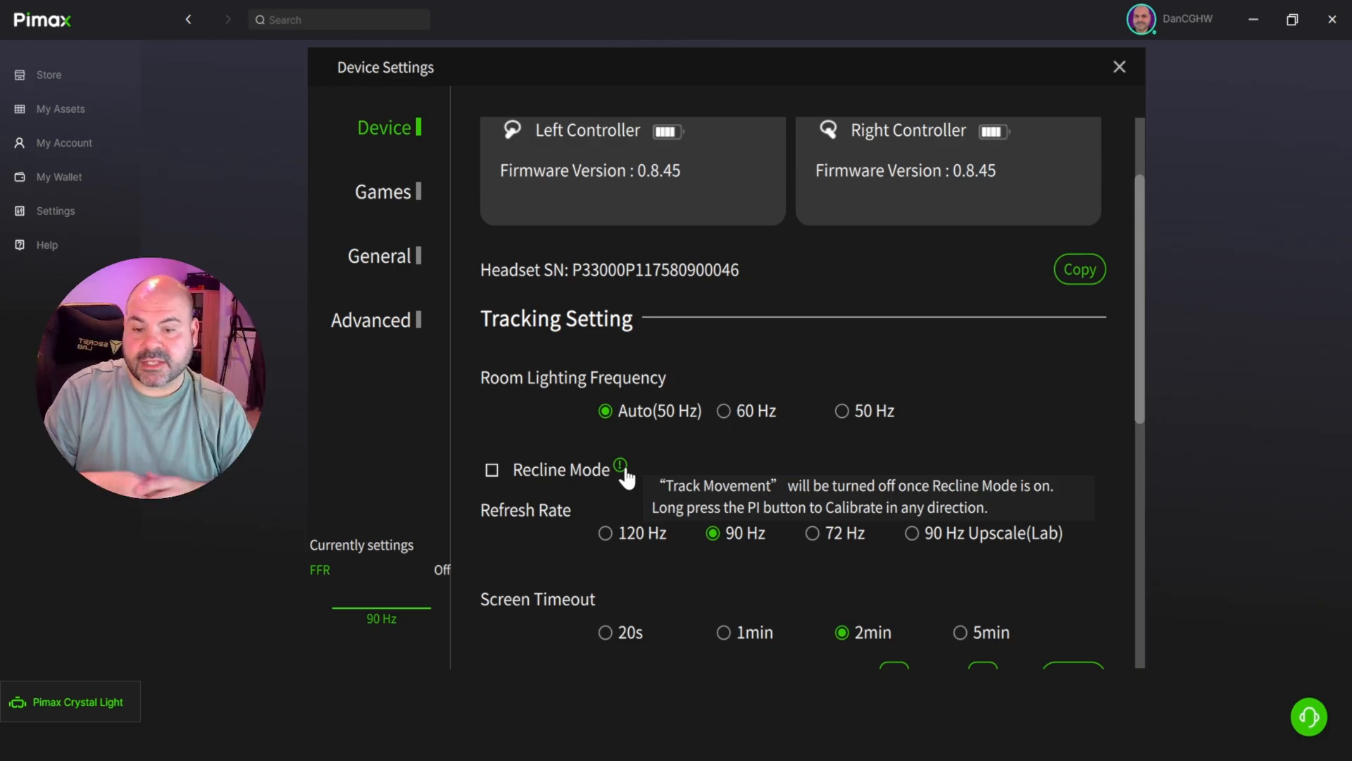
{"action": "scroll", "scroll_direction": "down", "scroll_amount": 3}
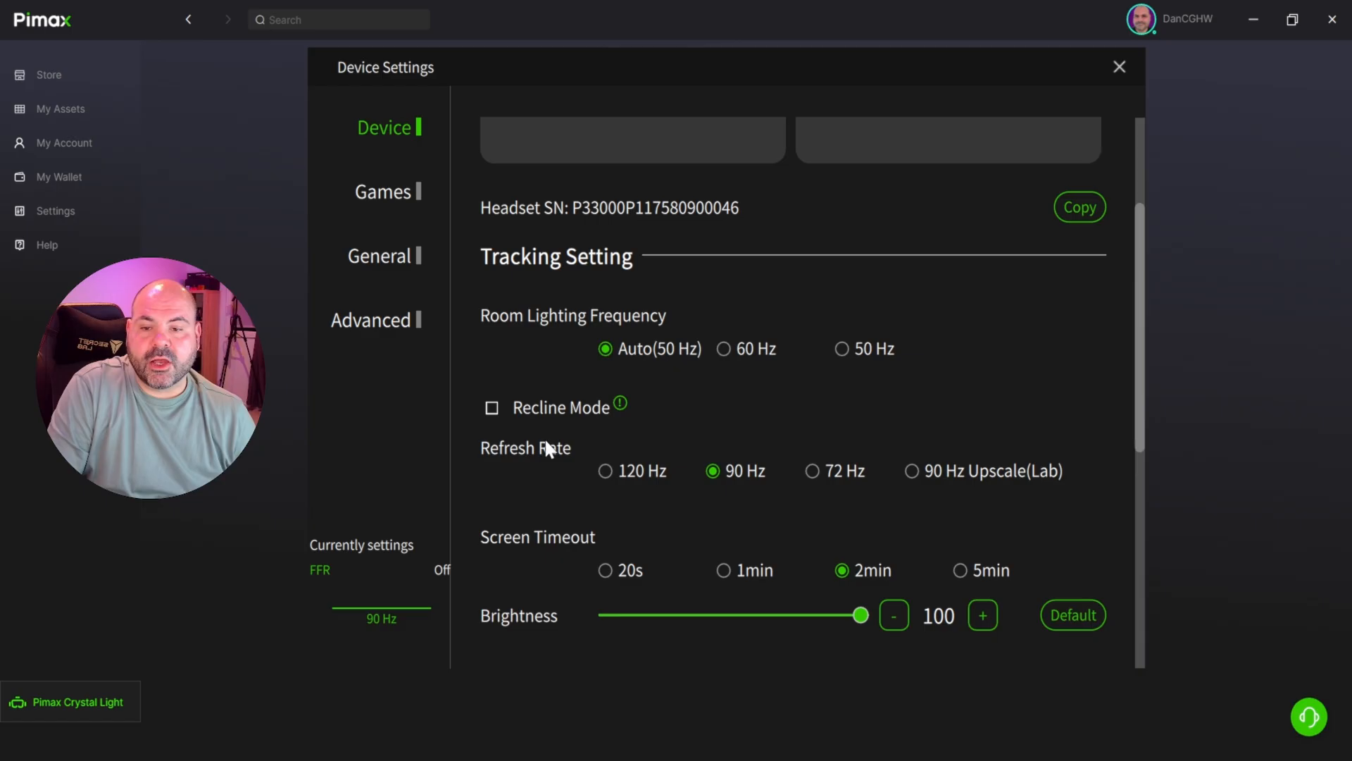
{"action": "mouse_move", "coordinate": [573, 438]}
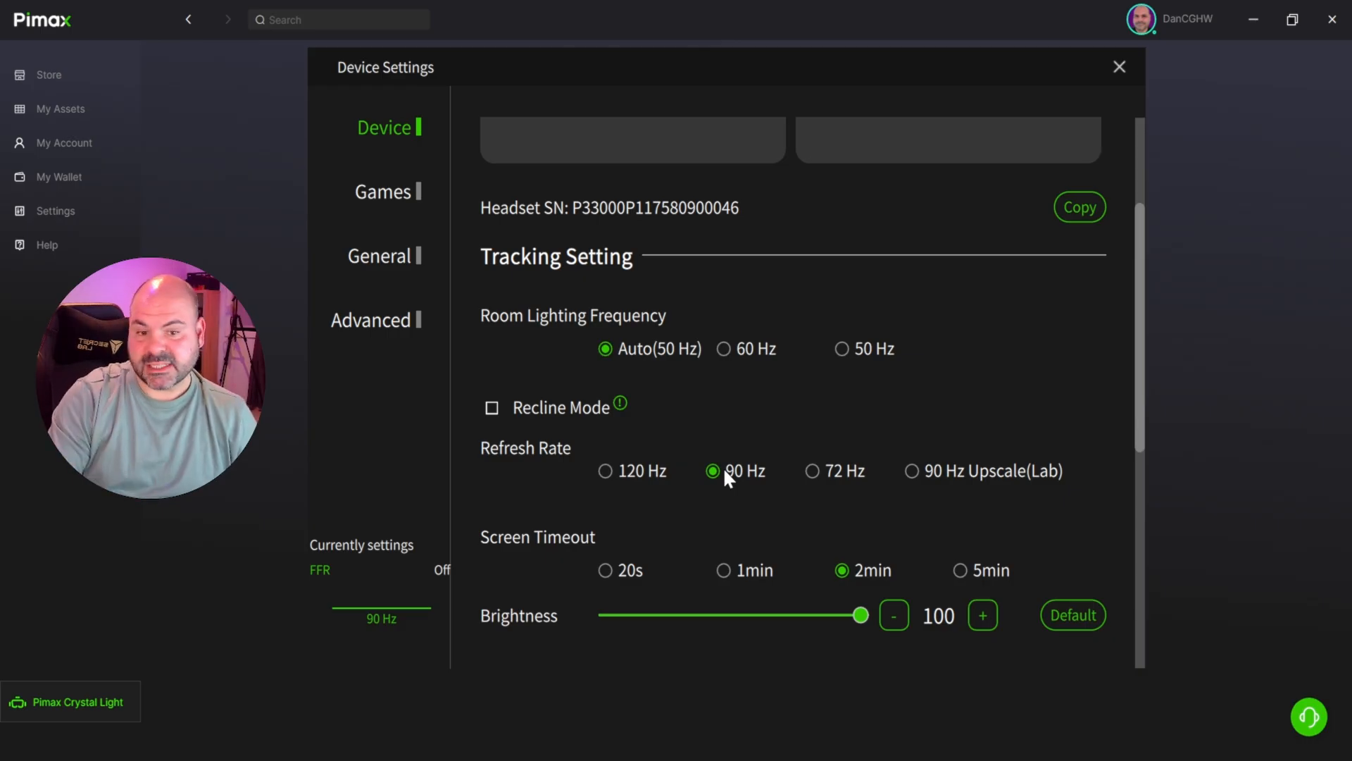
{"action": "mouse_move", "coordinate": [928, 492]}
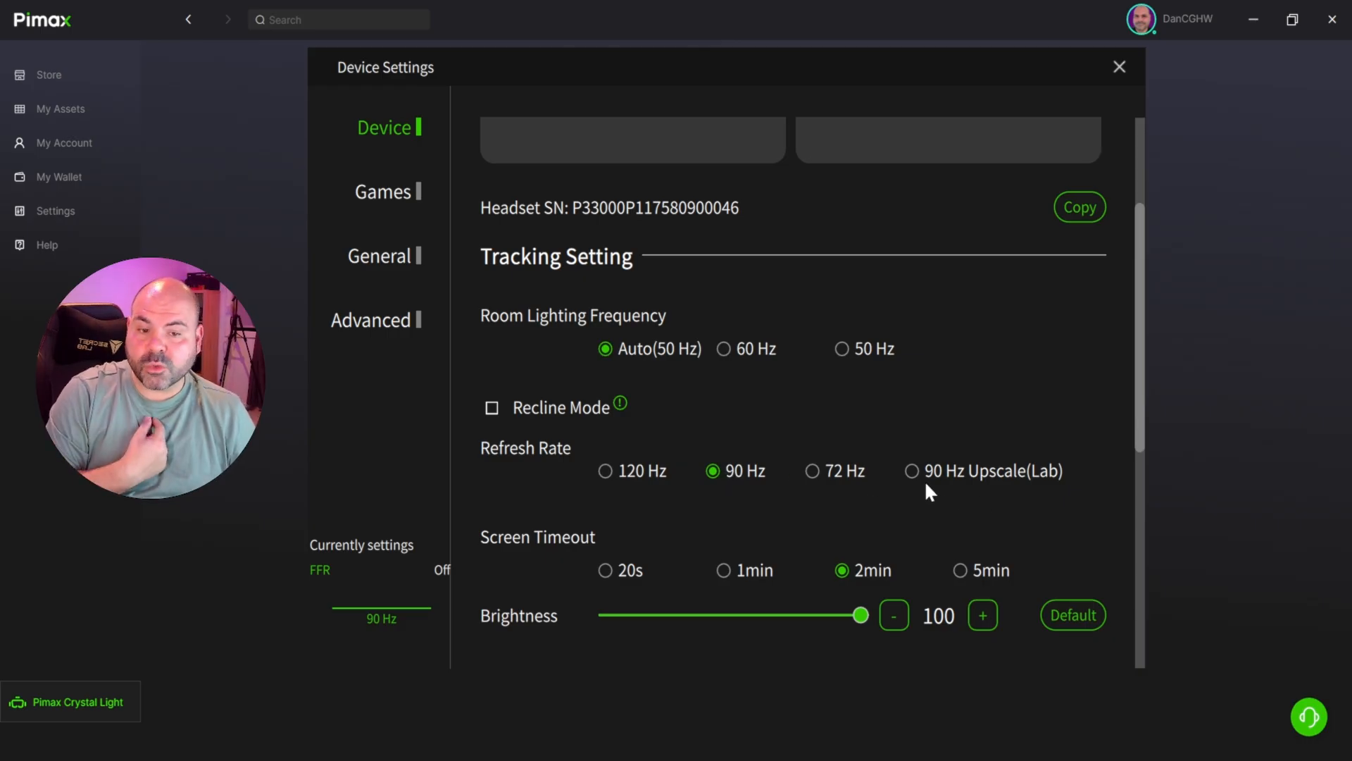
{"action": "mouse_move", "coordinate": [938, 481]}
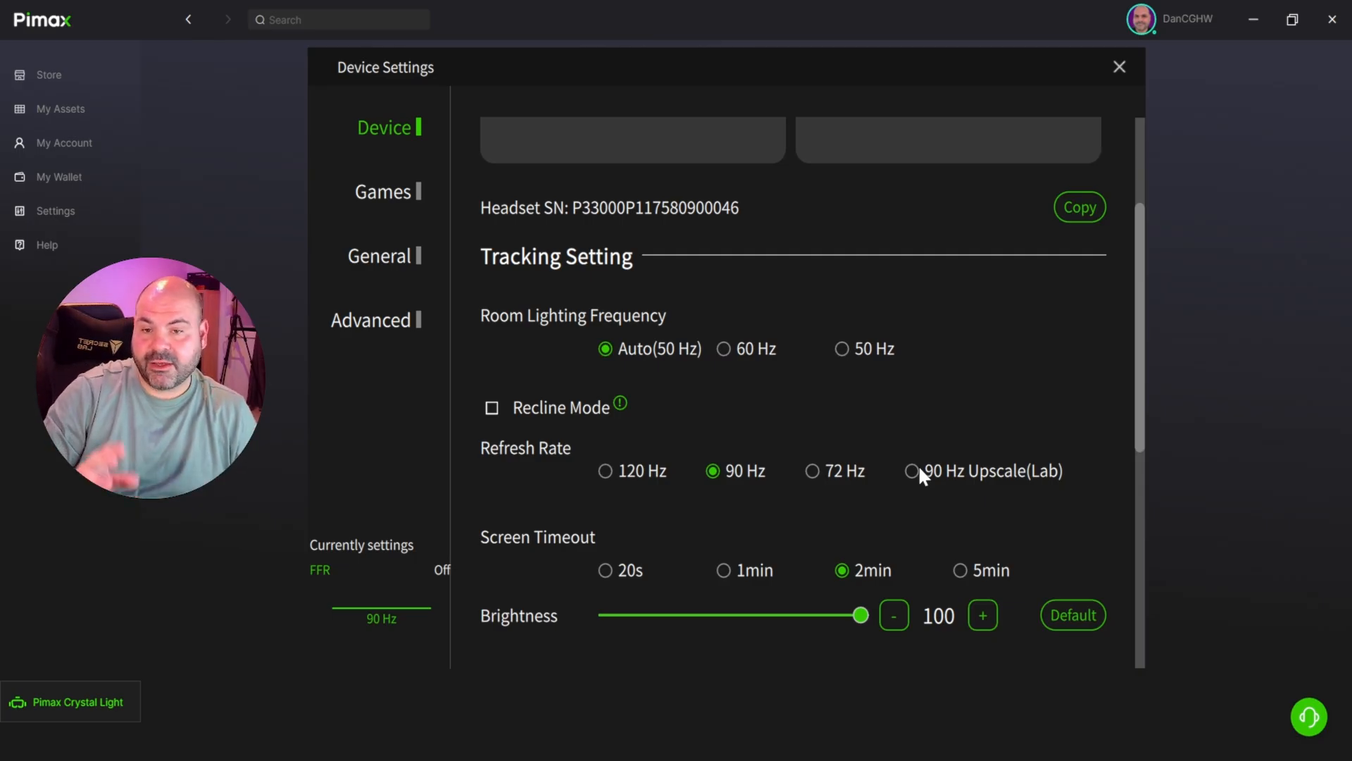
Set Handle vibration adjust to 40 in Device Settings.
{"action": "scroll", "scroll_direction": "down", "scroll_amount": 3}
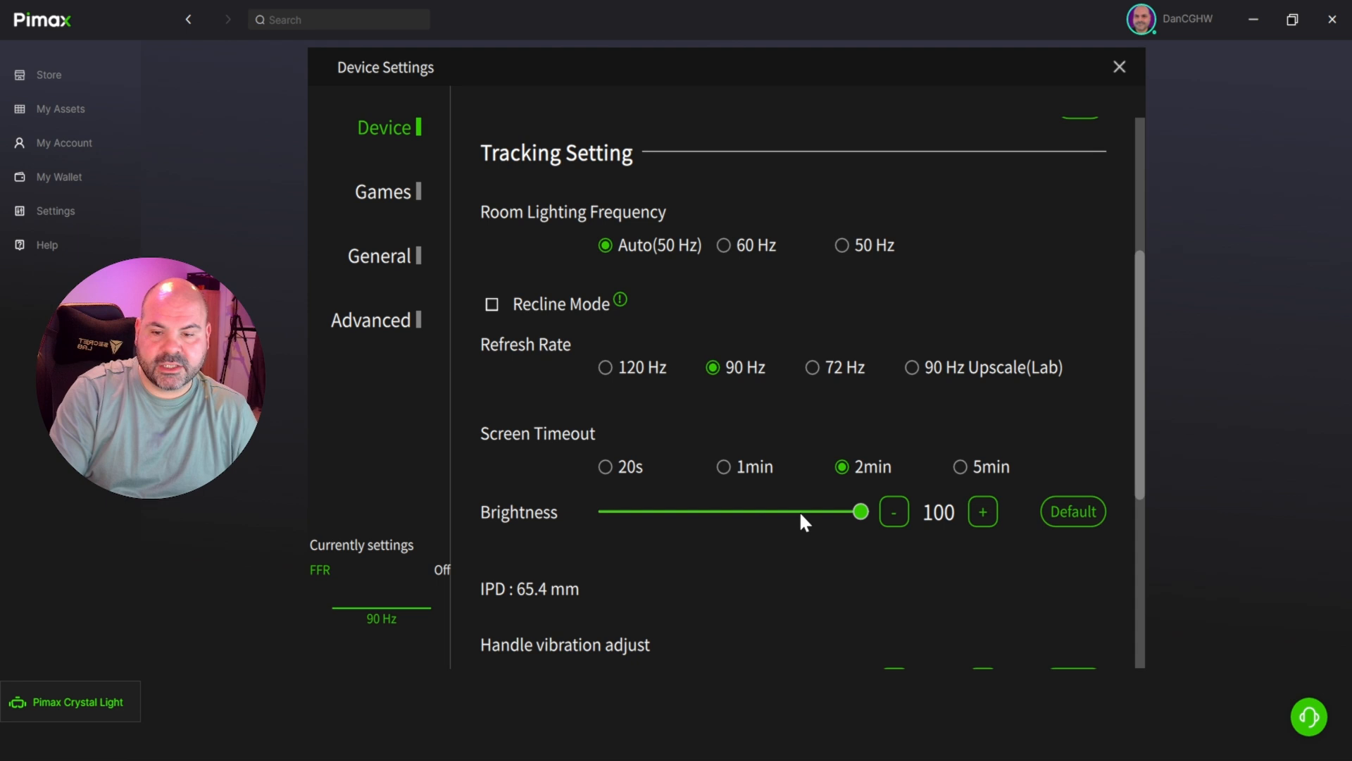
{"action": "scroll", "scroll_direction": "down", "scroll_amount": 3}
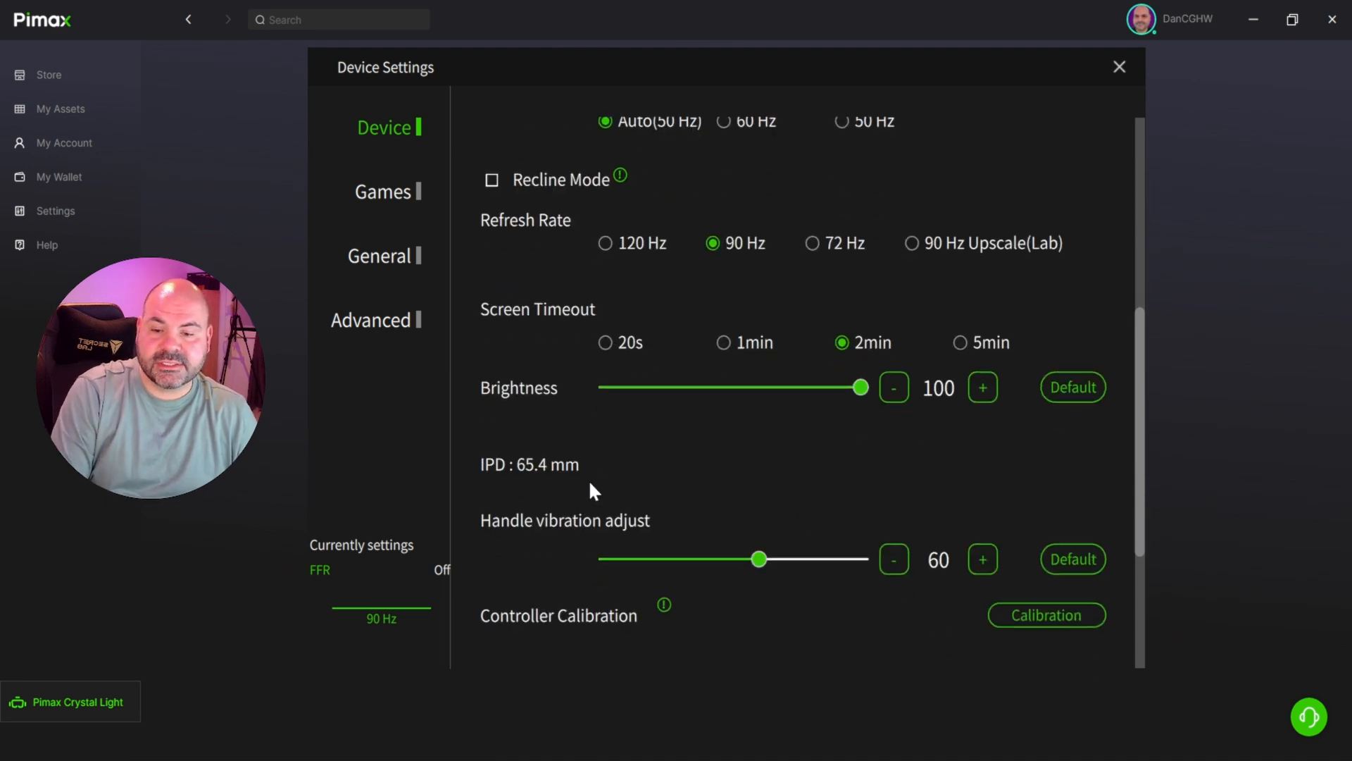
{"action": "mouse_move", "coordinate": [532, 493]}
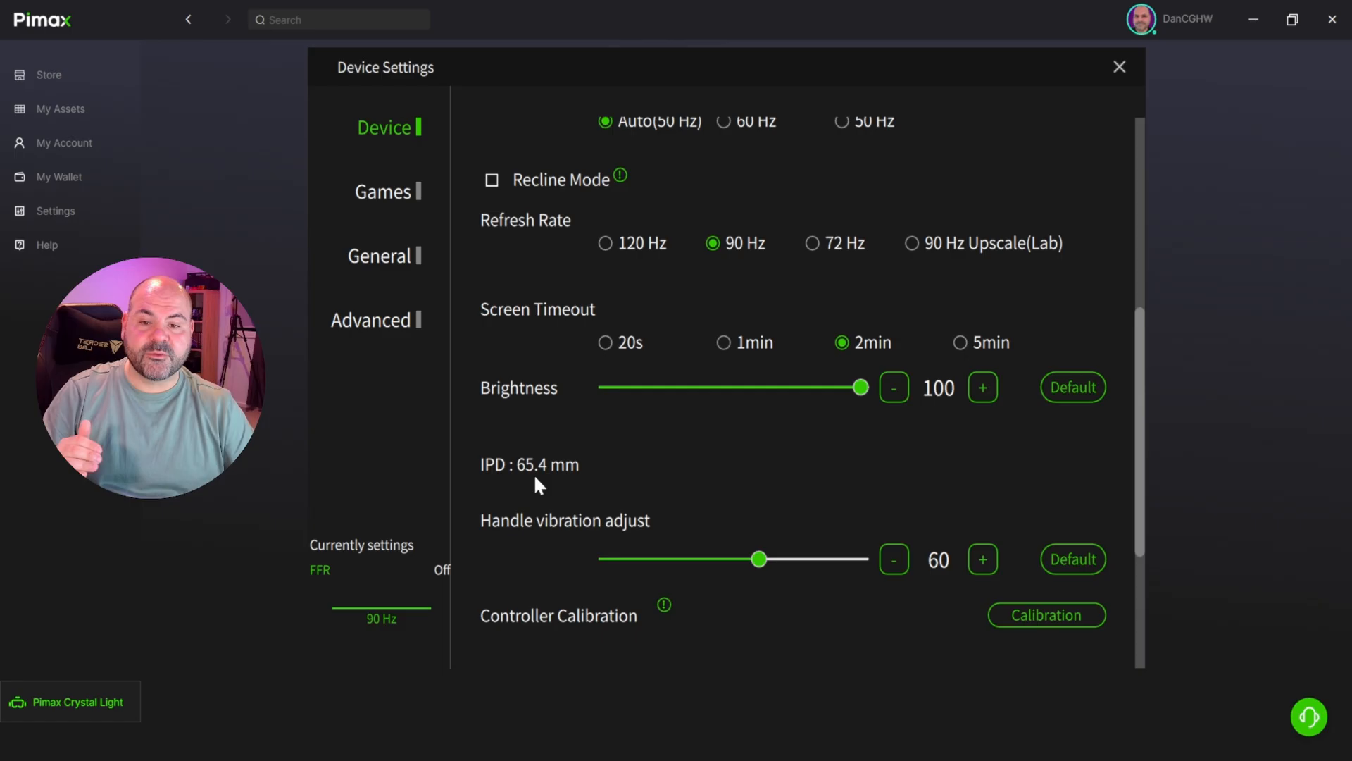
{"action": "mouse_move", "coordinate": [767, 569]}
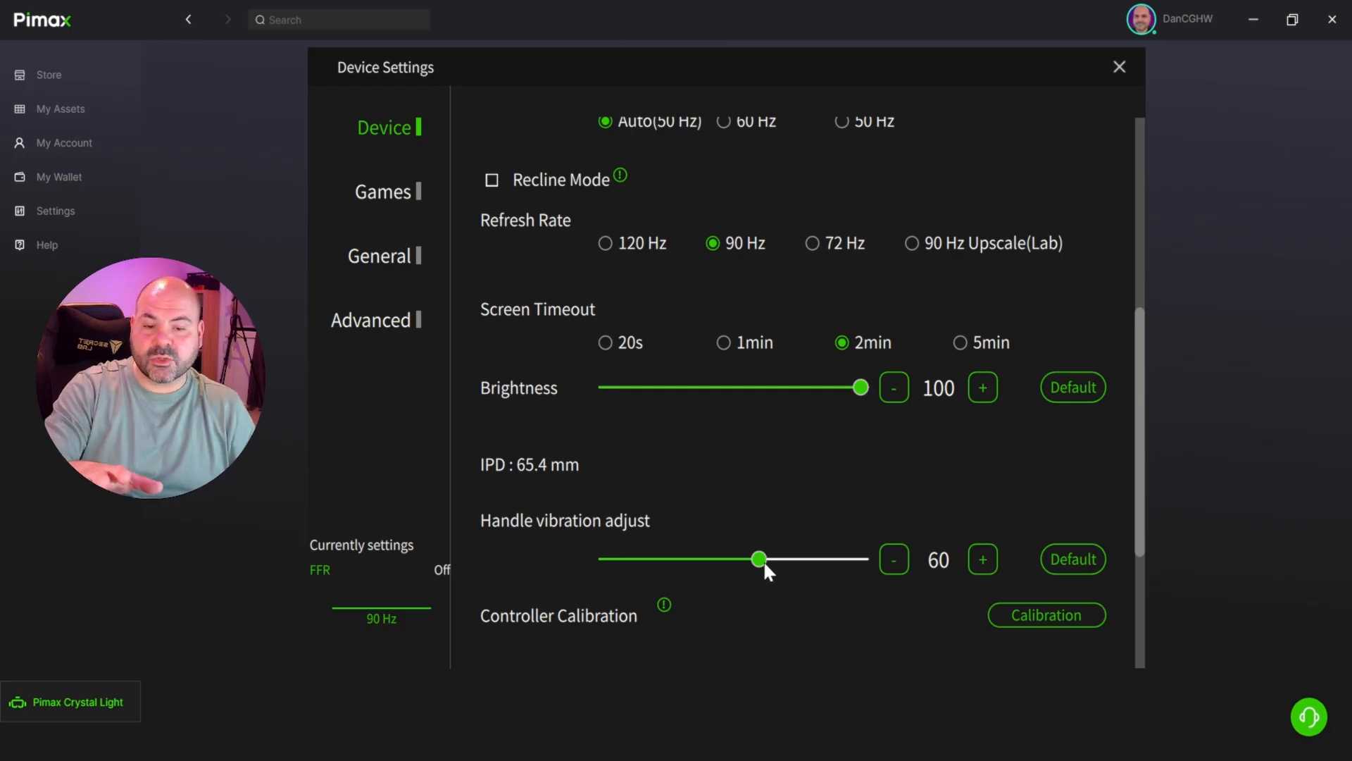
{"action": "mouse_move", "coordinate": [766, 569]}
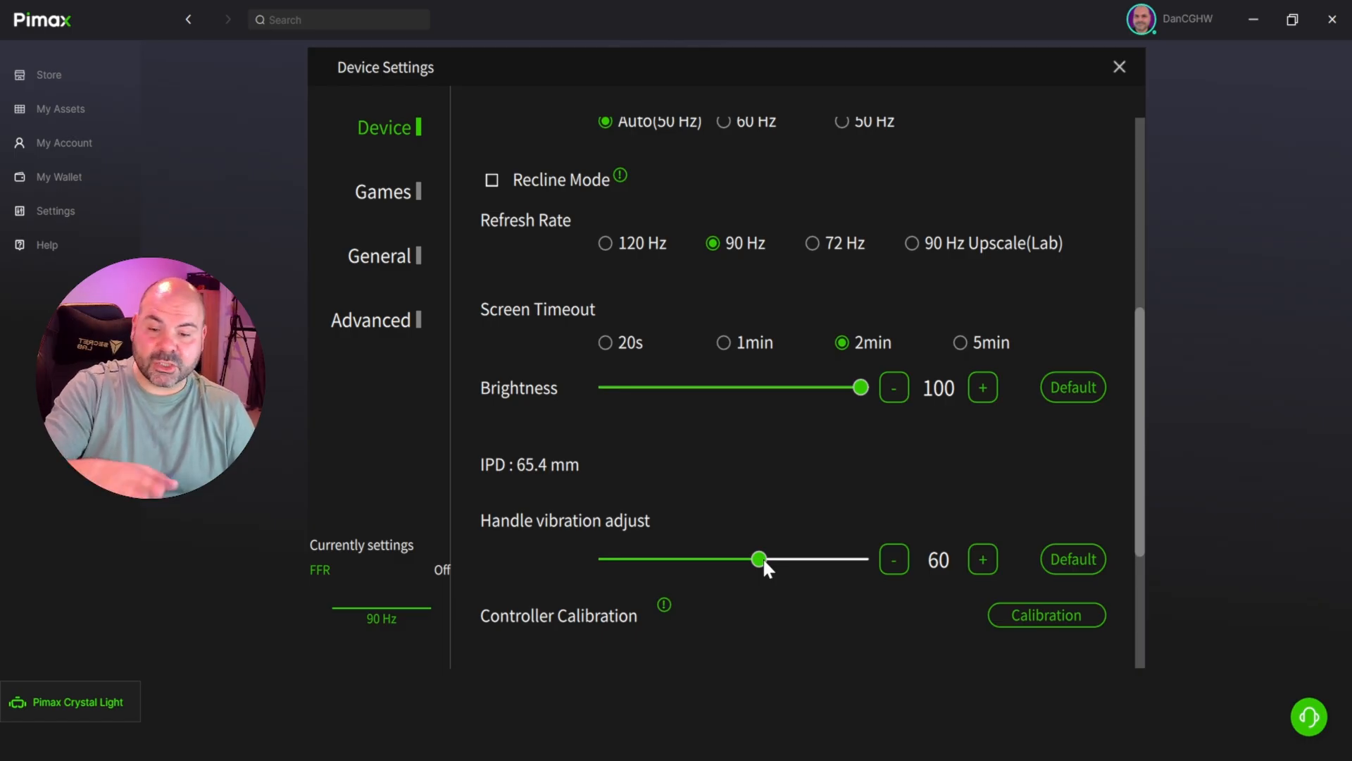
{"action": "mouse_move", "coordinate": [762, 571]}
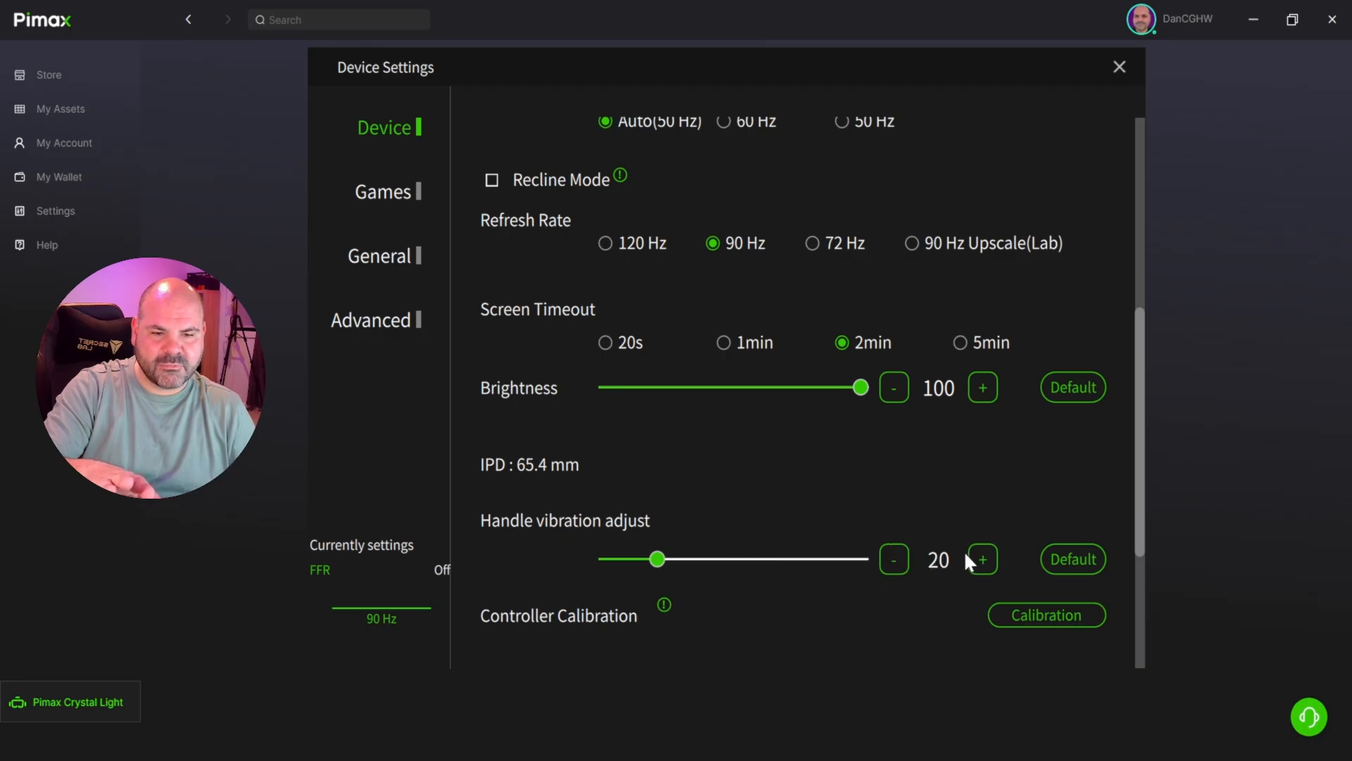
{"action": "left_click", "coordinate": [982, 559]}
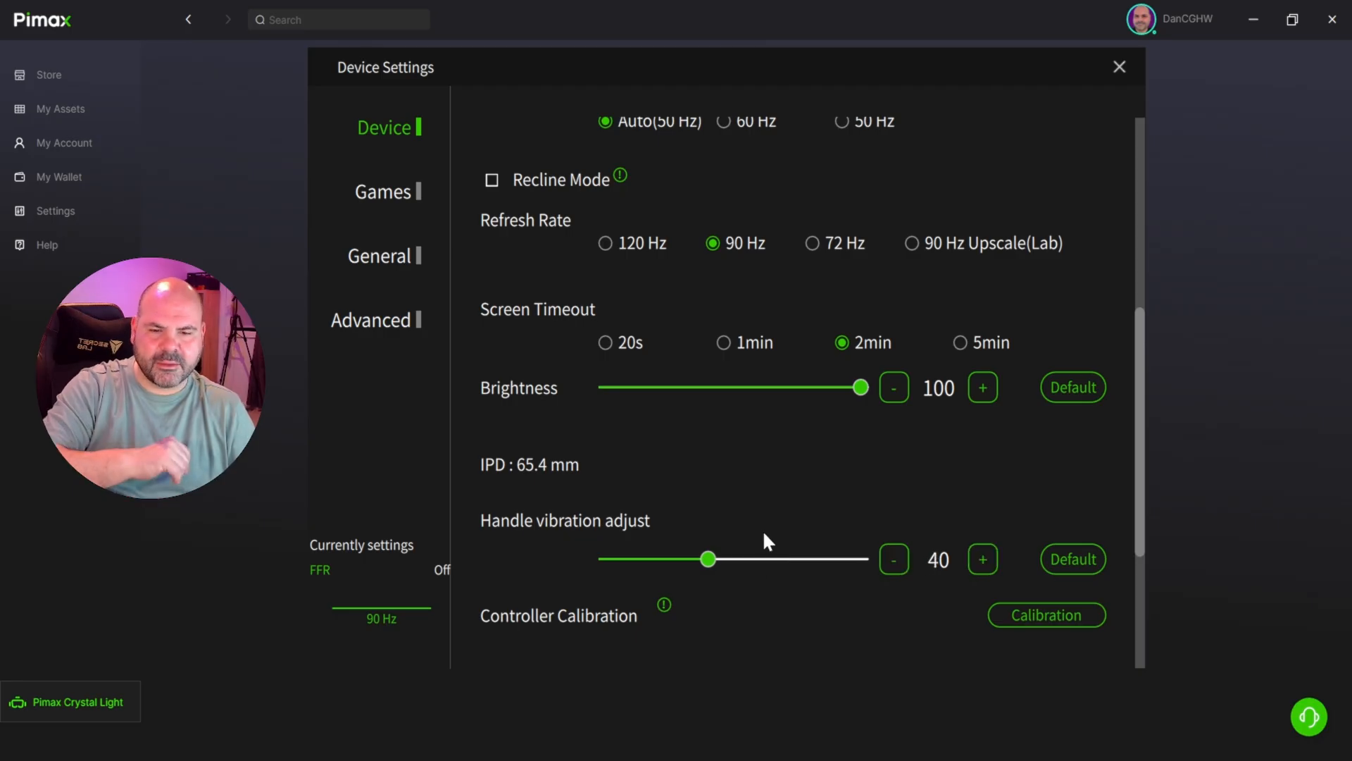
{"action": "scroll", "scroll_direction": "down", "scroll_amount": 3}
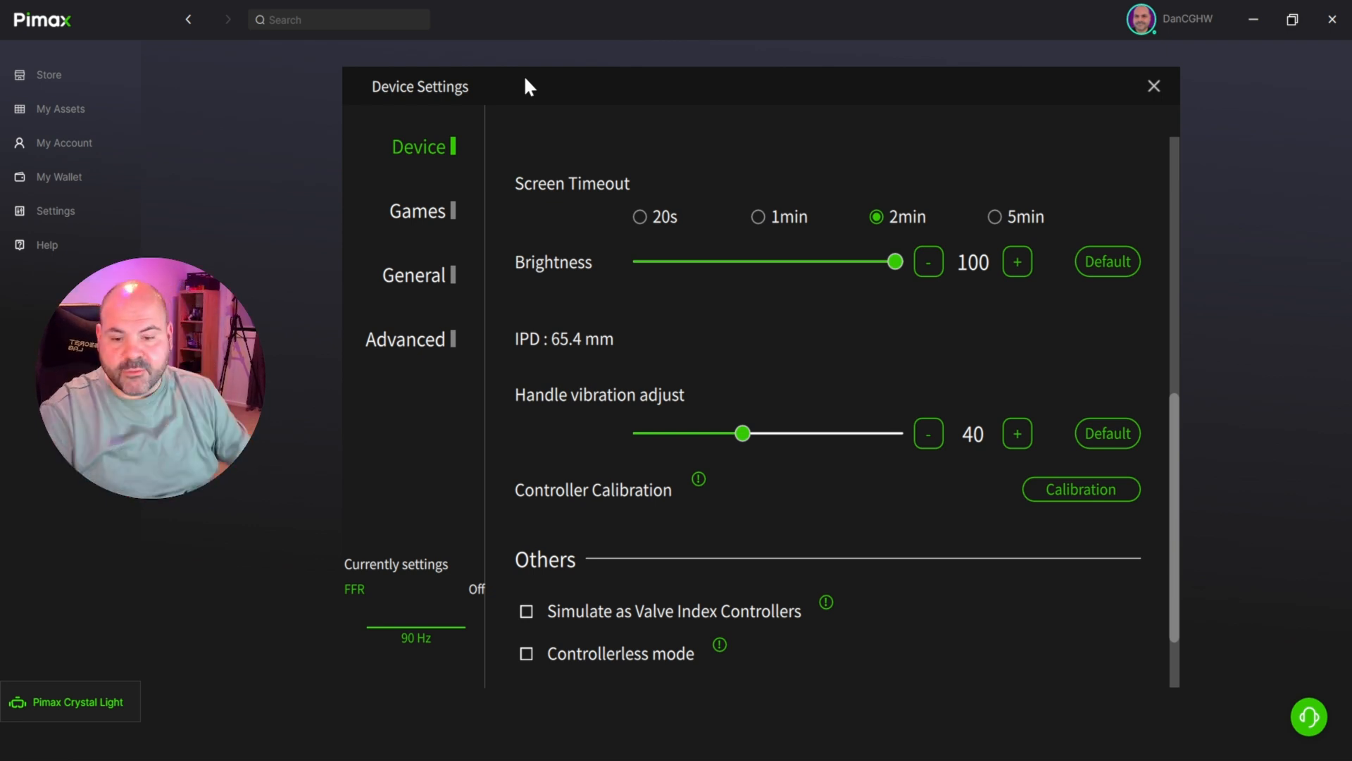
{"action": "scroll", "scroll_direction": "down", "scroll_amount": 3}
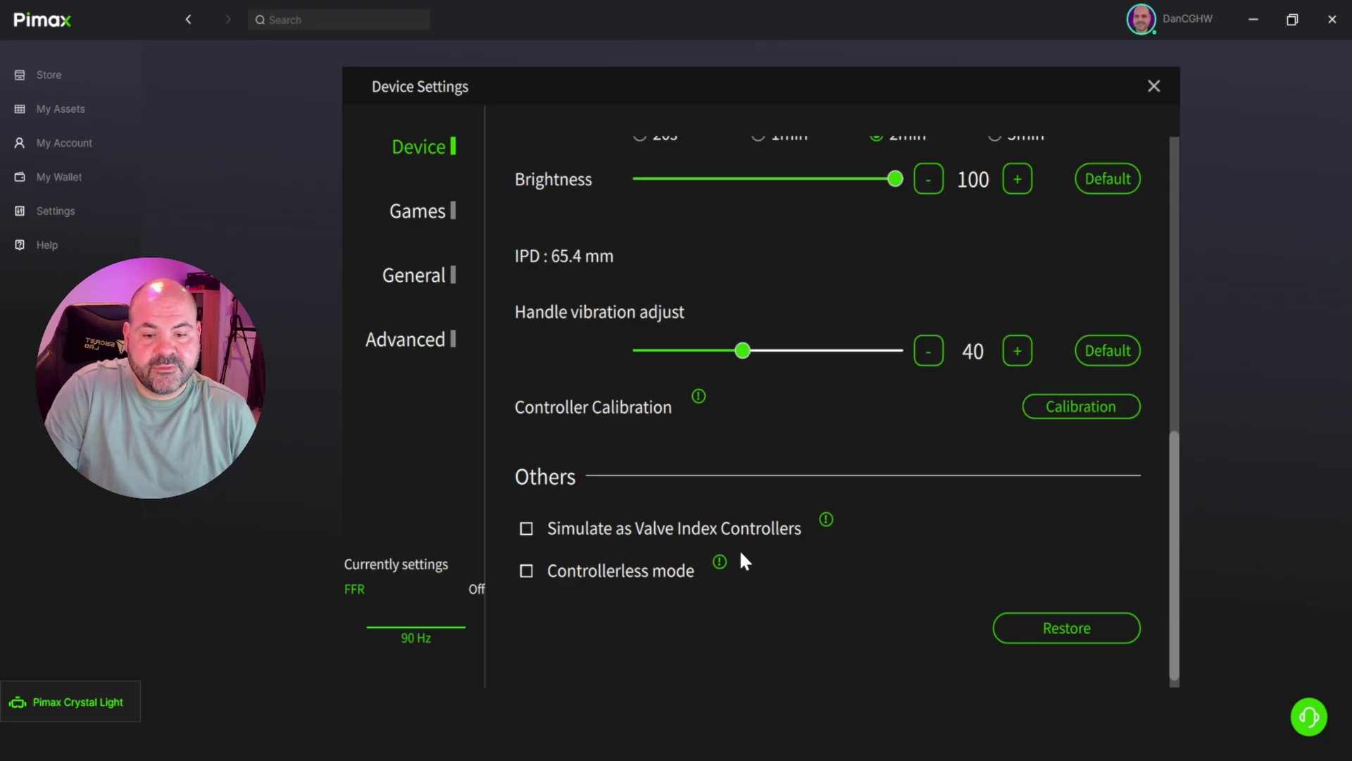
{"action": "mouse_move", "coordinate": [720, 560]}
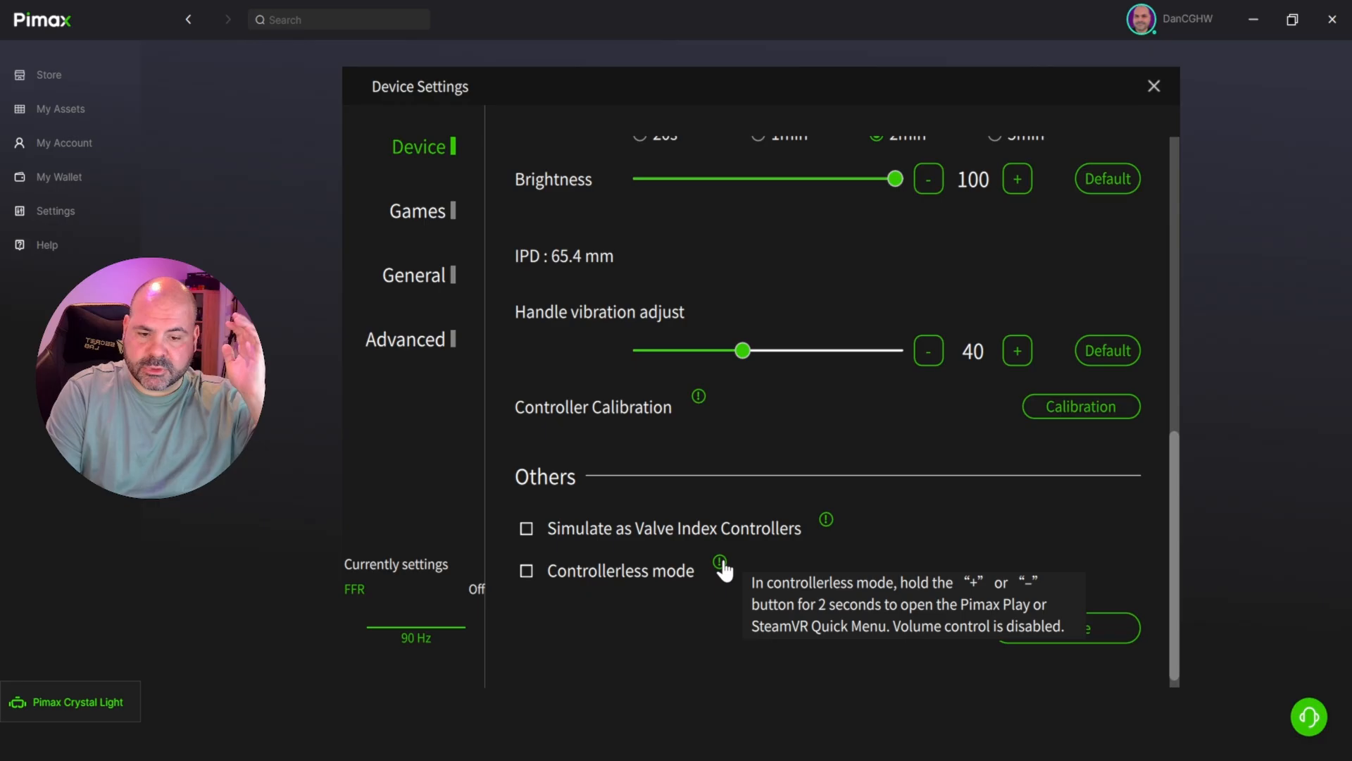
{"action": "mouse_move", "coordinate": [729, 559]}
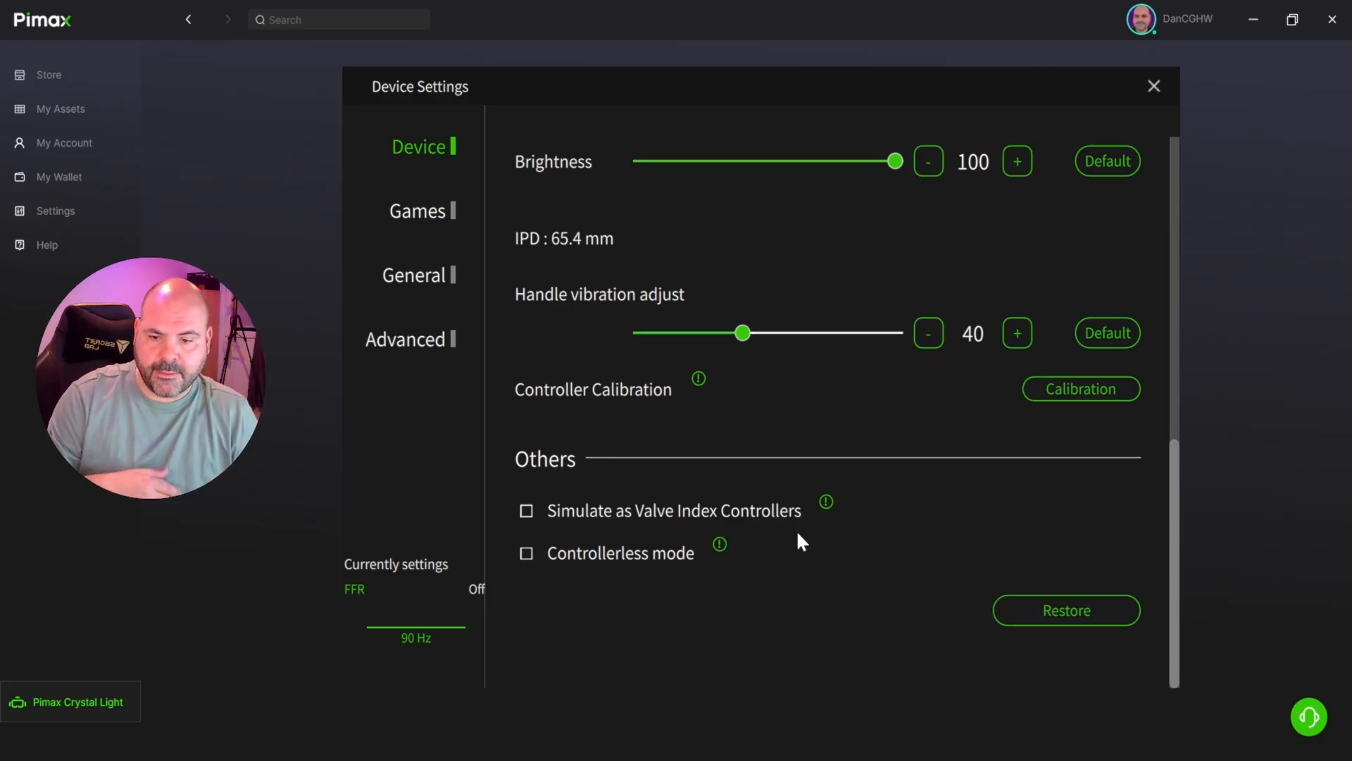
{"action": "mouse_move", "coordinate": [465, 539]}
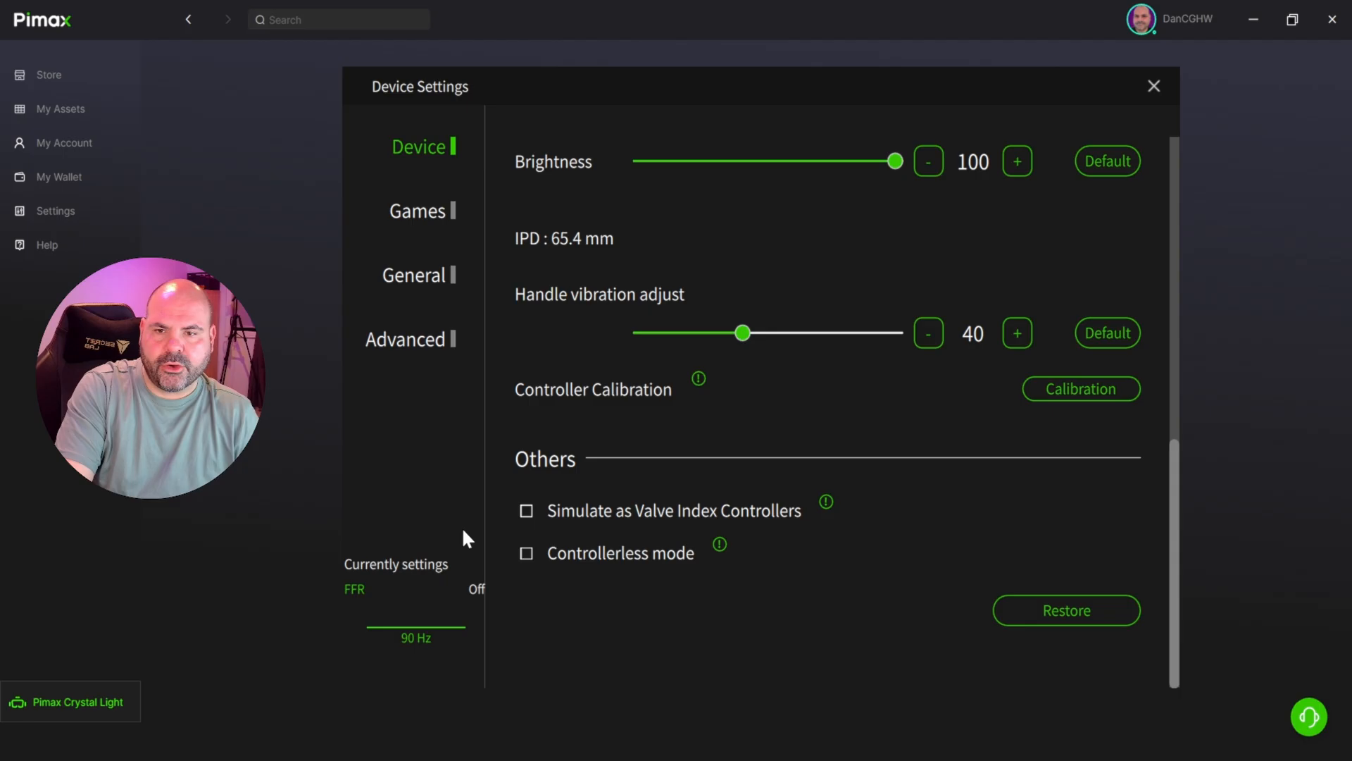
Switch to the Games tab and open the GPU Upscaling settings, showing FSR Balanced.
{"action": "left_click", "coordinate": [418, 211]}
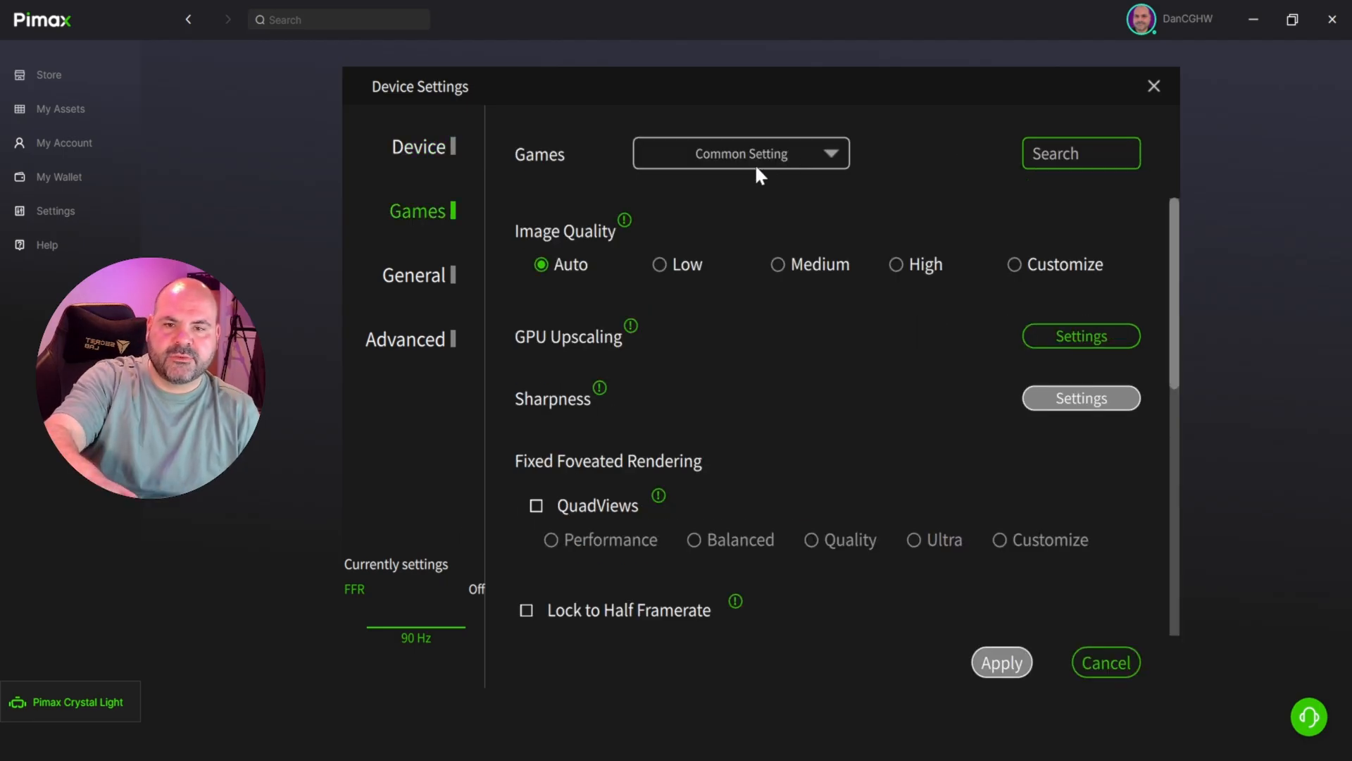
{"action": "mouse_move", "coordinate": [757, 161]}
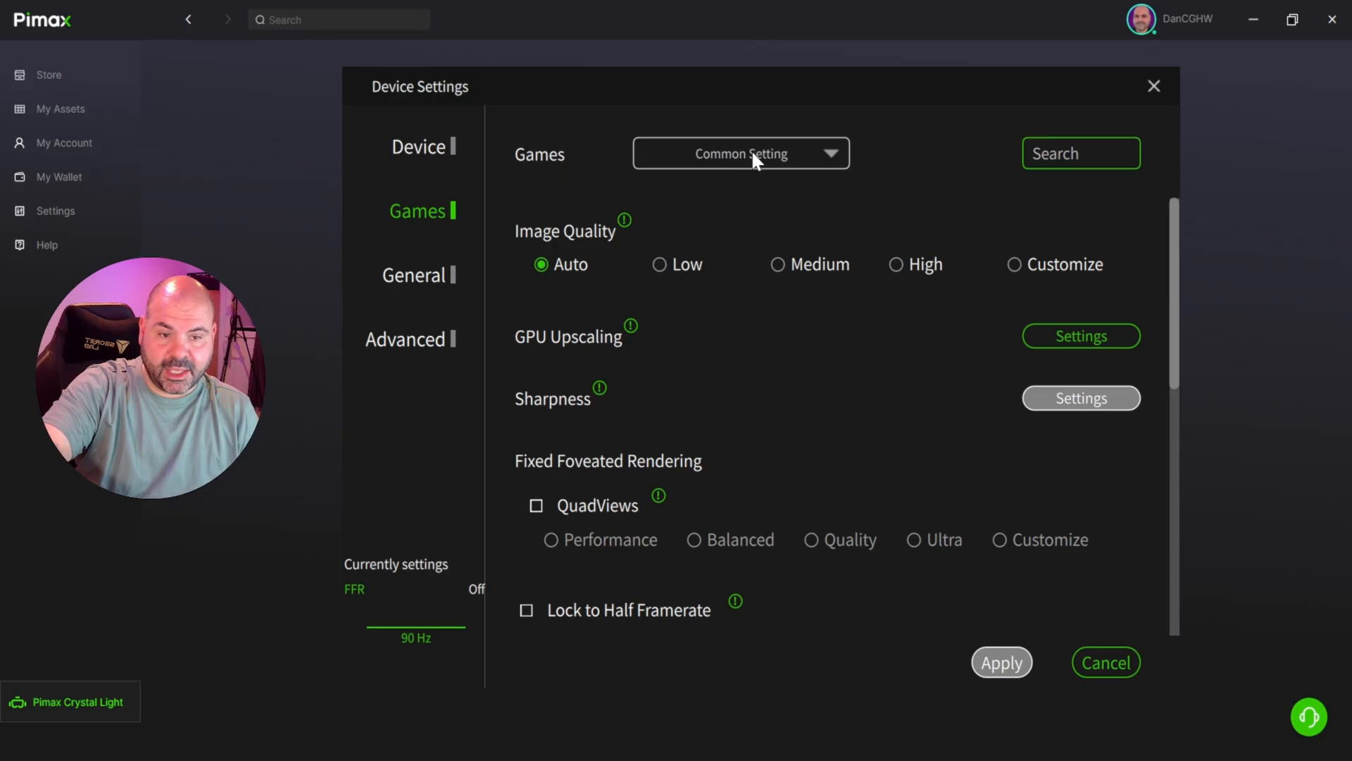
{"action": "mouse_move", "coordinate": [719, 291]}
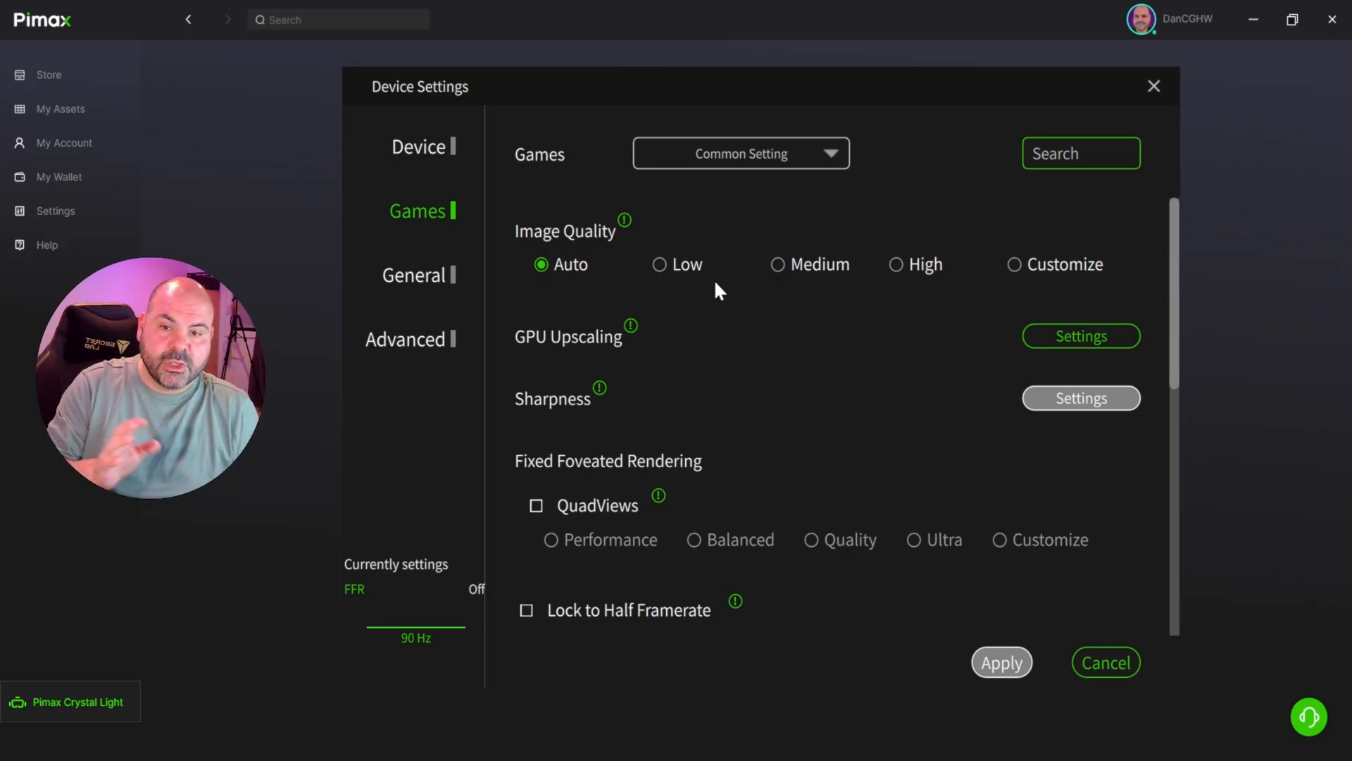
{"action": "mouse_move", "coordinate": [752, 215]}
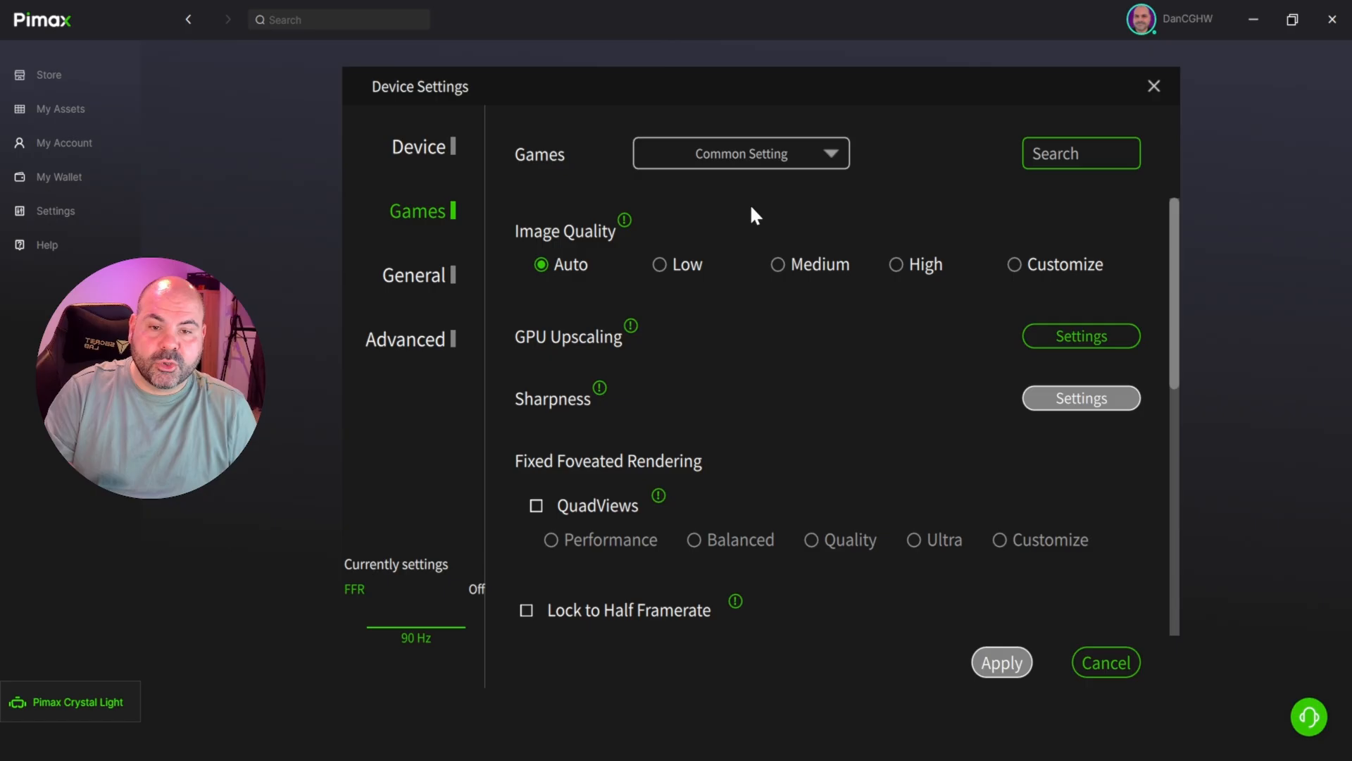
{"action": "mouse_move", "coordinate": [1080, 335]}
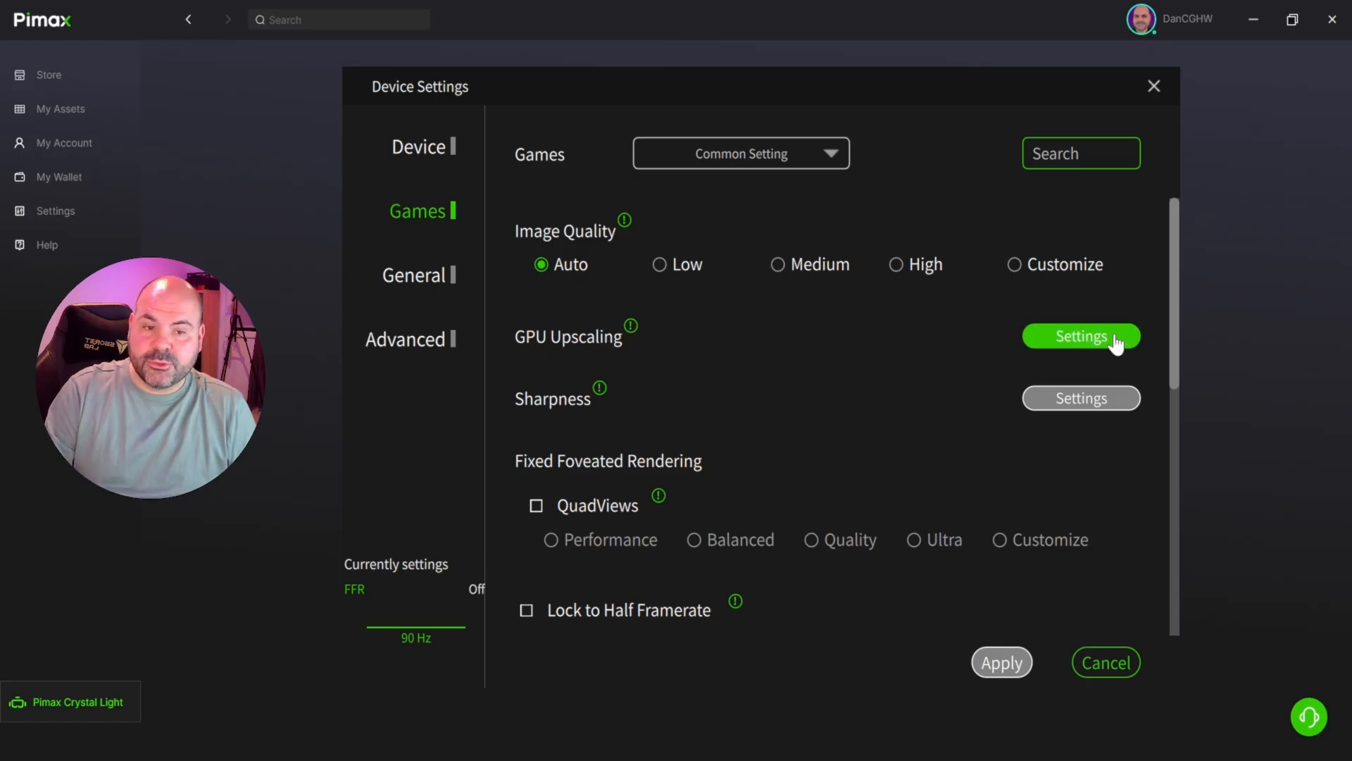
{"action": "left_click", "coordinate": [1080, 335]}
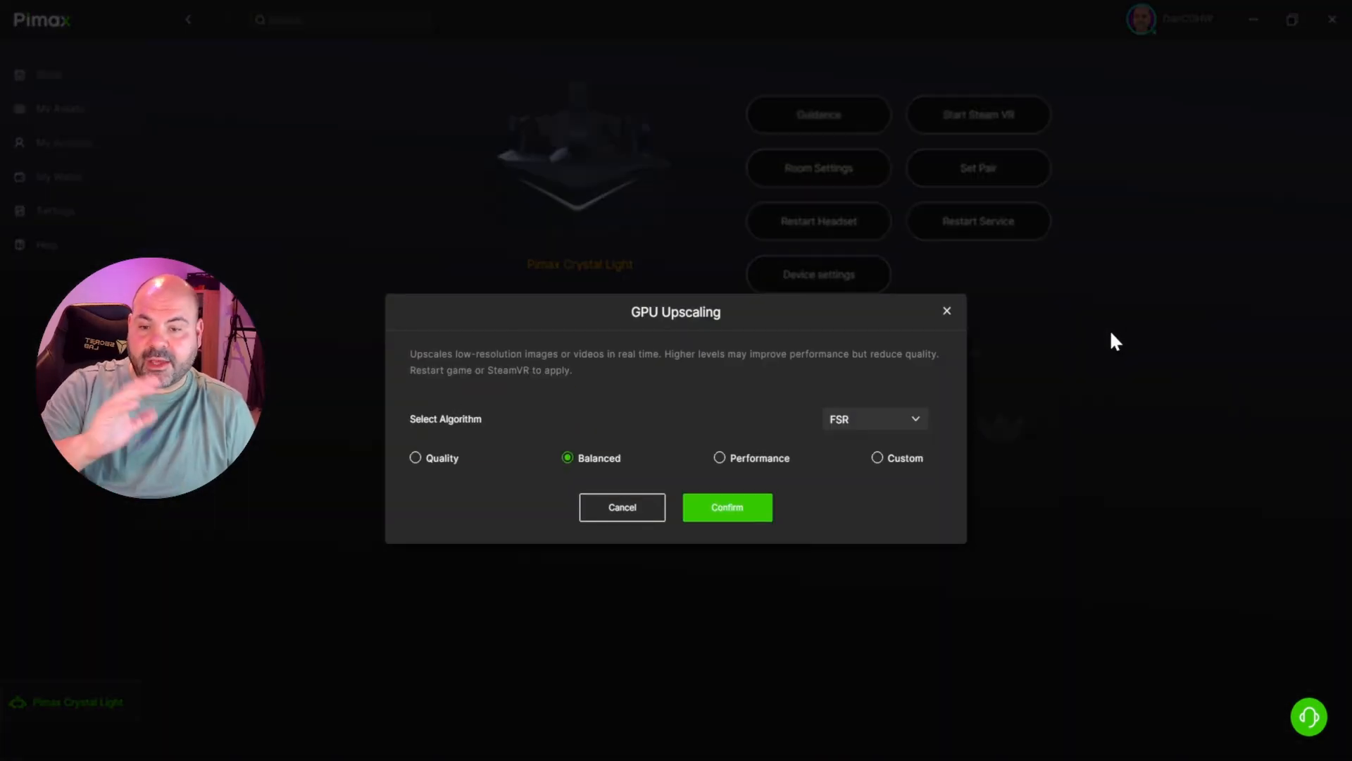
{"action": "mouse_move", "coordinate": [917, 435]}
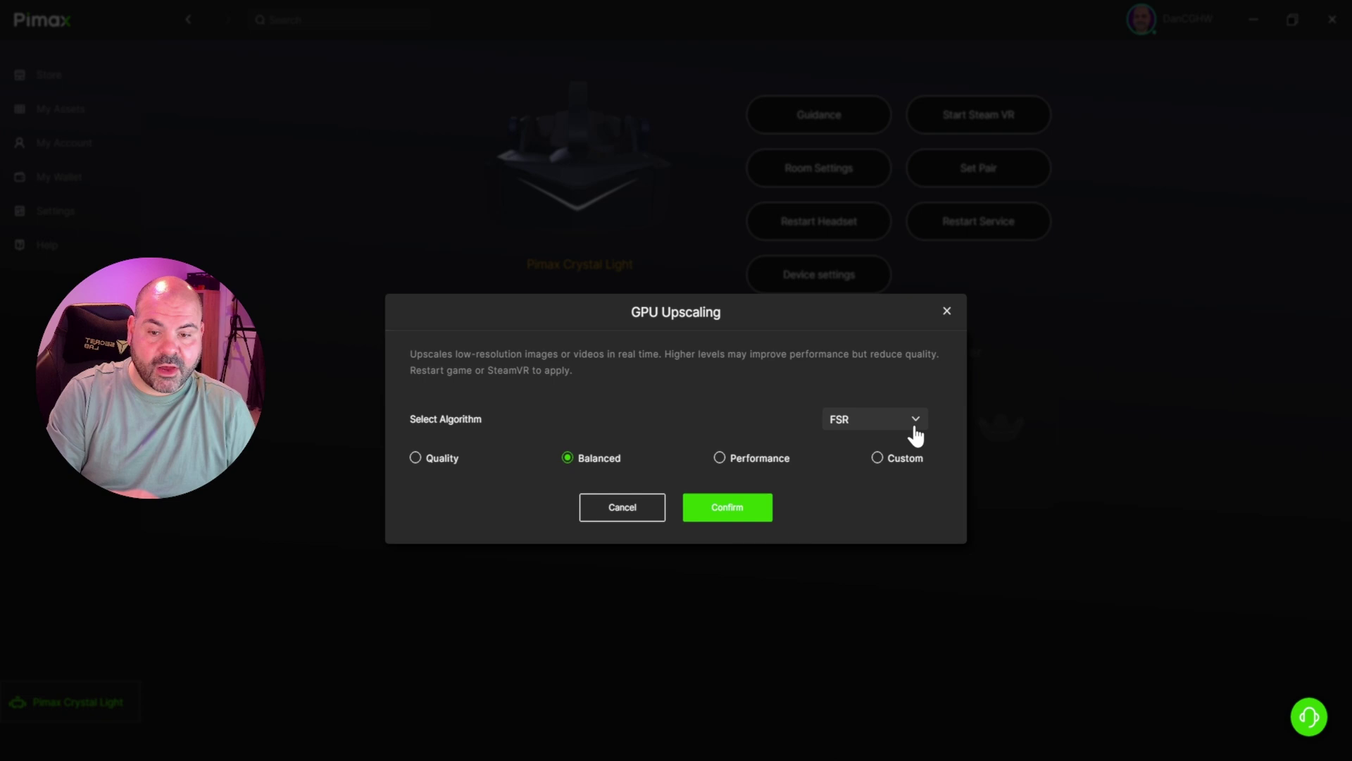
{"action": "mouse_move", "coordinate": [642, 474]}
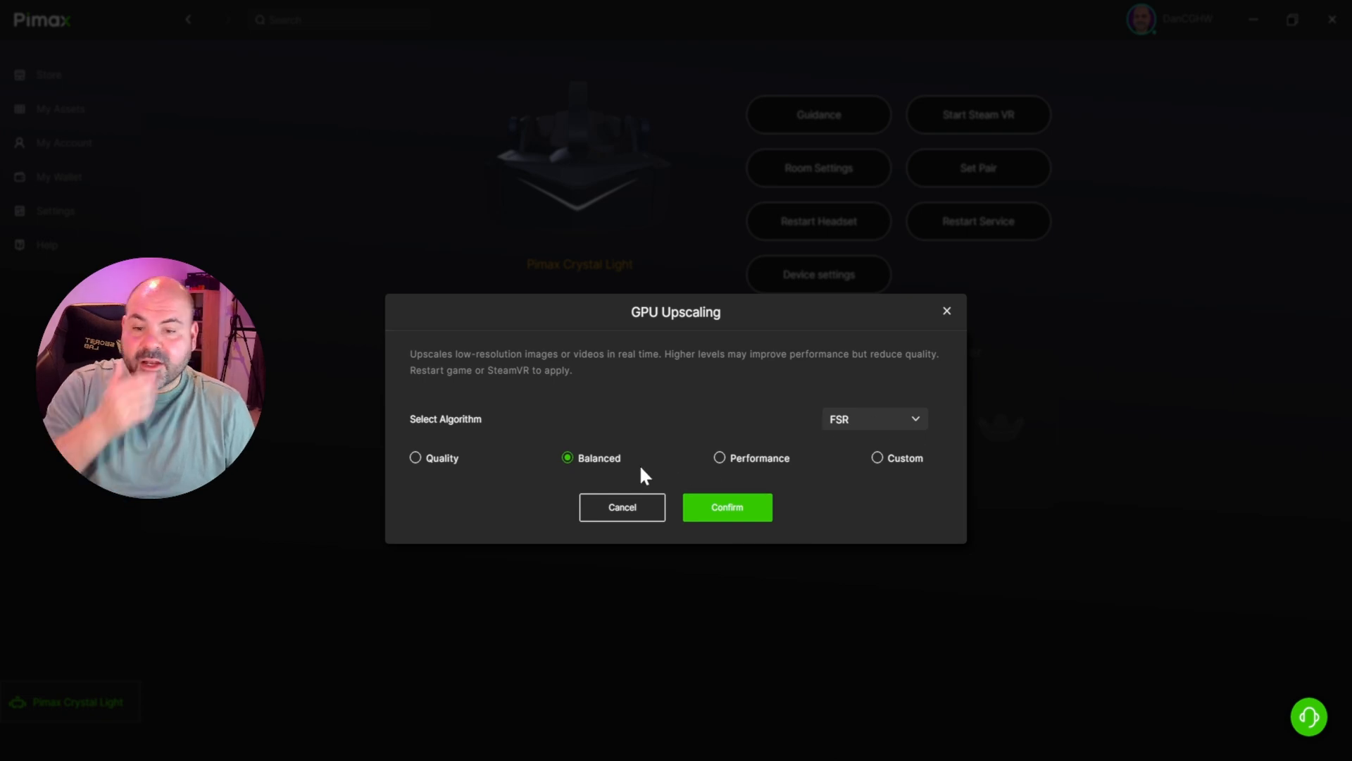
{"action": "mouse_move", "coordinate": [431, 481]}
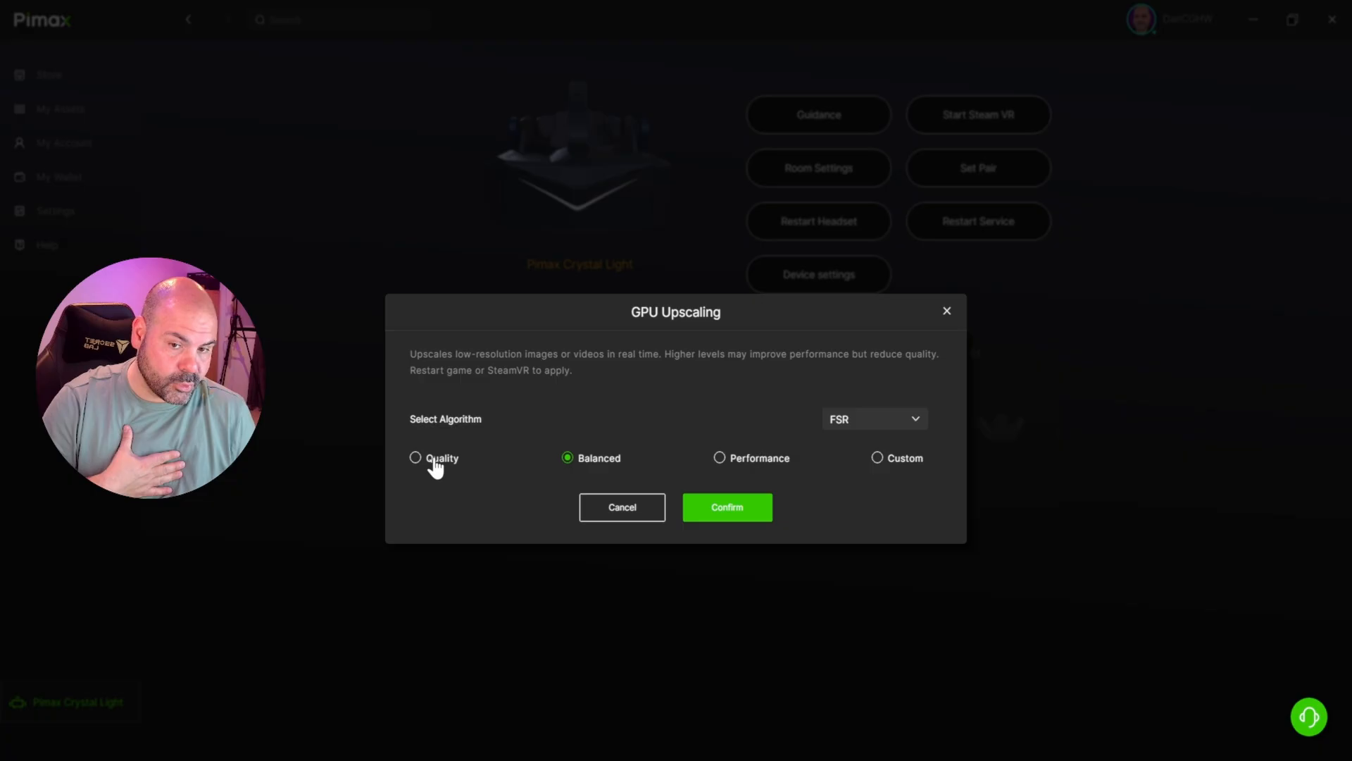
{"action": "mouse_move", "coordinate": [595, 462]}
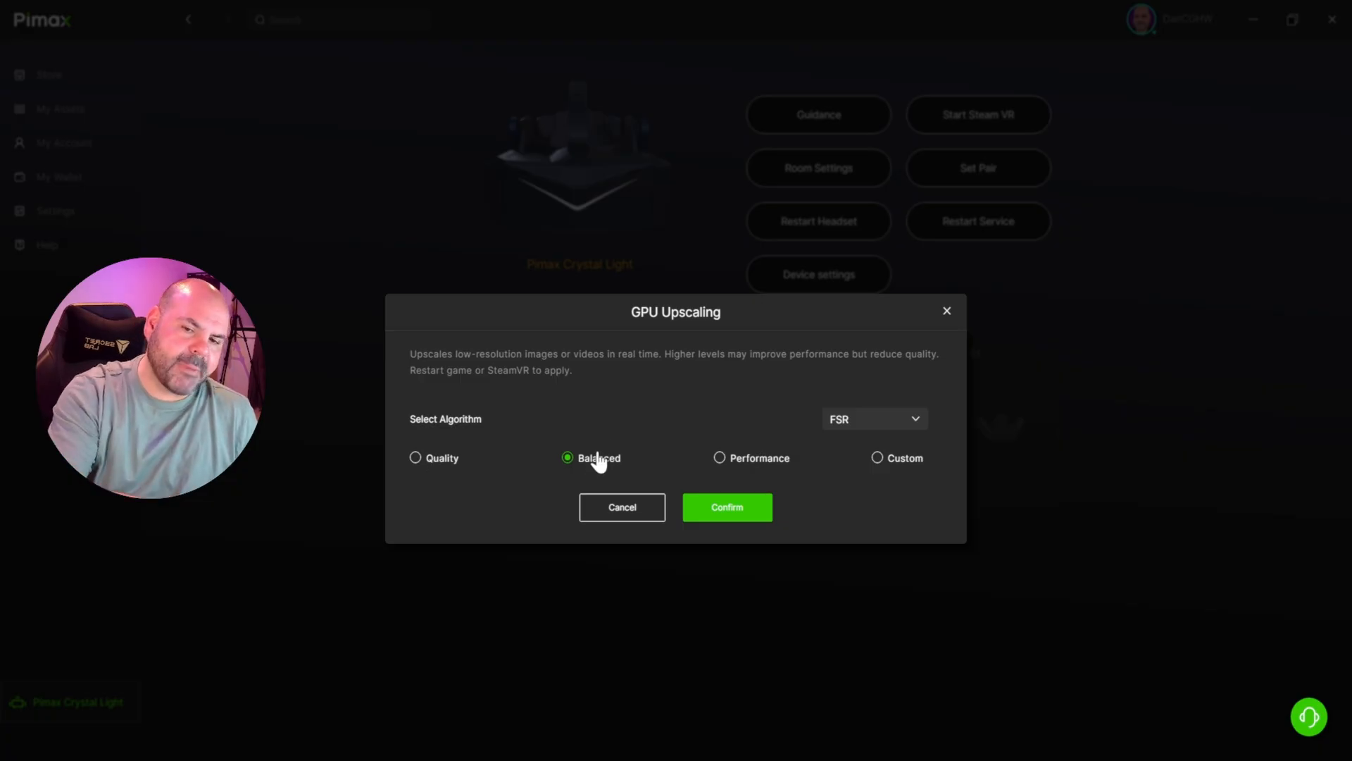
{"action": "mouse_move", "coordinate": [681, 470]}
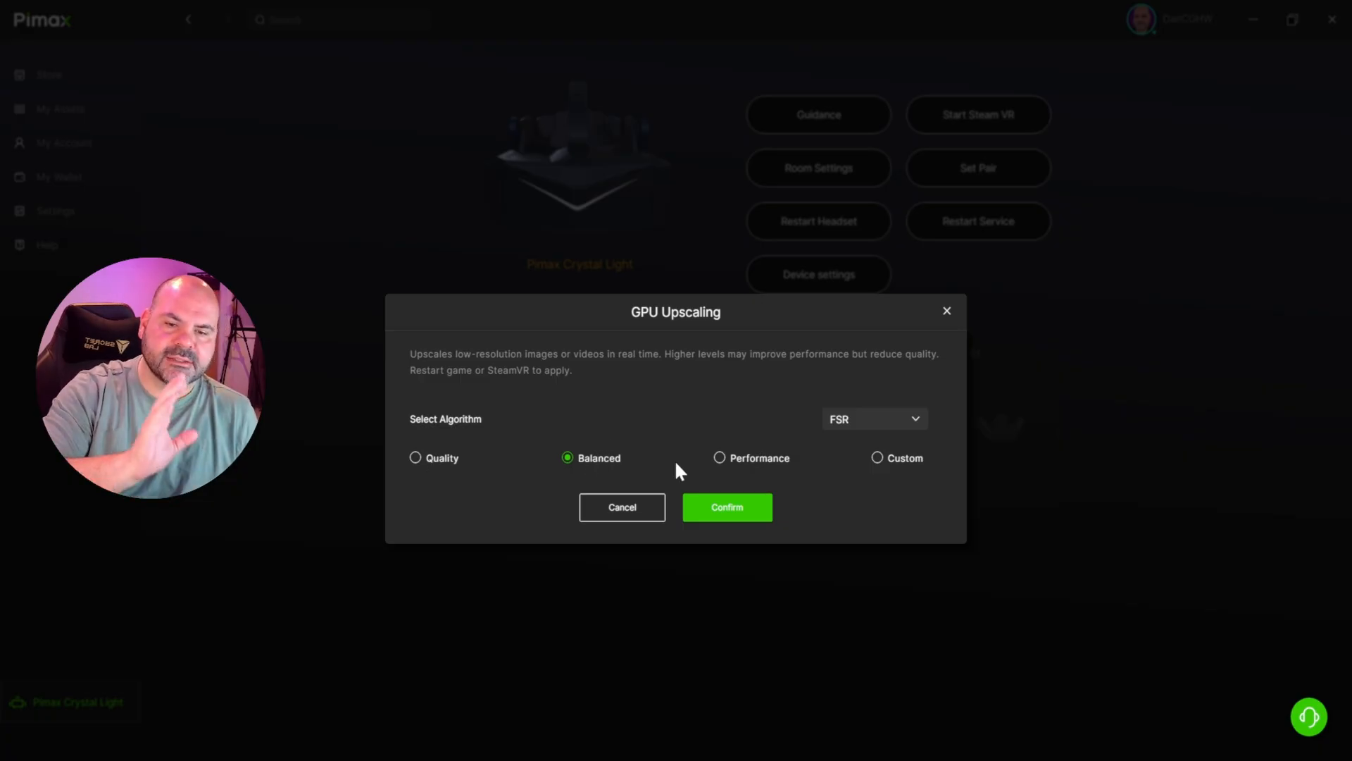
{"action": "mouse_move", "coordinate": [734, 513]}
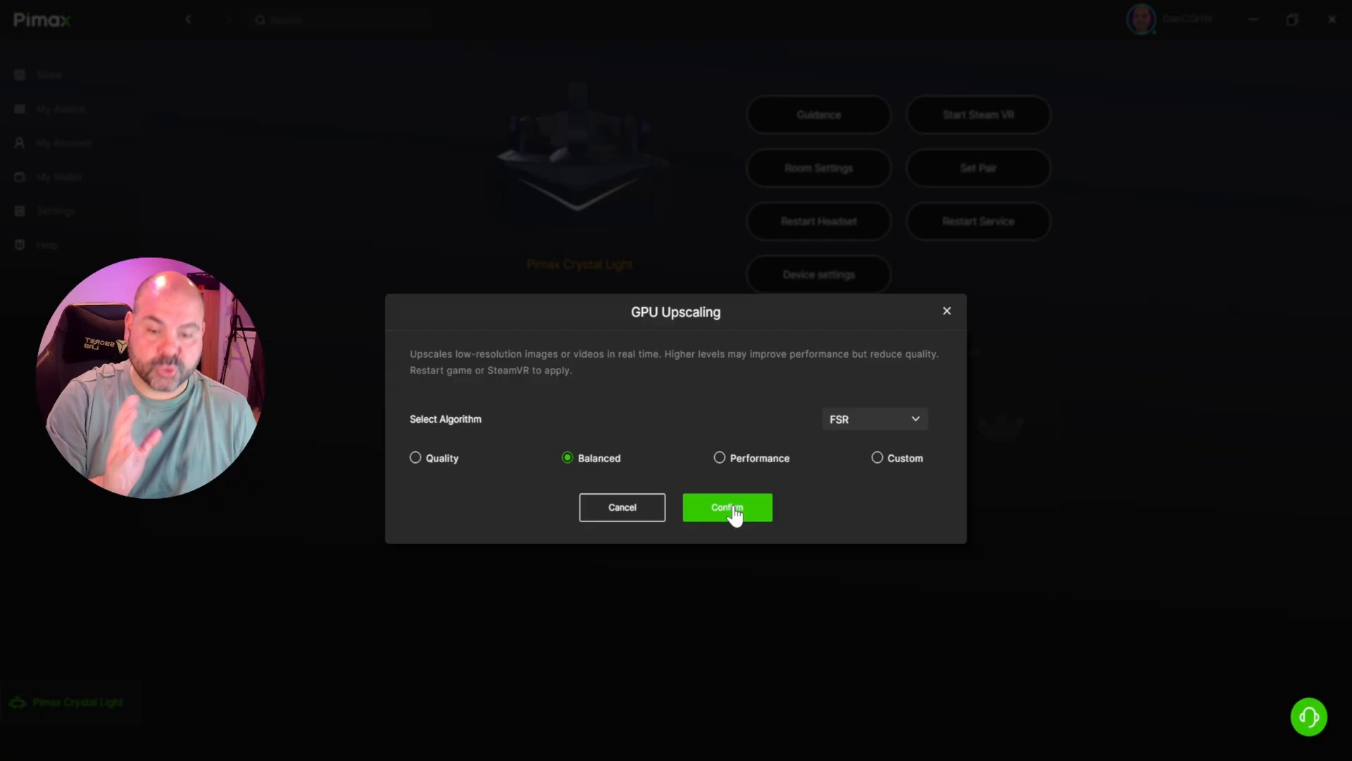
Confirm the GPU Upscaling dialog with the FSR algorithm at Balanced.
{"action": "left_click", "coordinate": [727, 507]}
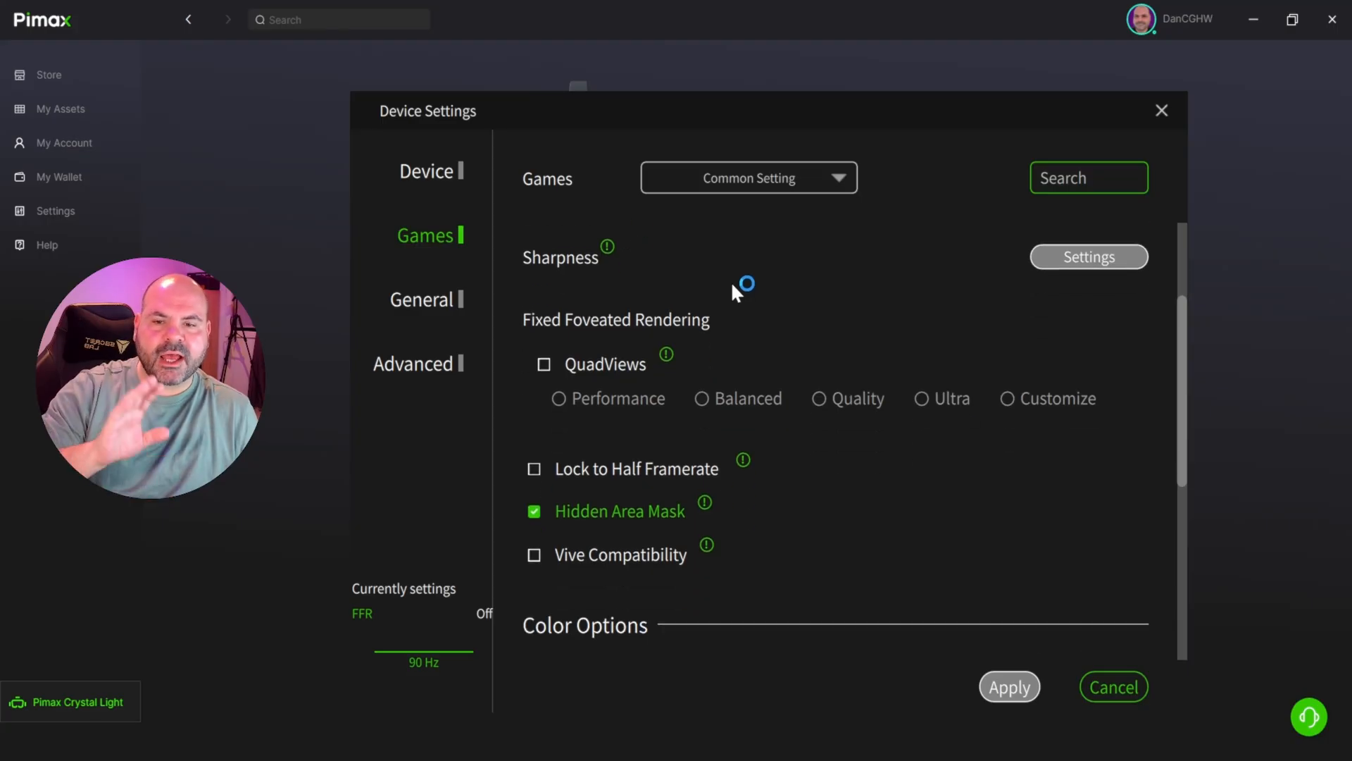
{"action": "mouse_move", "coordinate": [734, 291]}
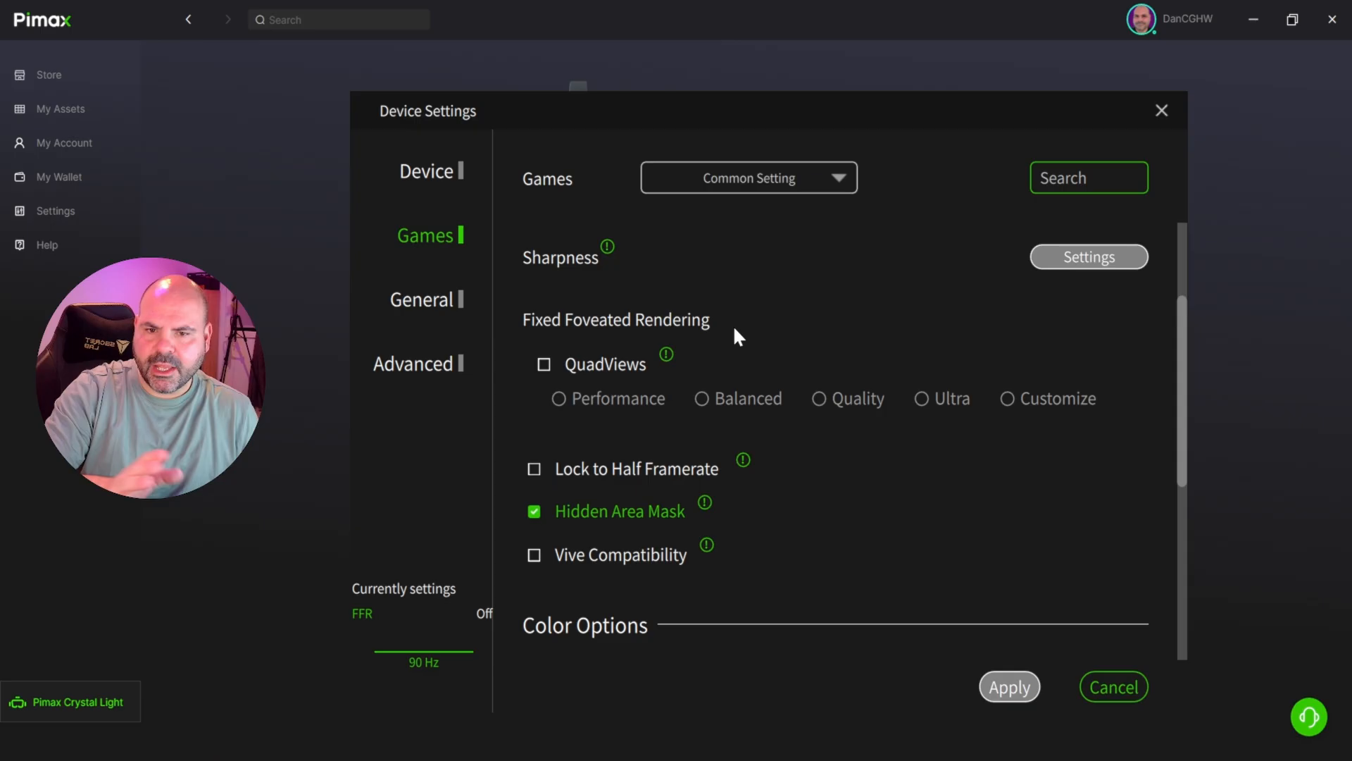
{"action": "mouse_move", "coordinate": [807, 265]}
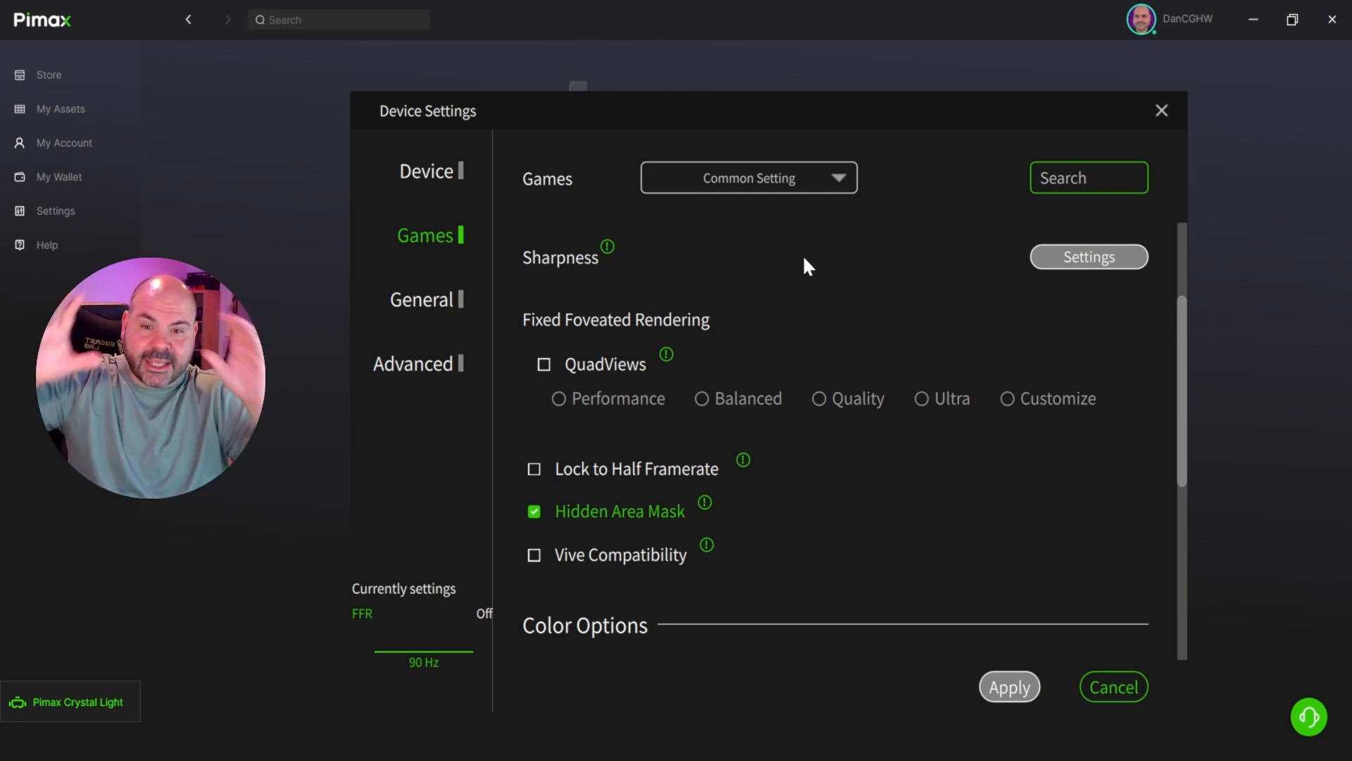
{"action": "mouse_move", "coordinate": [665, 354]}
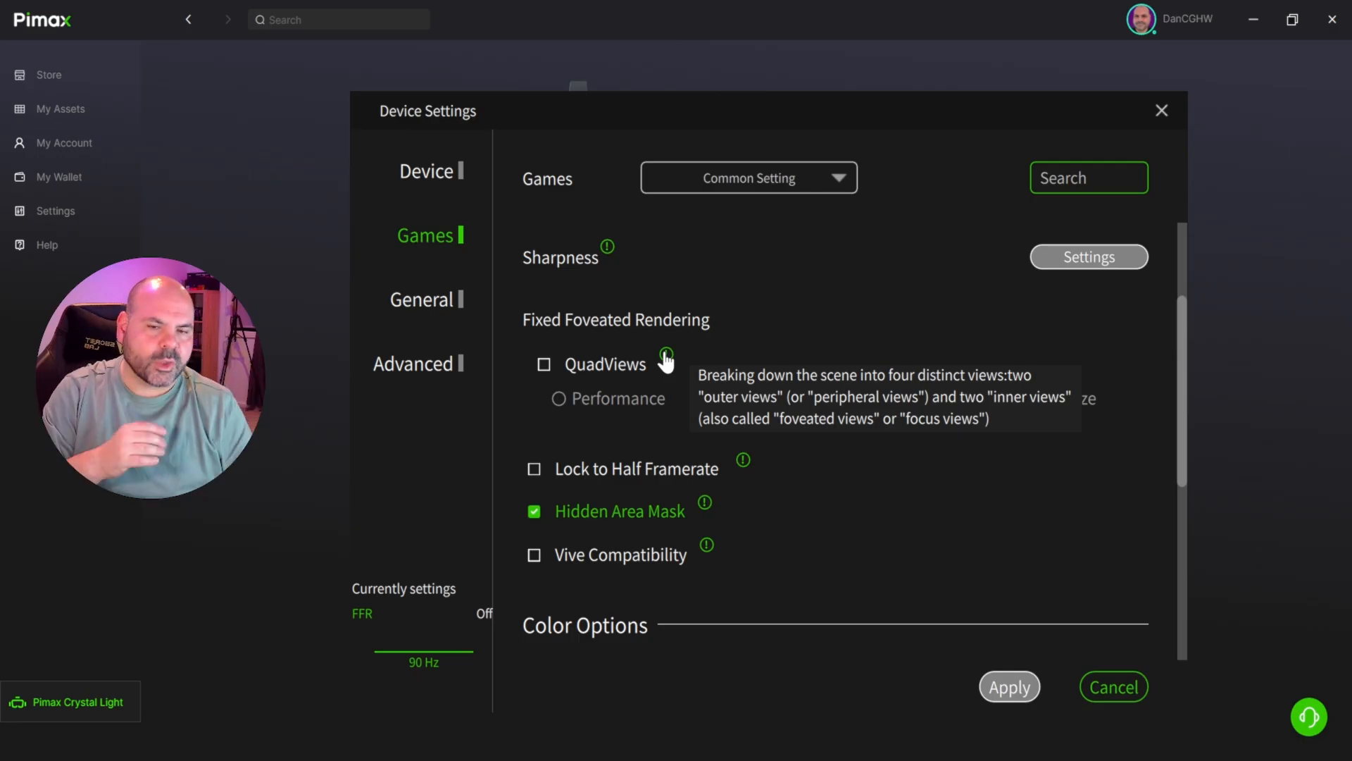
{"action": "mouse_move", "coordinate": [584, 406]}
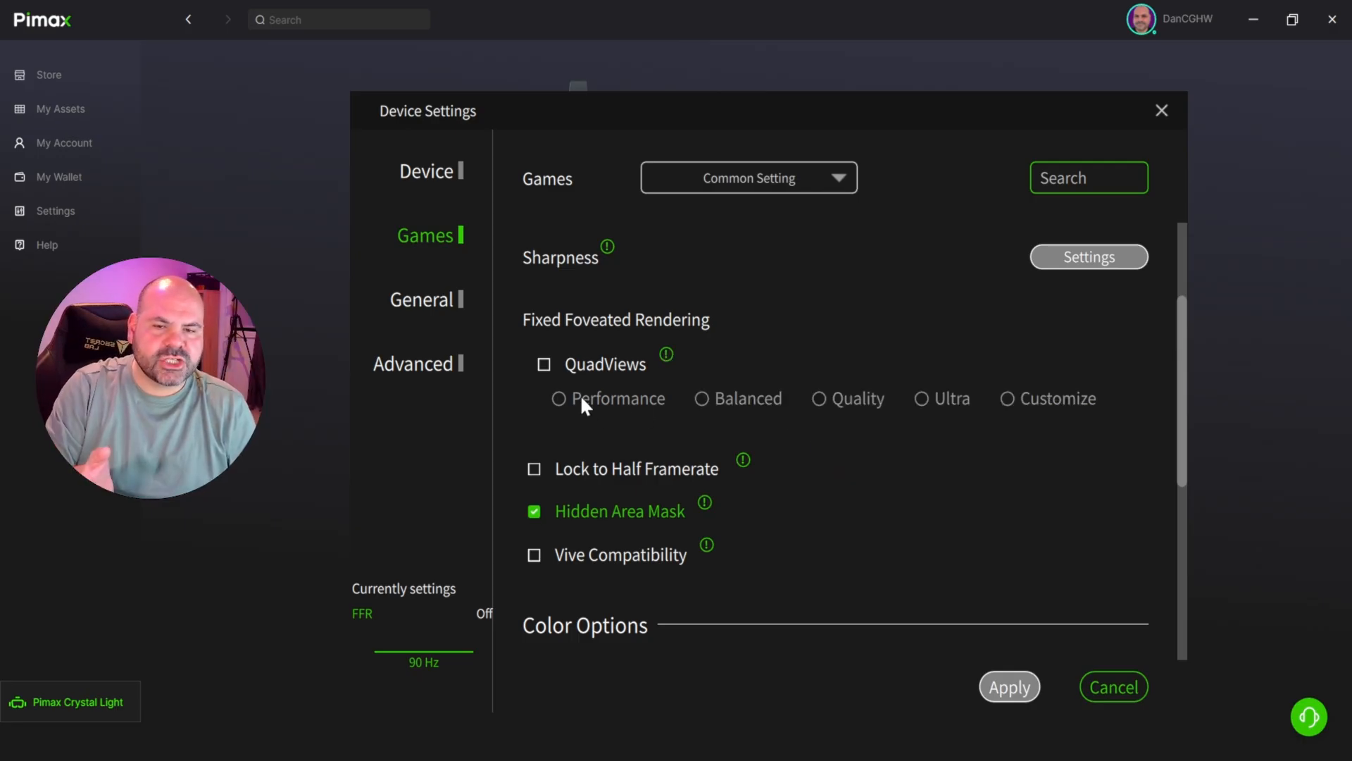
{"action": "mouse_move", "coordinate": [750, 419]}
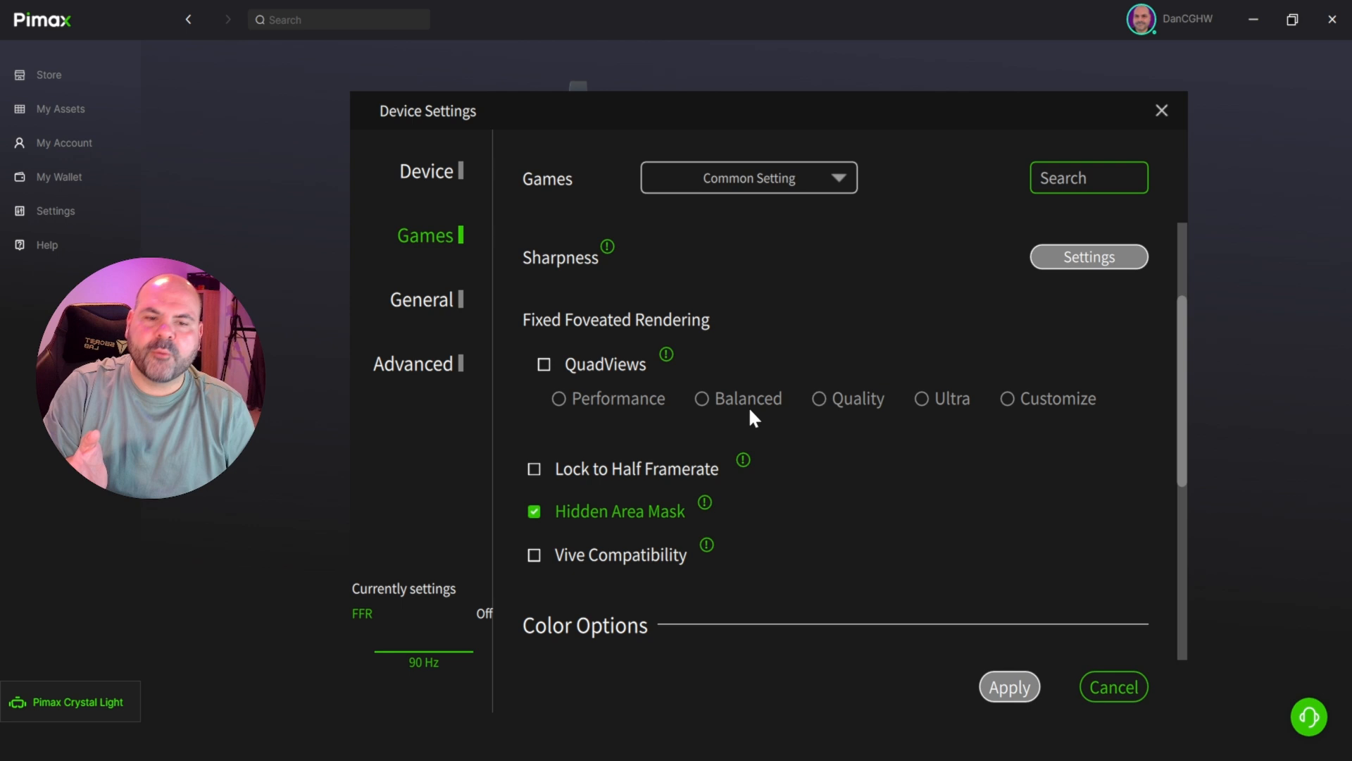
{"action": "mouse_move", "coordinate": [1036, 415]}
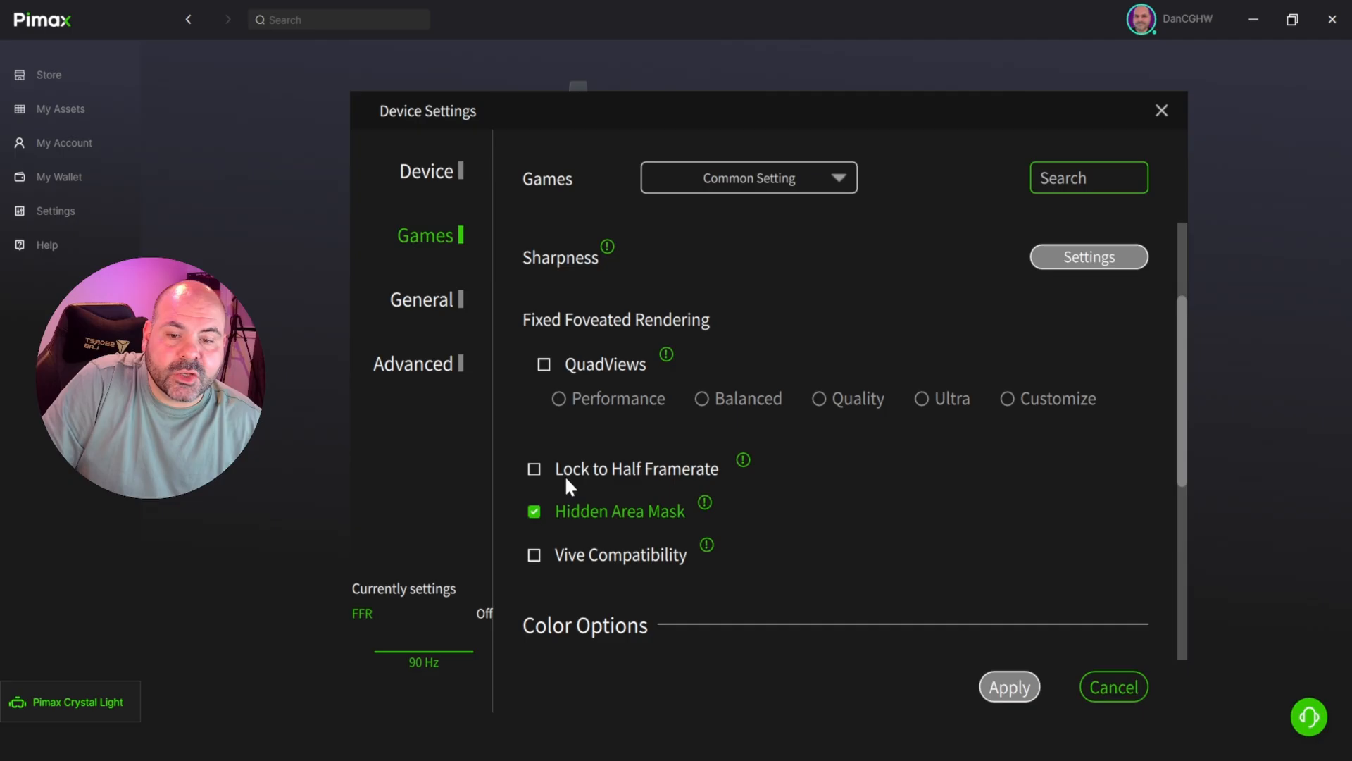
{"action": "mouse_move", "coordinate": [743, 460]}
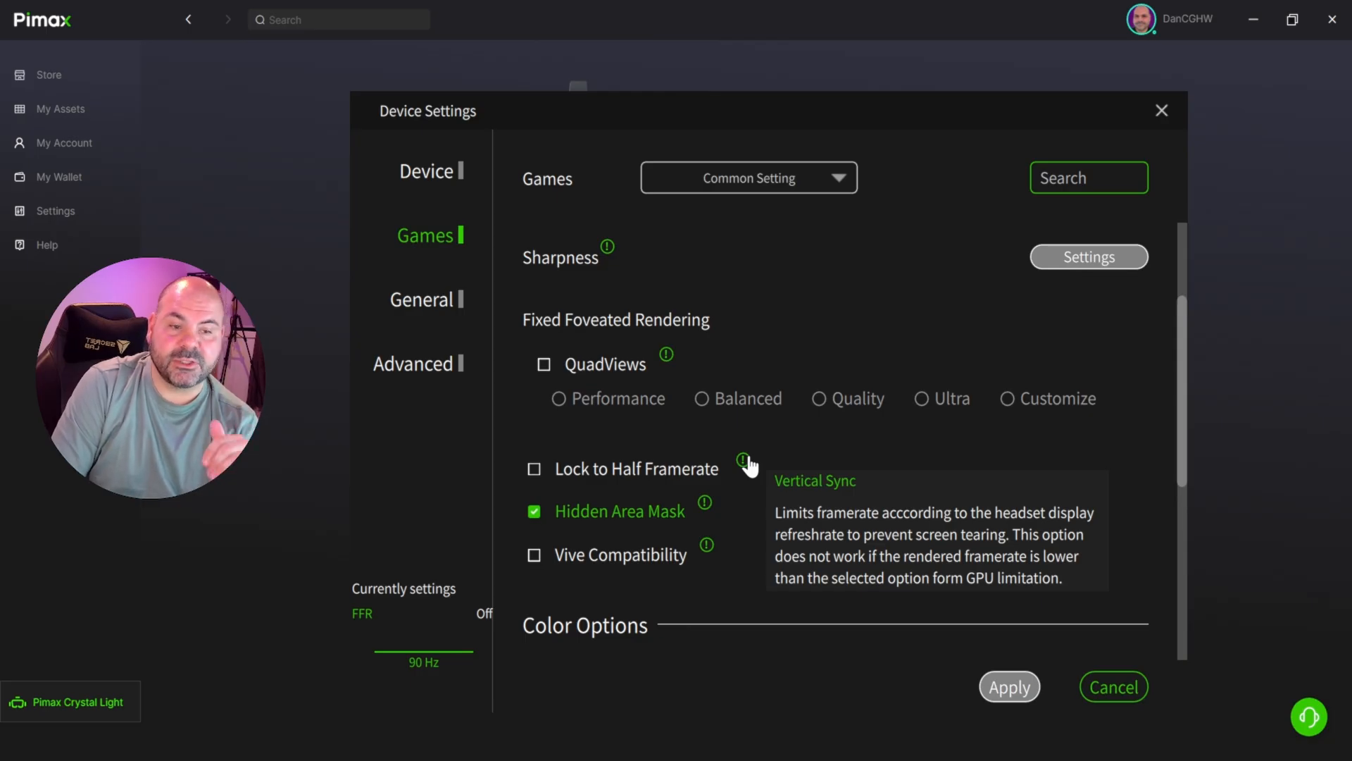
{"action": "mouse_move", "coordinate": [727, 439]}
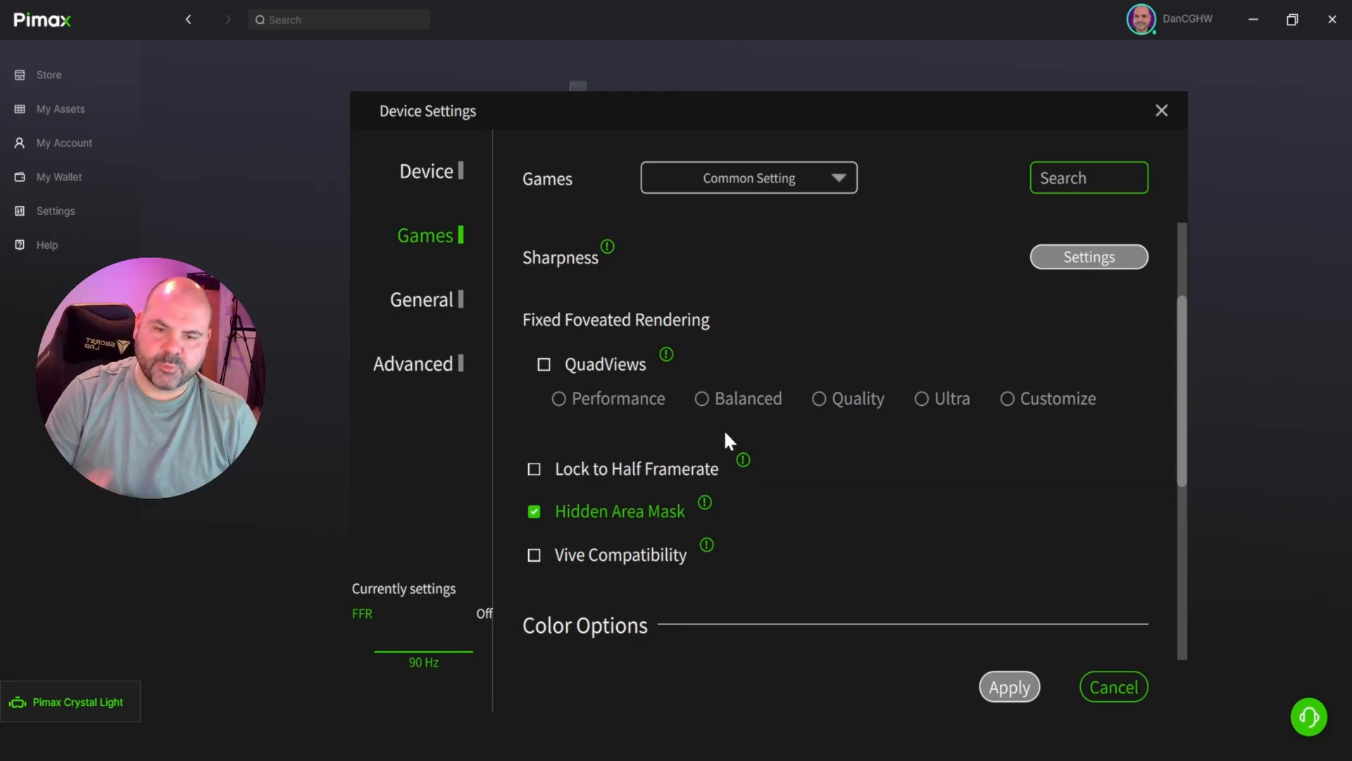
{"action": "mouse_move", "coordinate": [593, 524]}
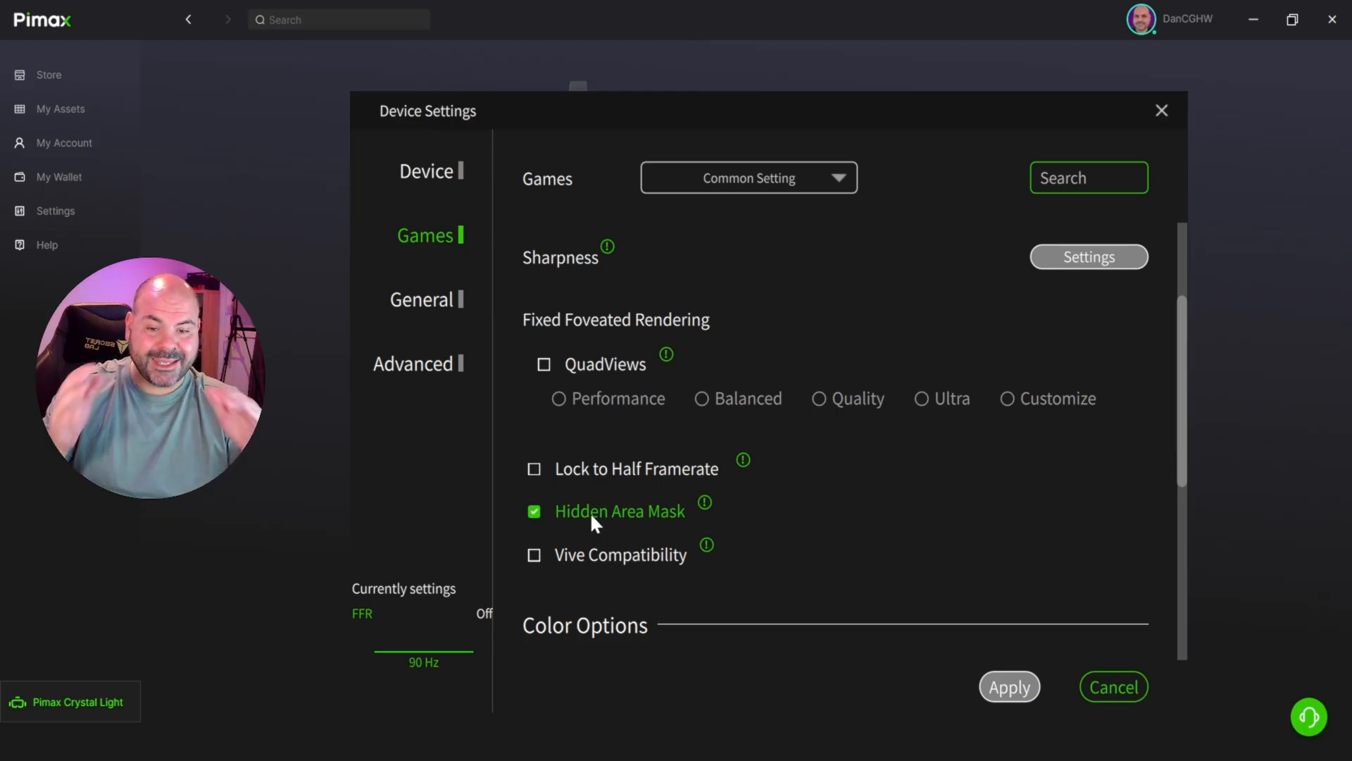
{"action": "mouse_move", "coordinate": [718, 507]}
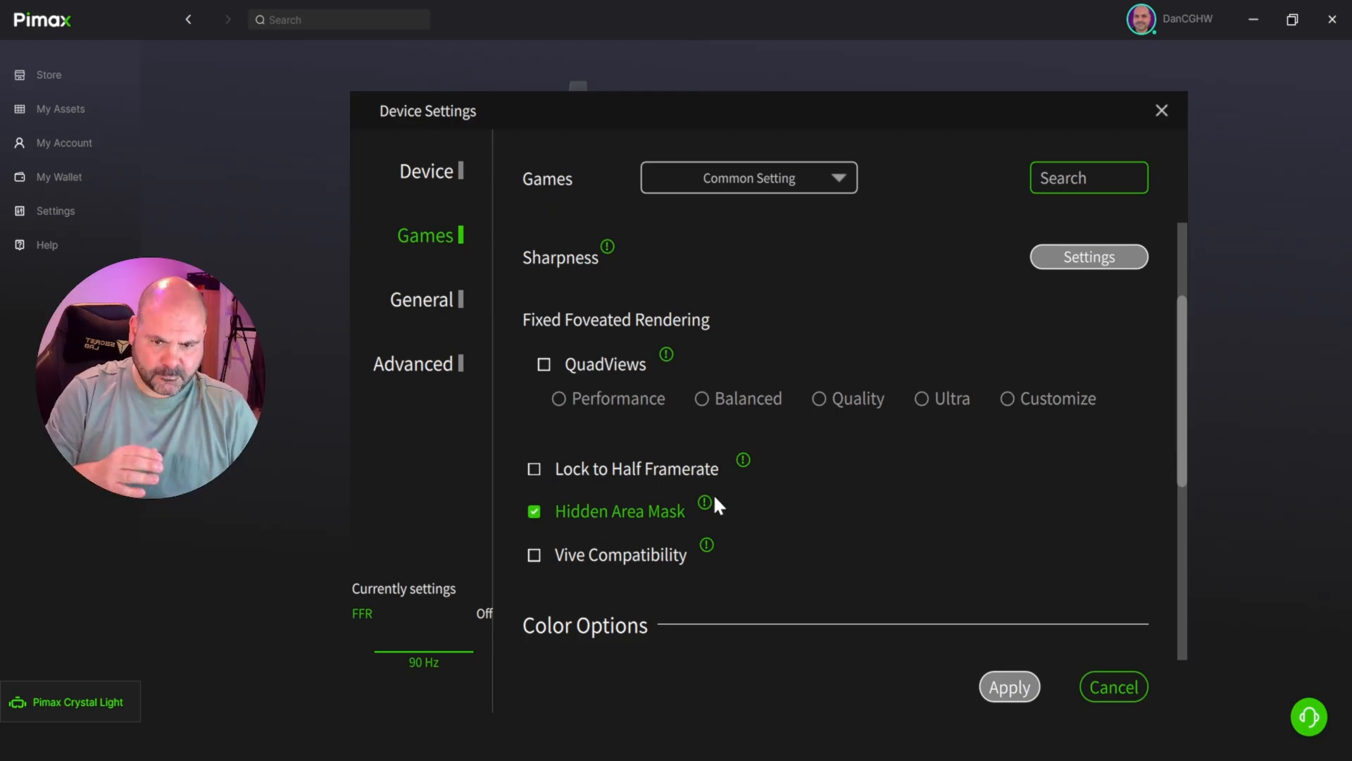
{"action": "mouse_move", "coordinate": [779, 482]}
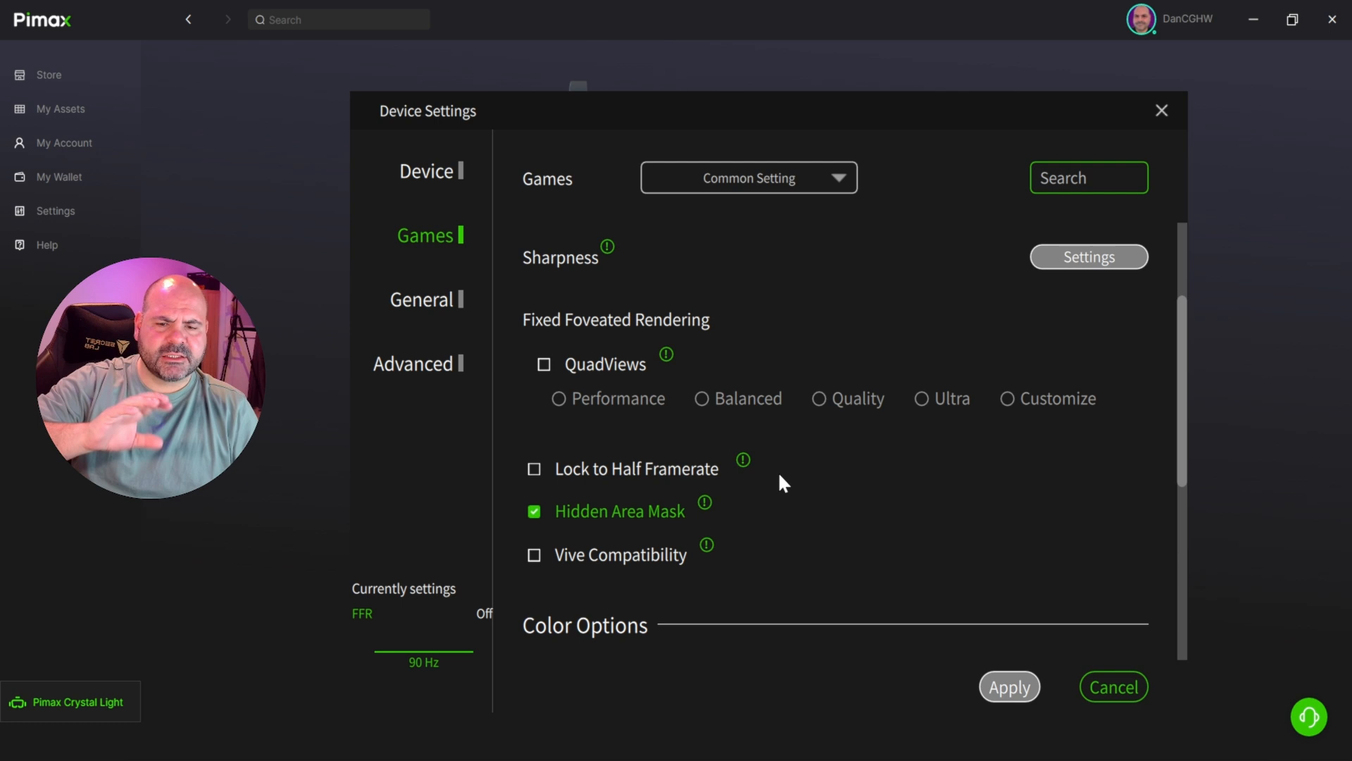
{"action": "mouse_move", "coordinate": [853, 466]}
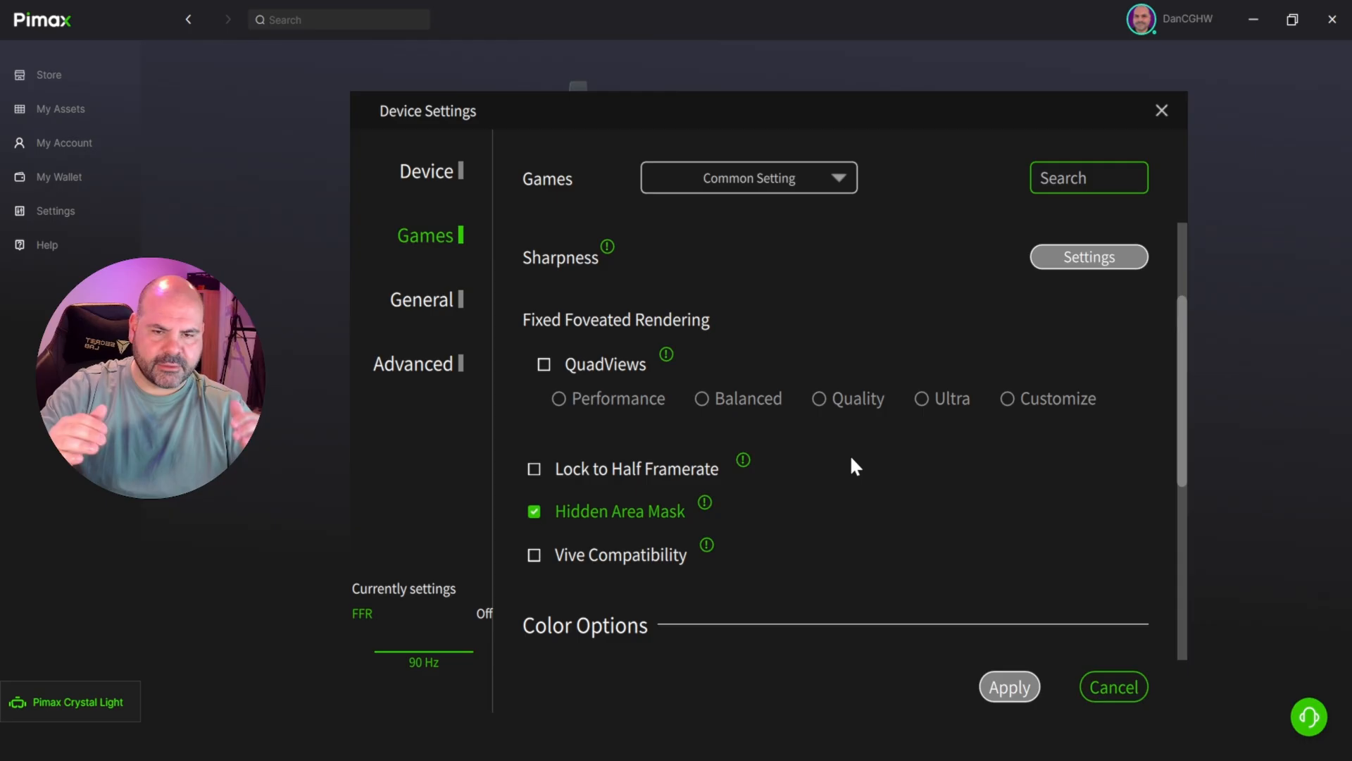
{"action": "scroll", "scroll_direction": "down", "scroll_amount": 3}
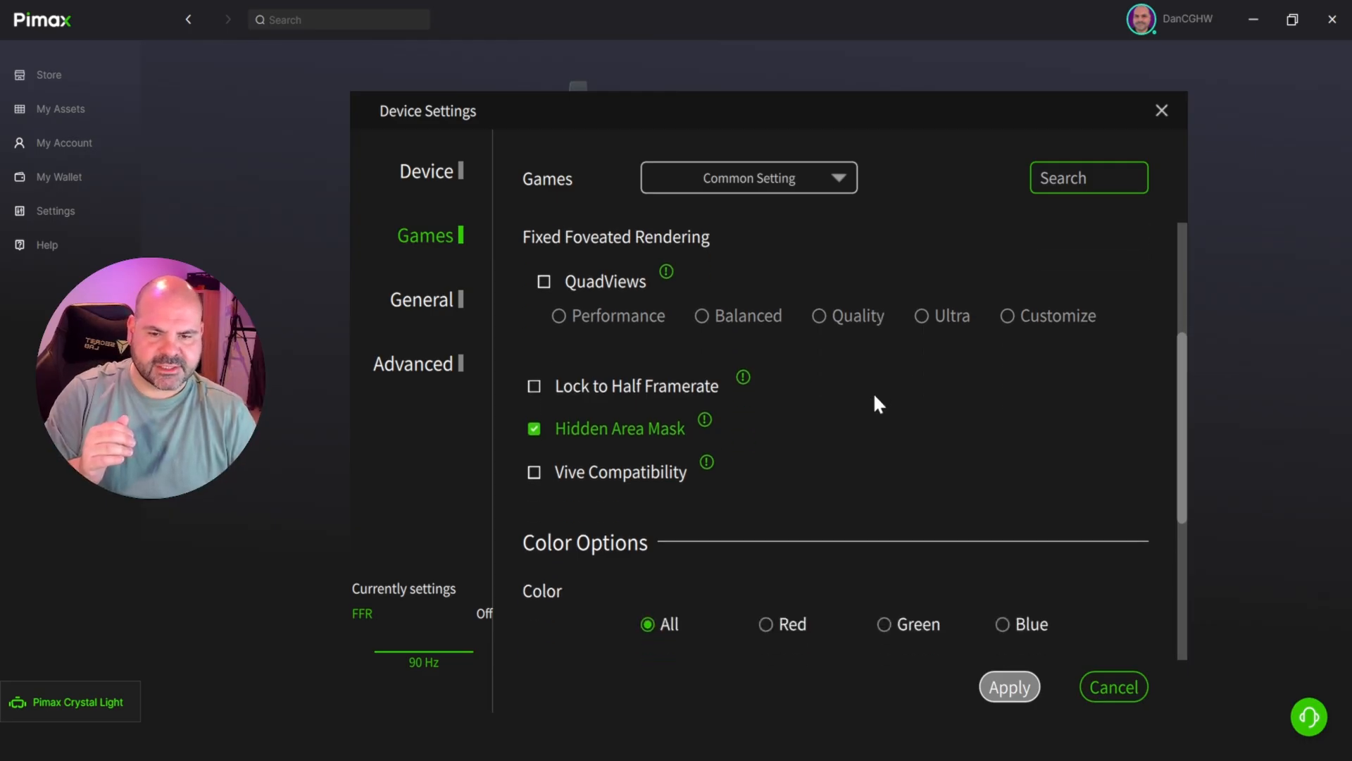
Lock left and right eye Contrast and Brightness together under Color Options.
{"action": "scroll", "scroll_direction": "down", "scroll_amount": 3}
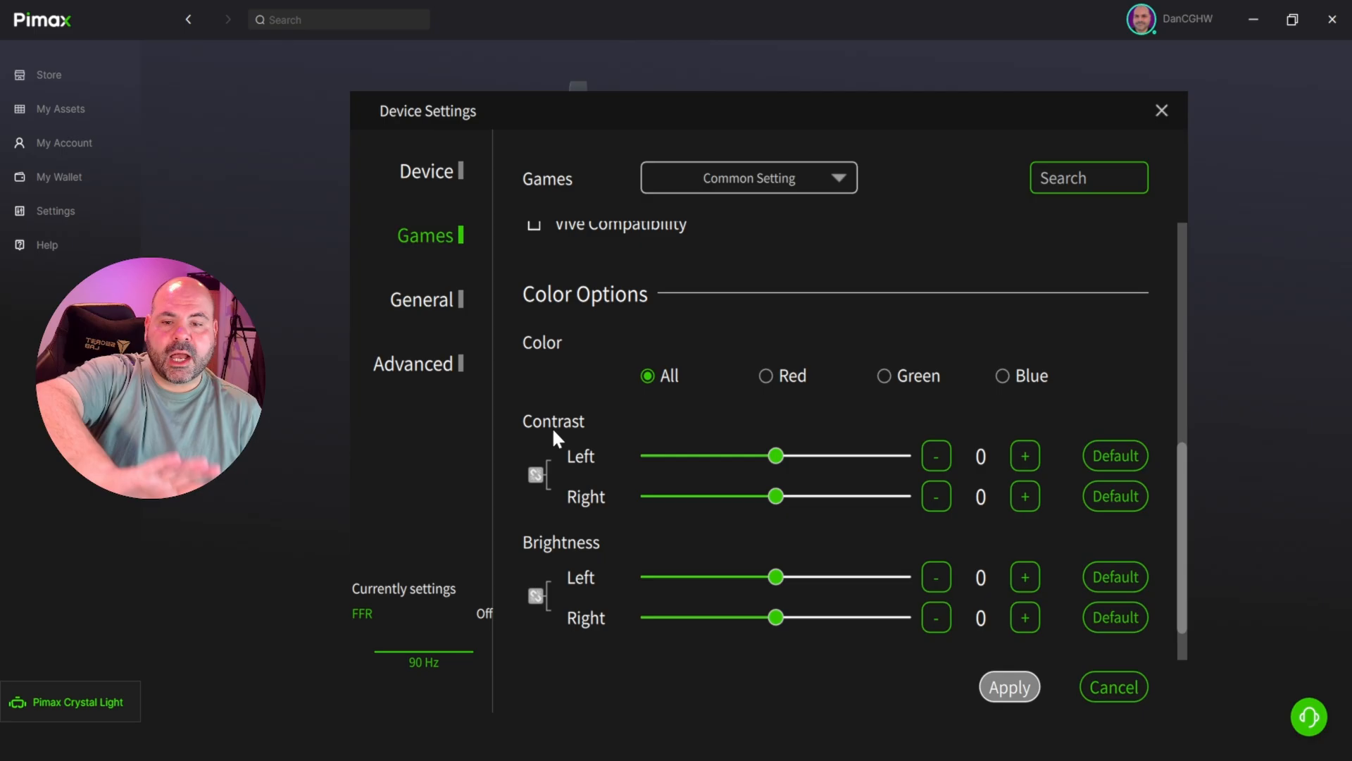
{"action": "mouse_move", "coordinate": [858, 453]}
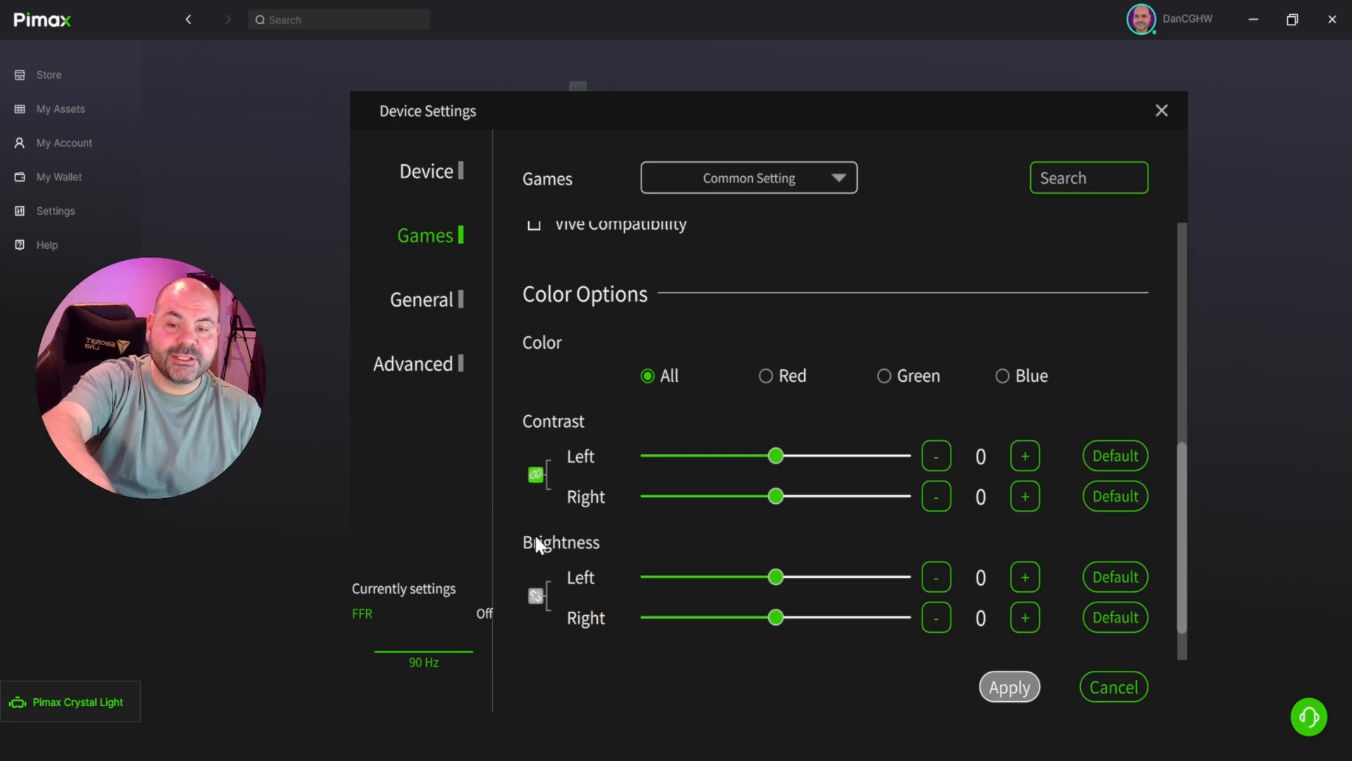
{"action": "mouse_move", "coordinate": [723, 561]}
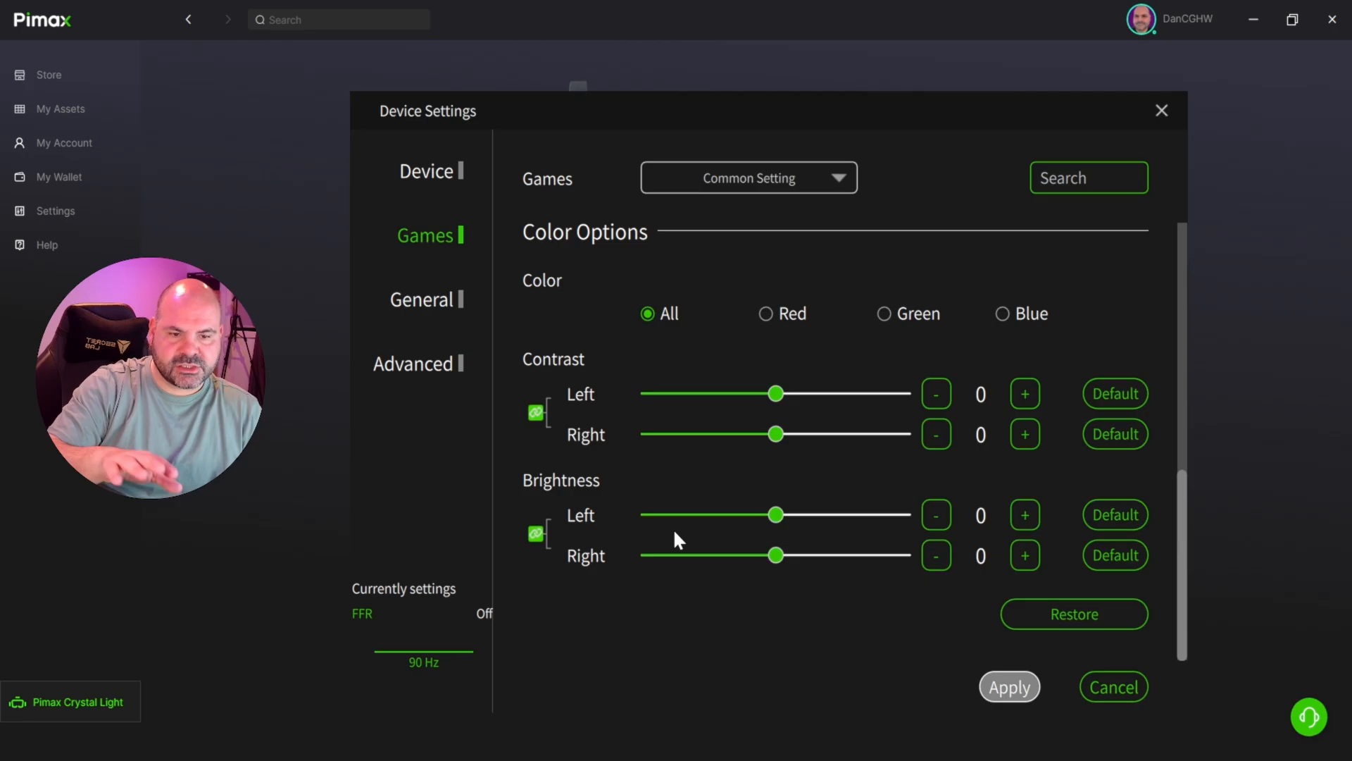
{"action": "left_click", "coordinate": [421, 299]}
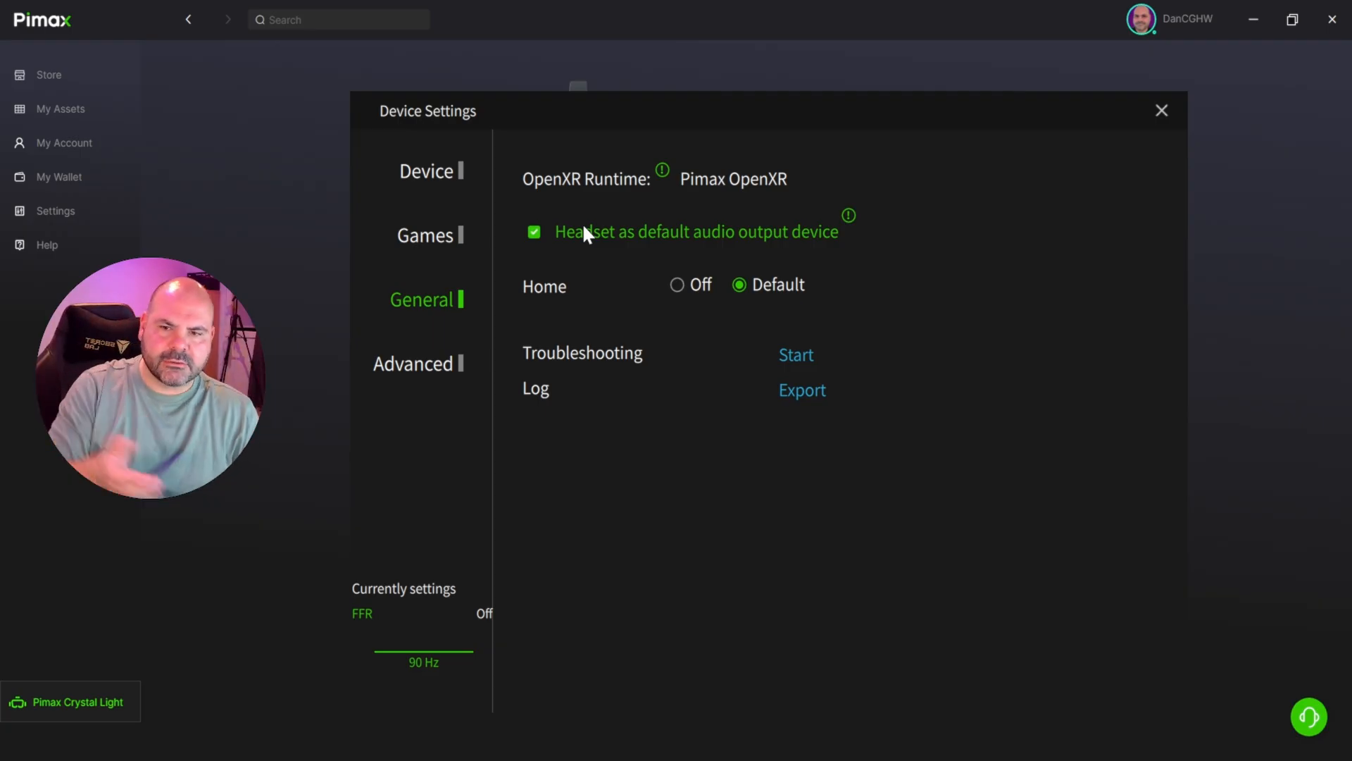
{"action": "mouse_move", "coordinate": [681, 313]}
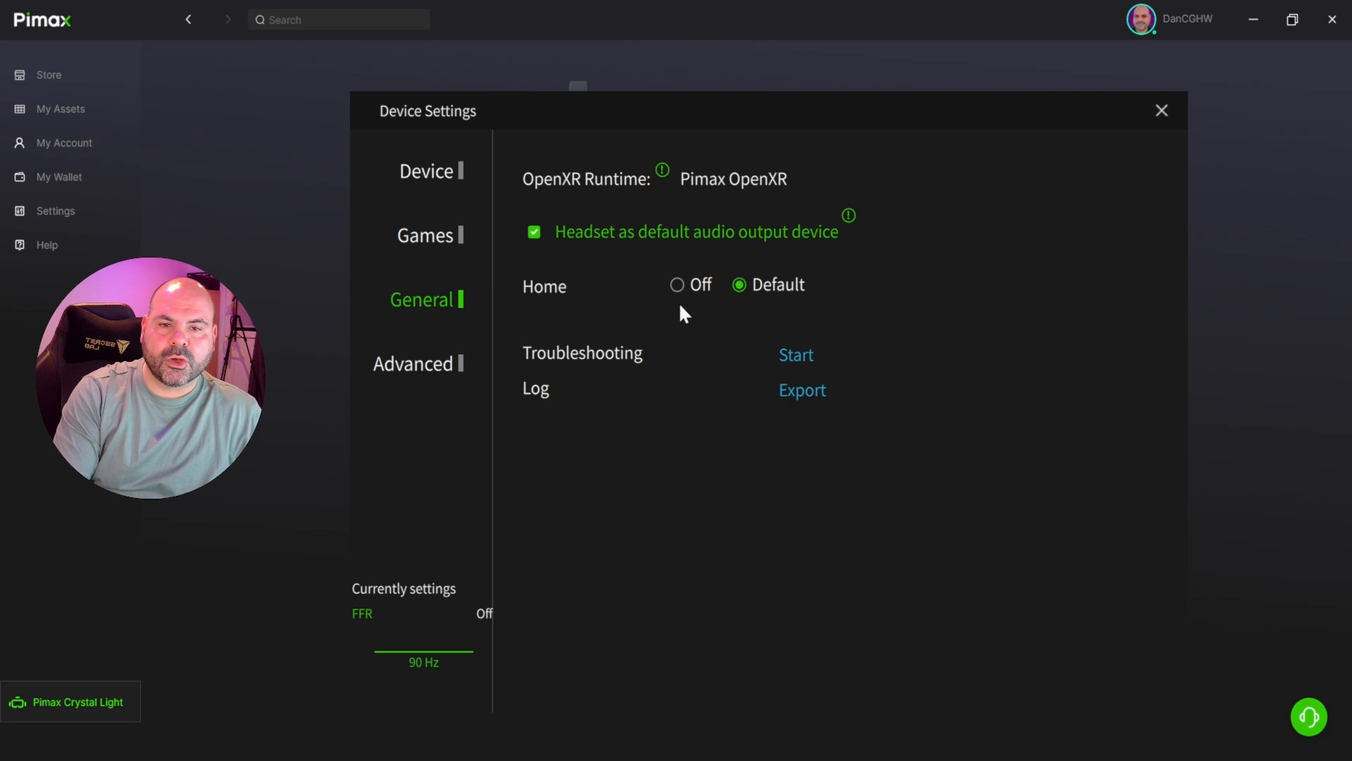
{"action": "mouse_move", "coordinate": [576, 365]}
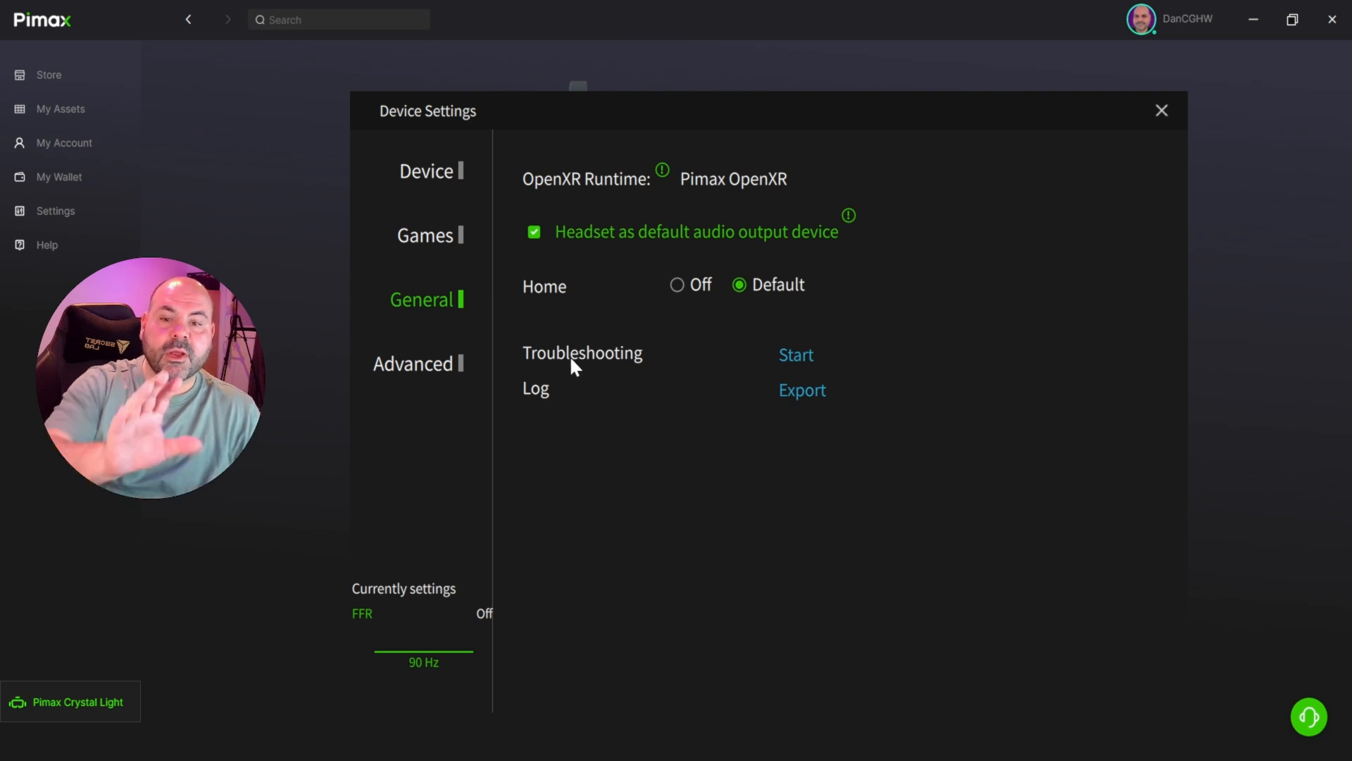
{"action": "mouse_move", "coordinate": [632, 362]}
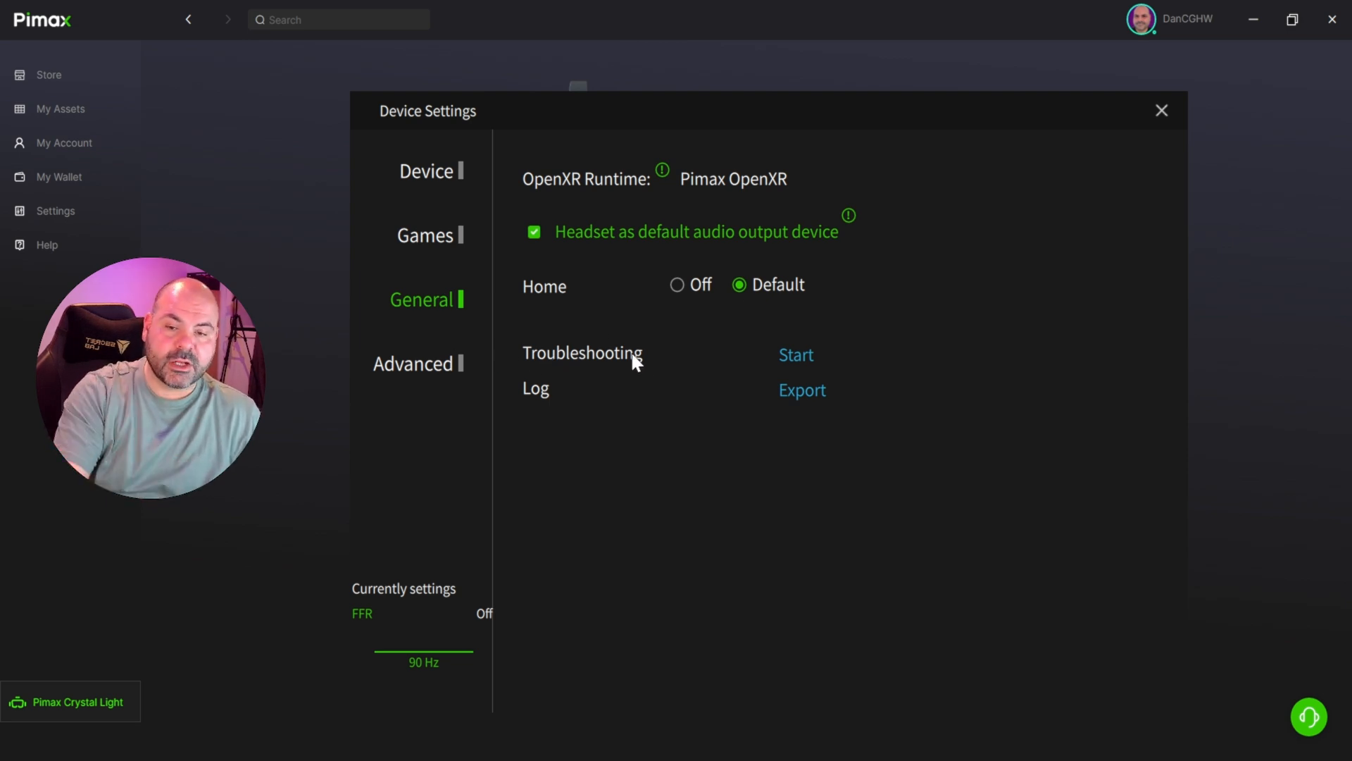
{"action": "mouse_move", "coordinate": [543, 365]}
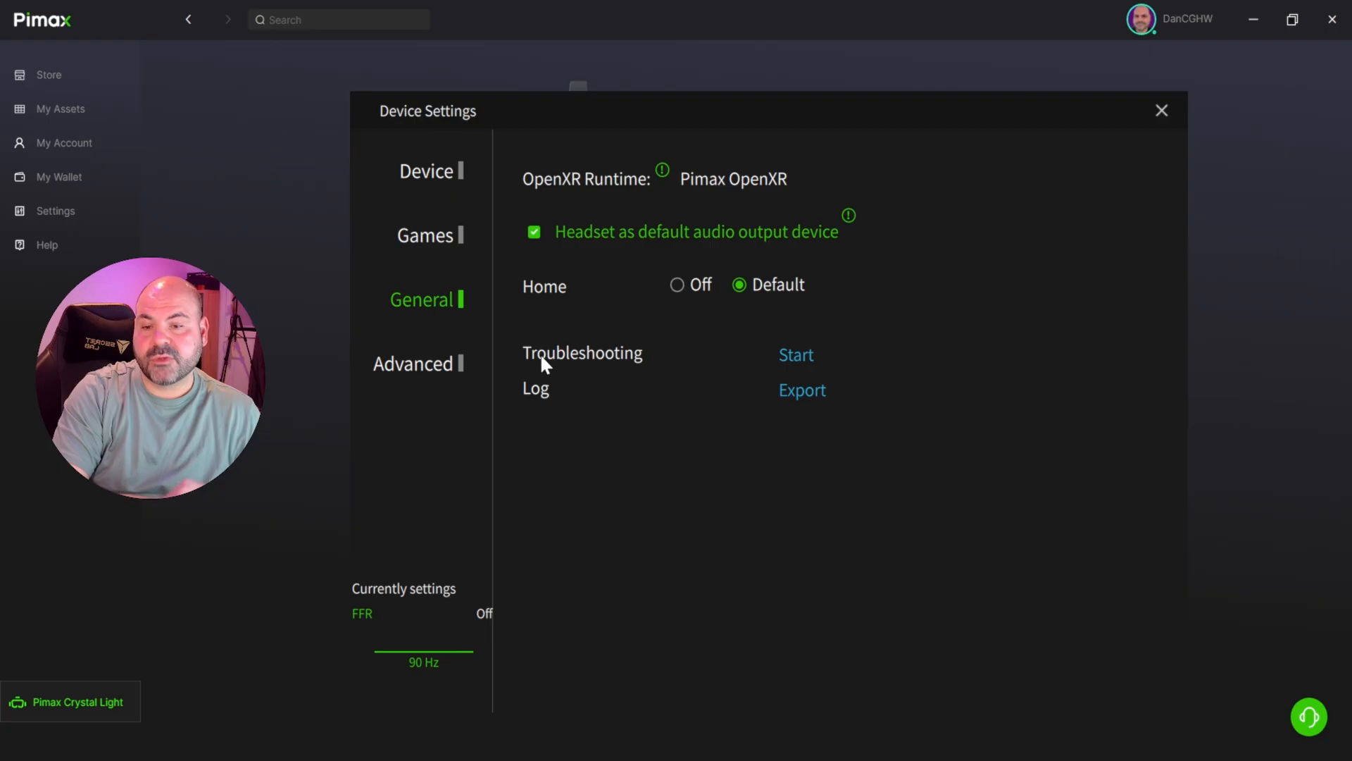
Switch to the Advanced device settings, showing IPD offsets, Passthrough, Chaperone and Motion Compensation.
{"action": "left_click", "coordinate": [414, 363]}
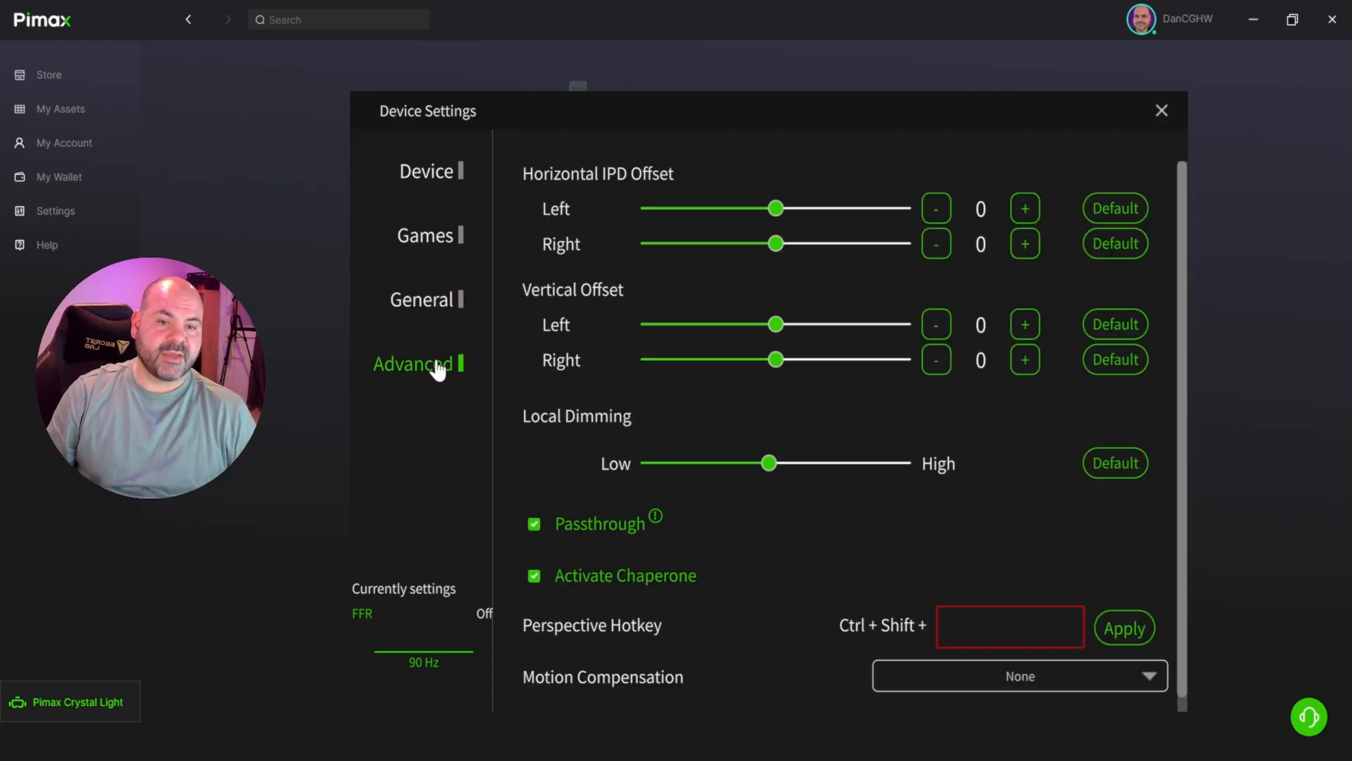
{"action": "mouse_move", "coordinate": [580, 204]}
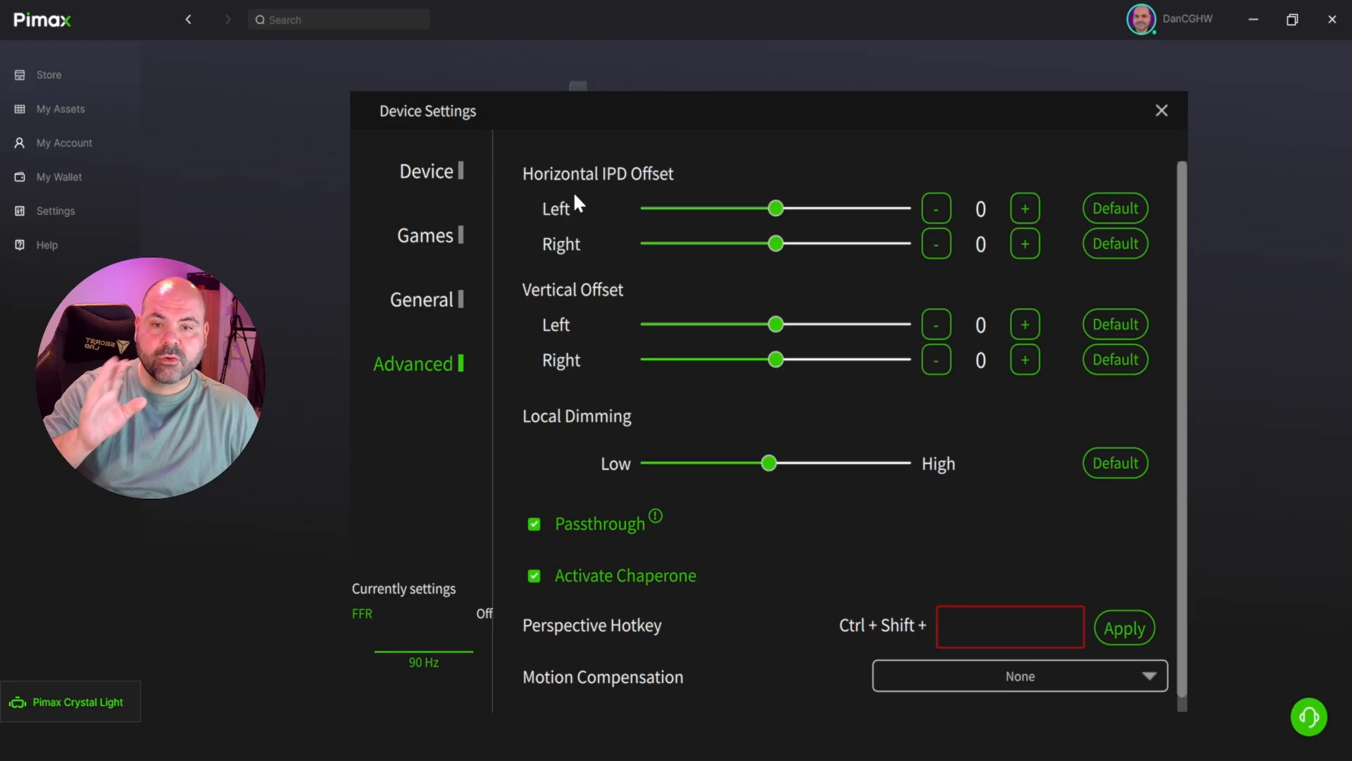
{"action": "mouse_move", "coordinate": [640, 203]}
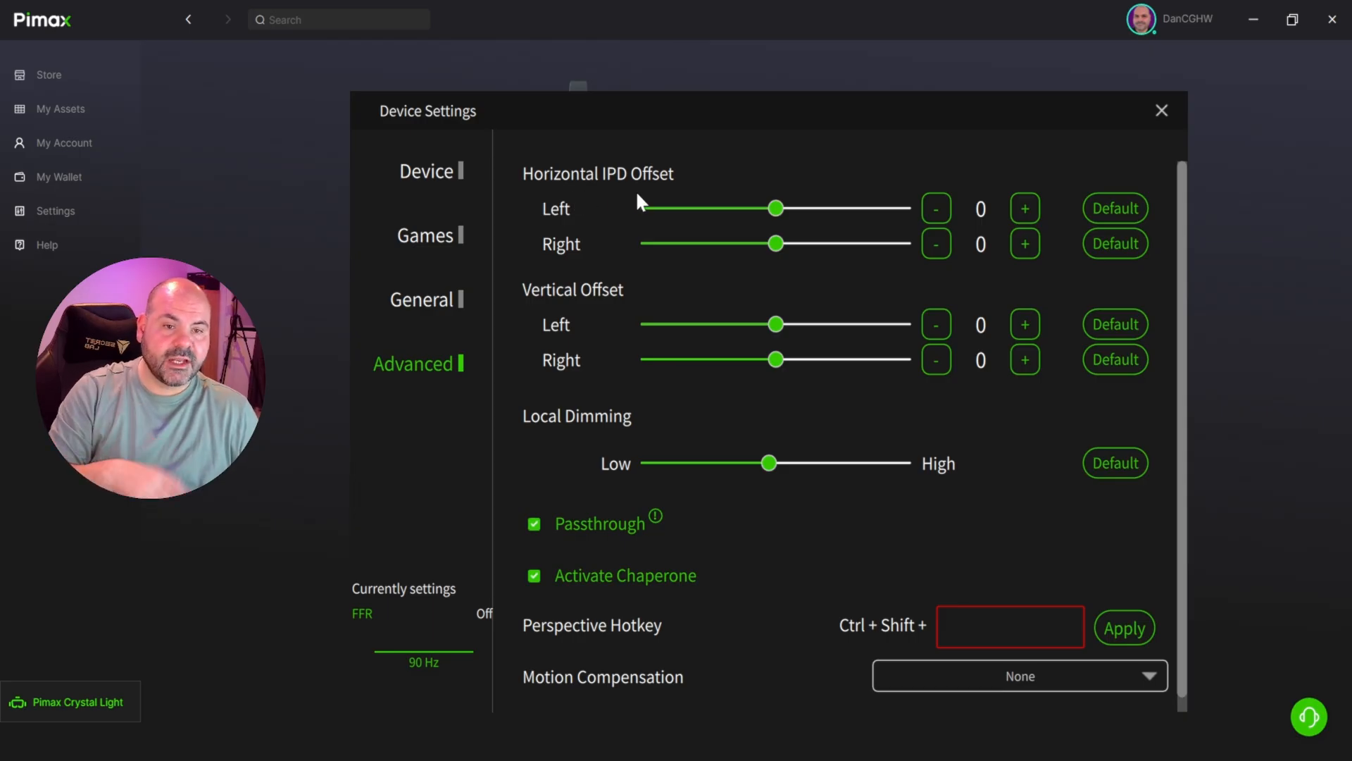
{"action": "mouse_move", "coordinate": [800, 200]}
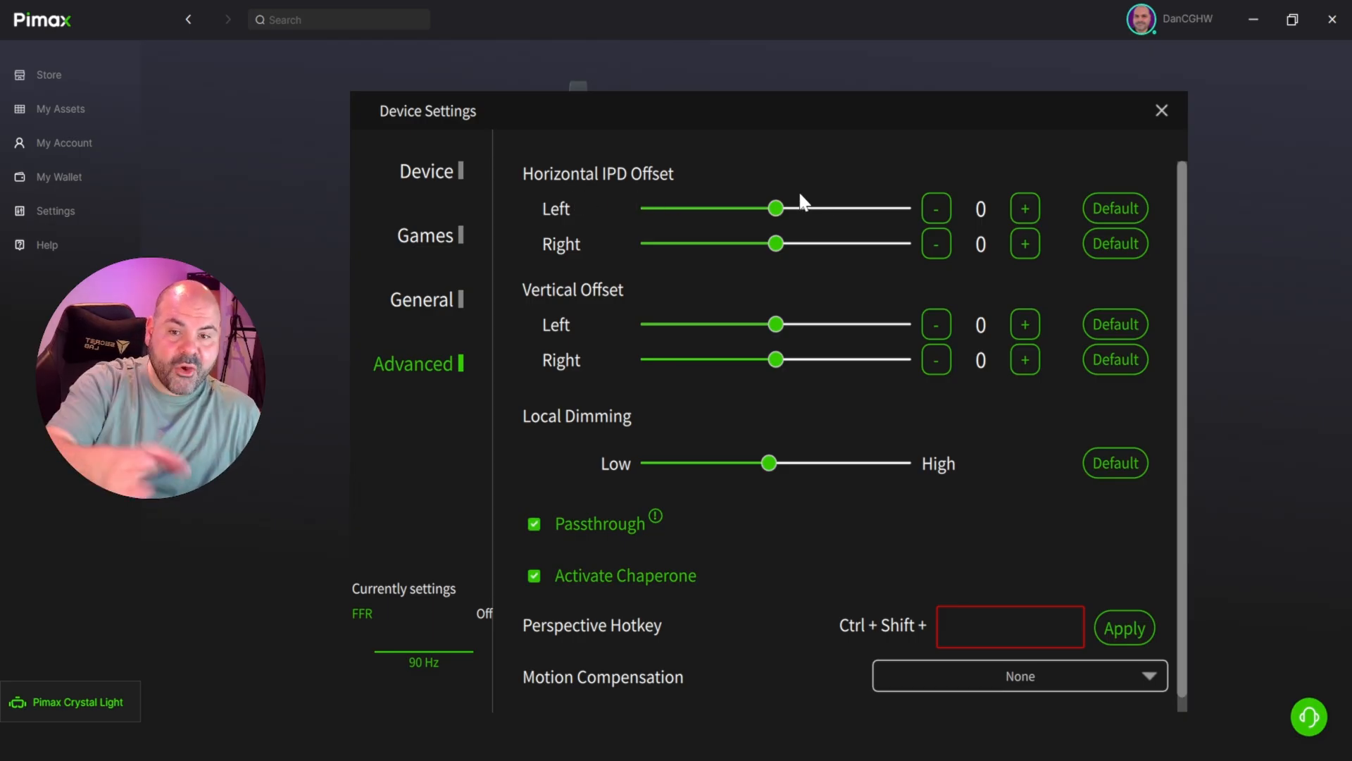
{"action": "mouse_move", "coordinate": [761, 268]}
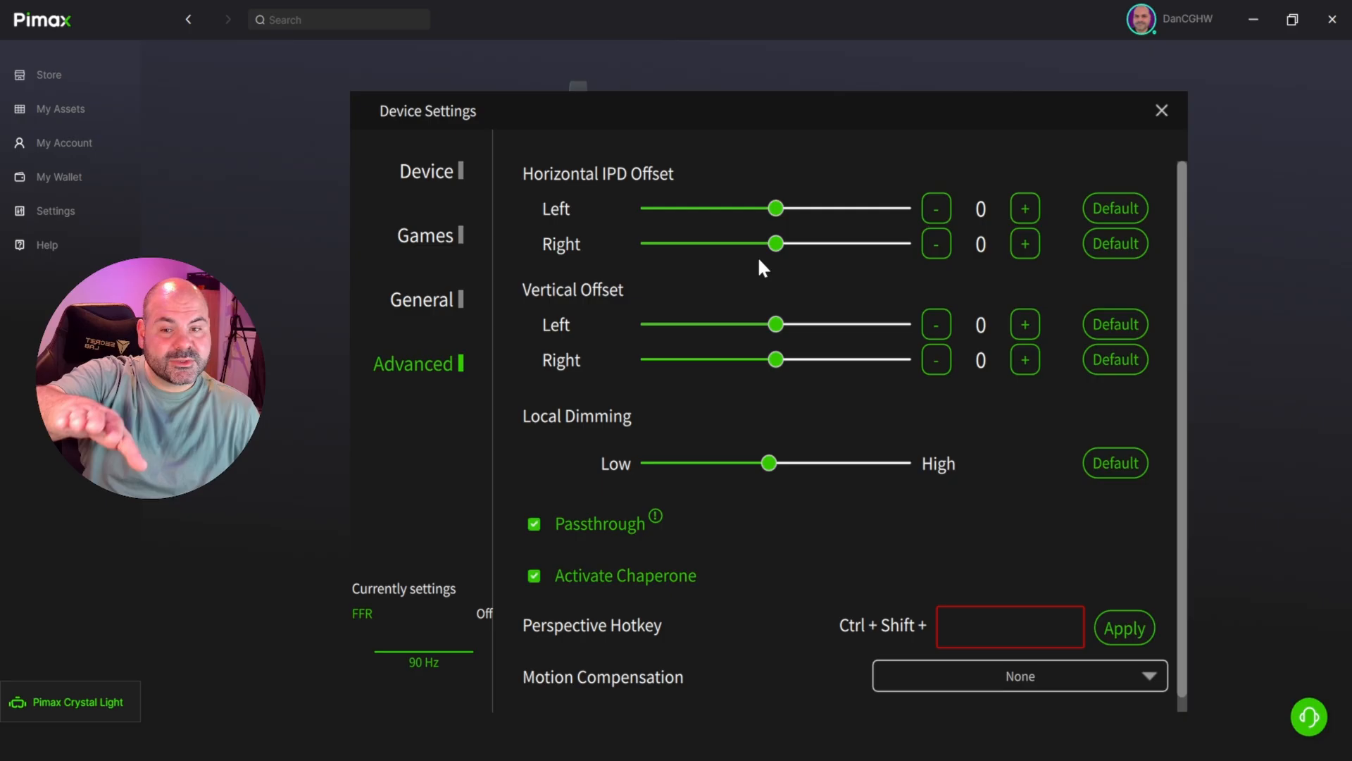
{"action": "mouse_move", "coordinate": [765, 307]}
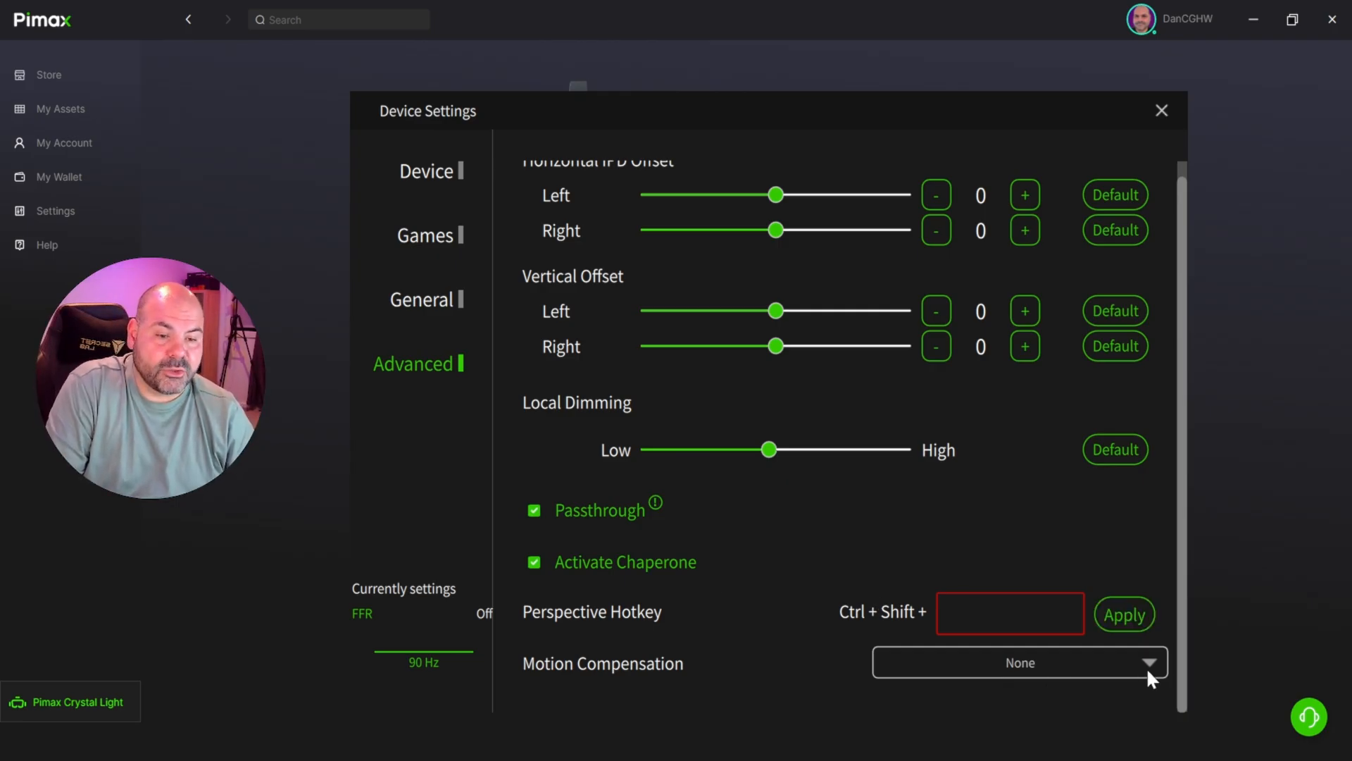
{"action": "left_click", "coordinate": [1148, 662]}
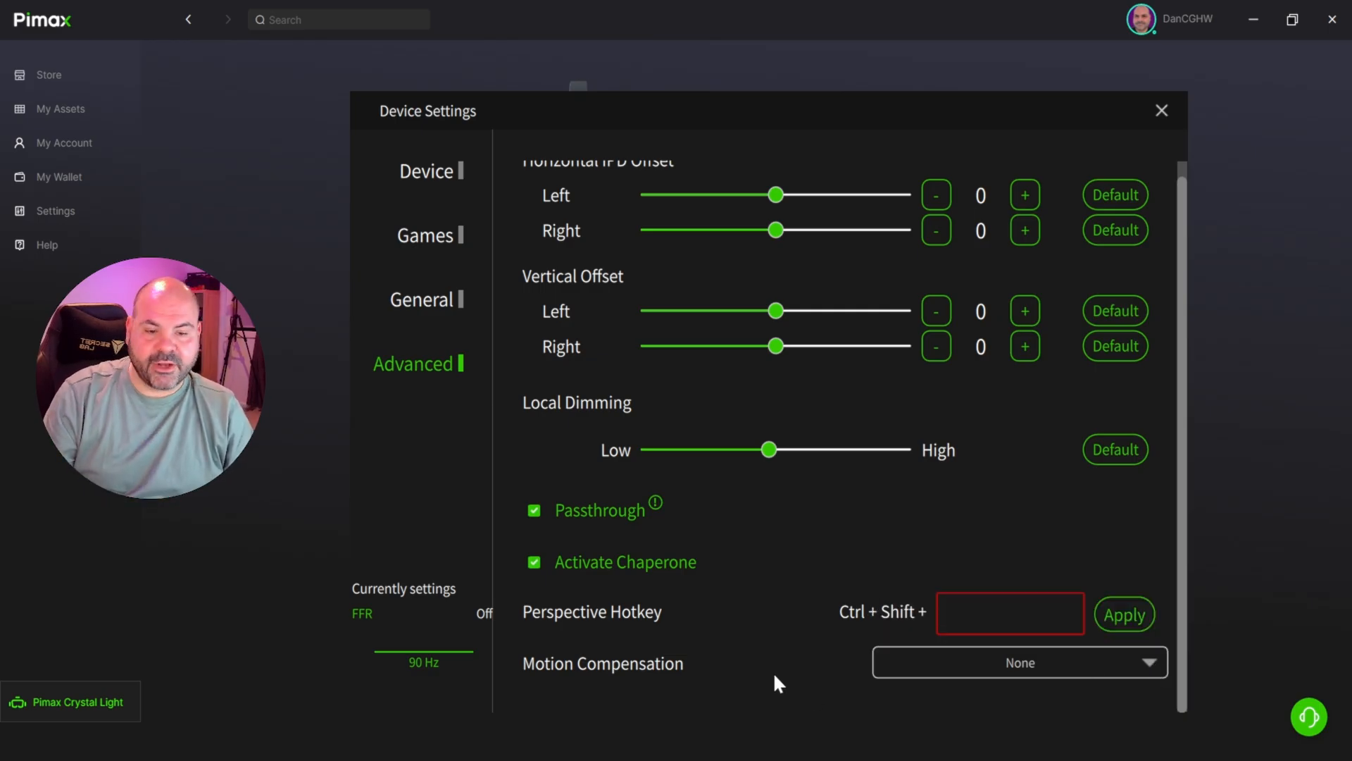
{"action": "mouse_move", "coordinate": [757, 661]}
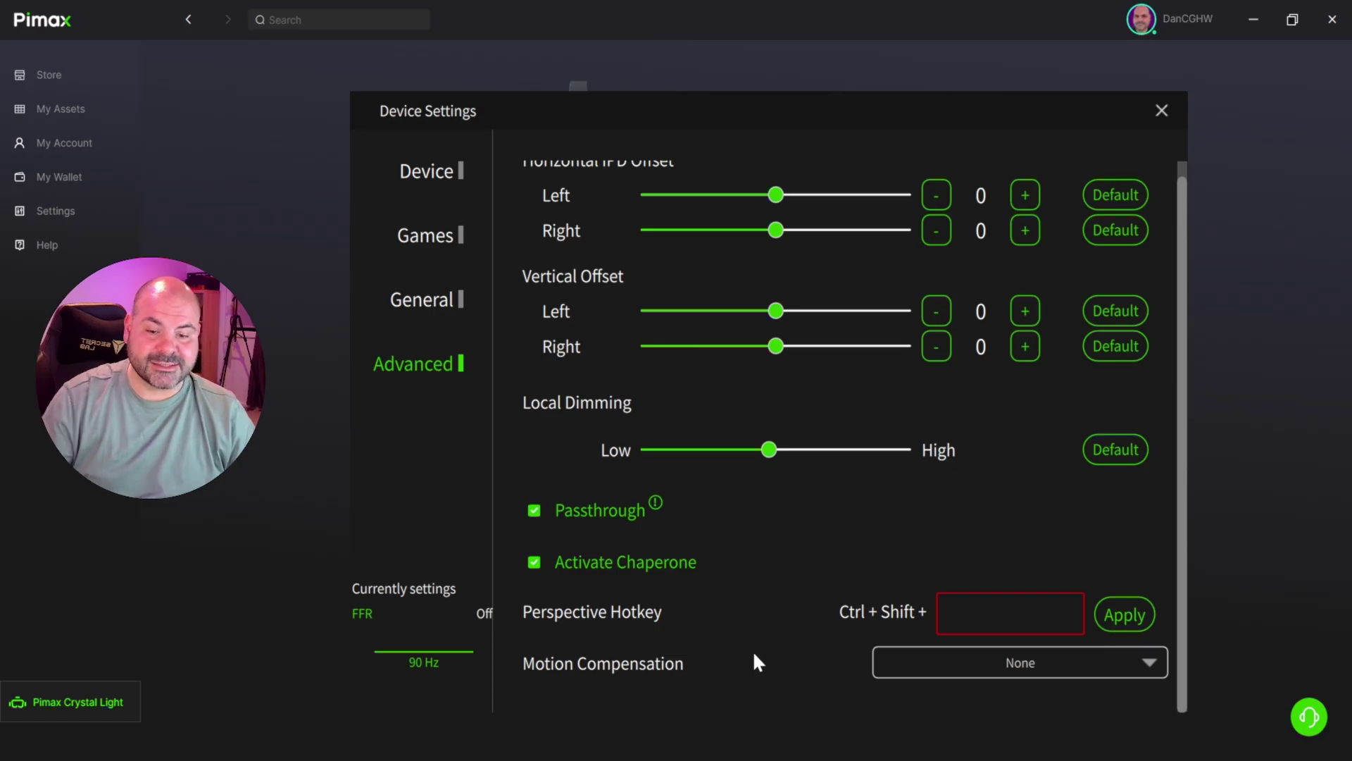